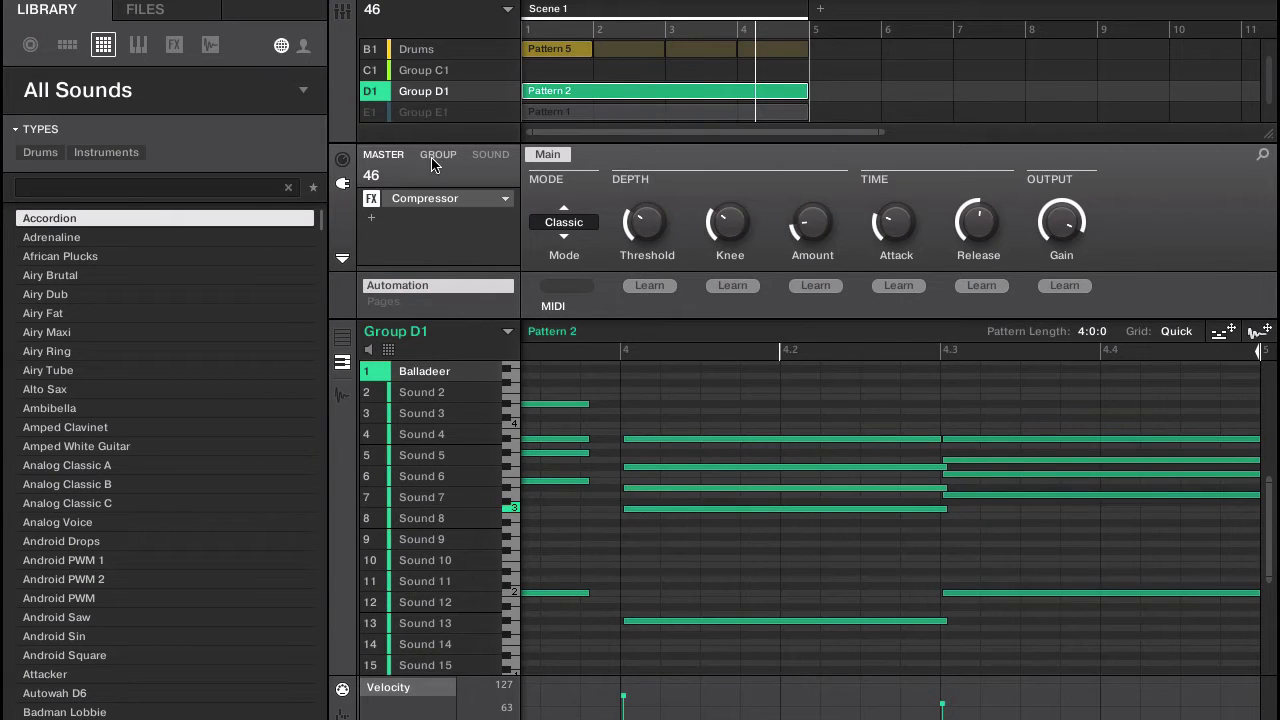
# Show Group D1's effect chain and select the Filter slot to view its settings.
pyautogui.click(438, 154)
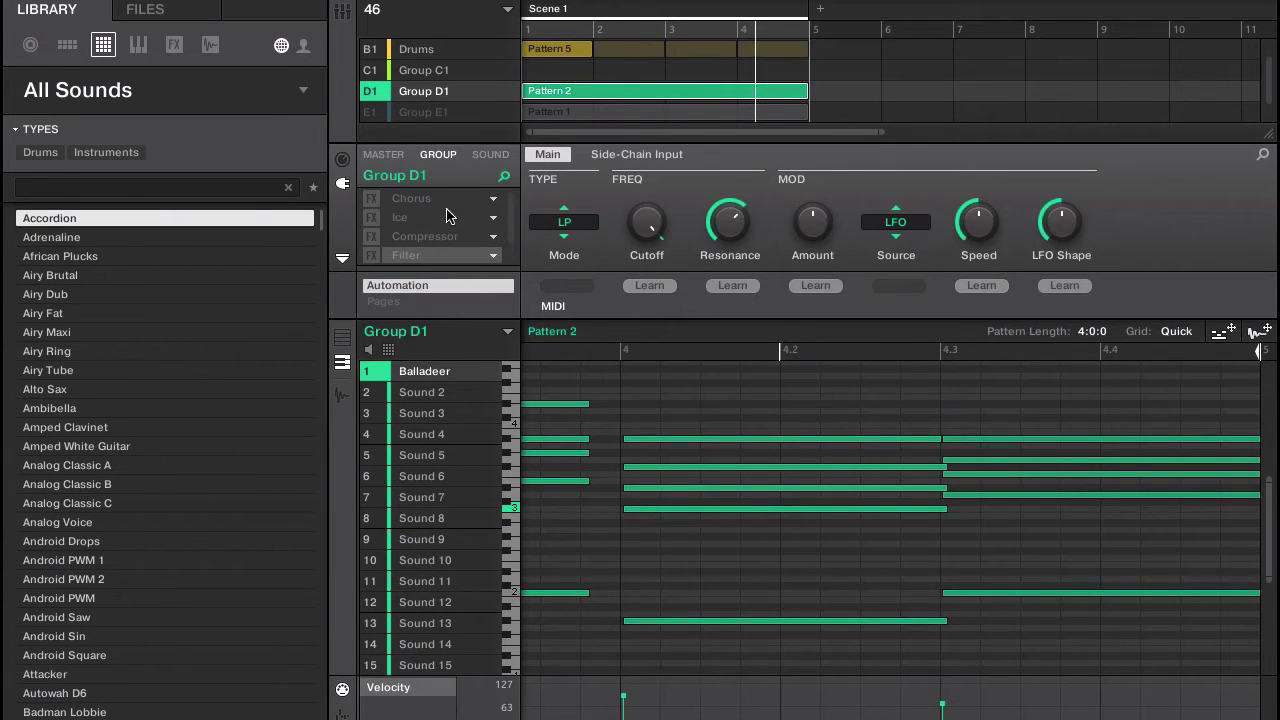
pyautogui.moveTo(408, 205)
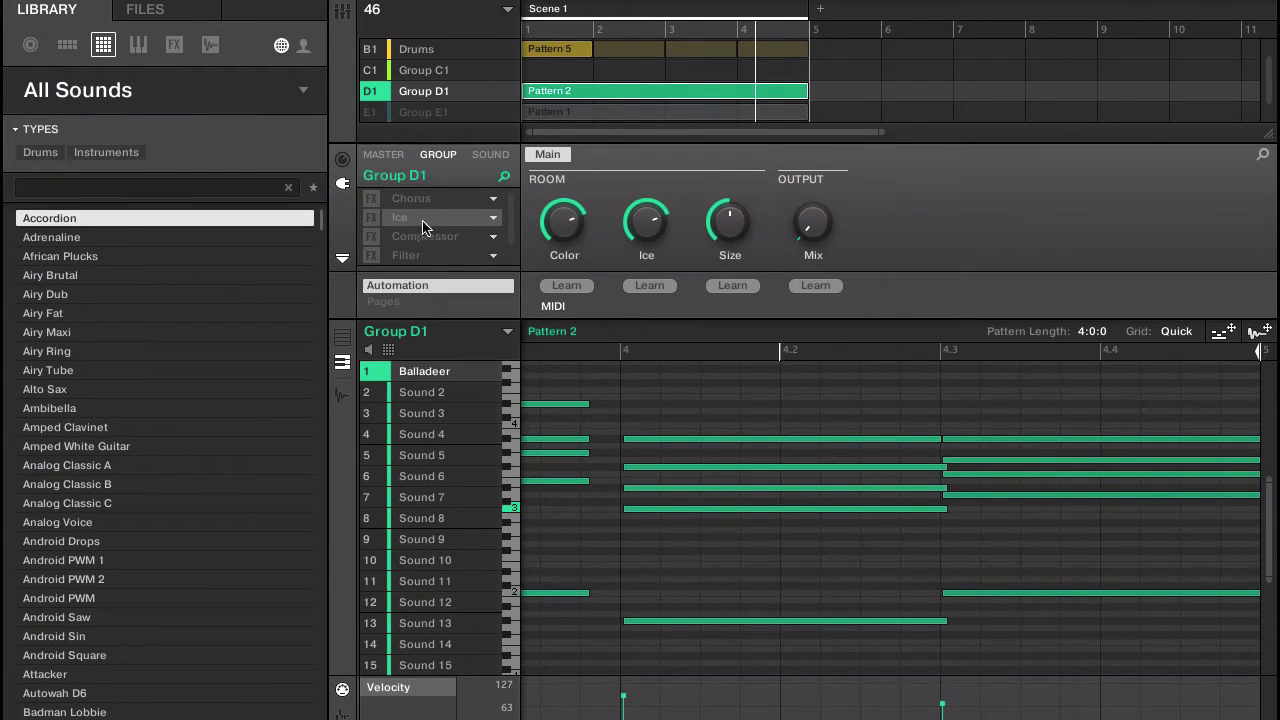
pyautogui.click(424, 236)
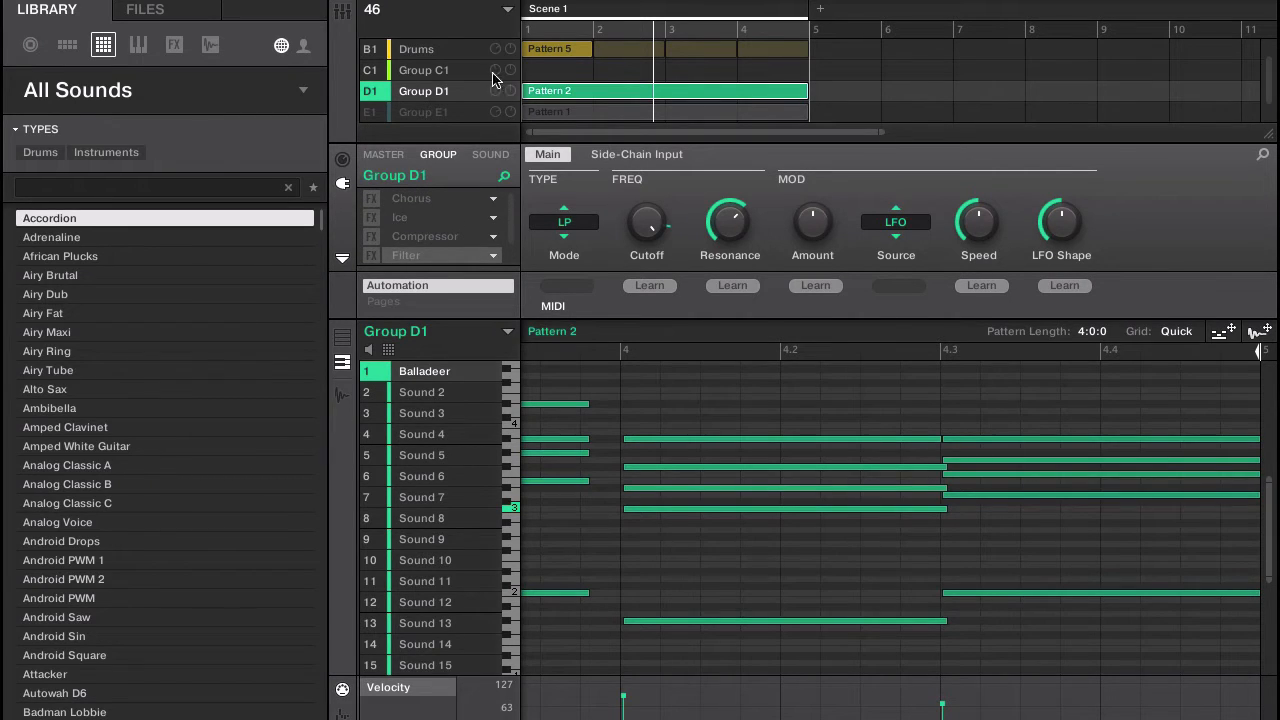
# Check the Balladeer sound's effects, then return to Group D1's effect chain.
pyautogui.click(490, 154)
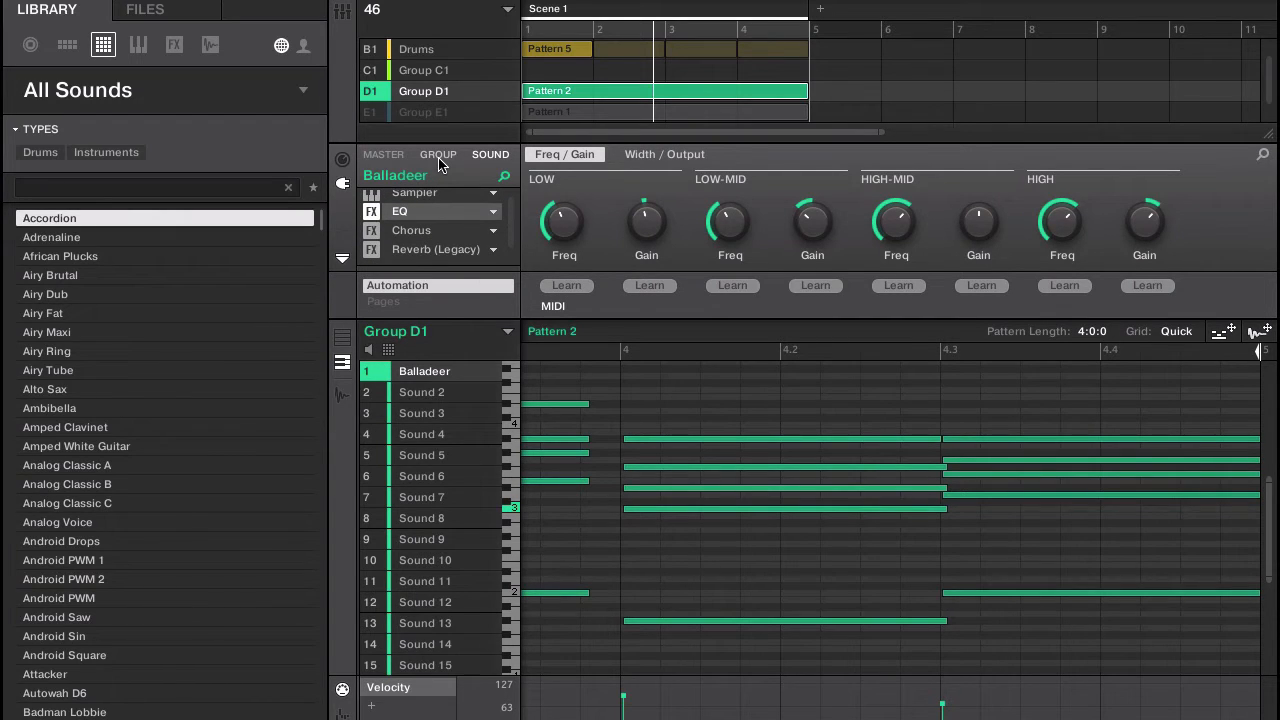
pyautogui.click(438, 154)
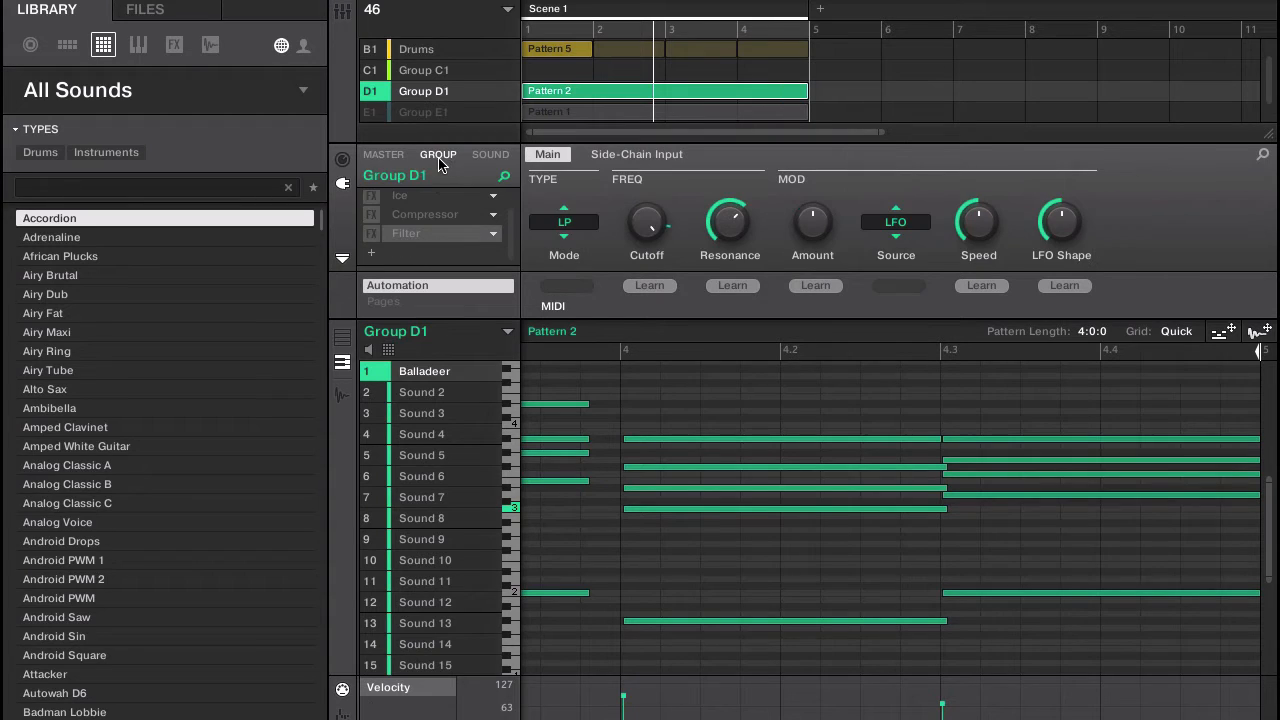
pyautogui.moveTo(406, 226)
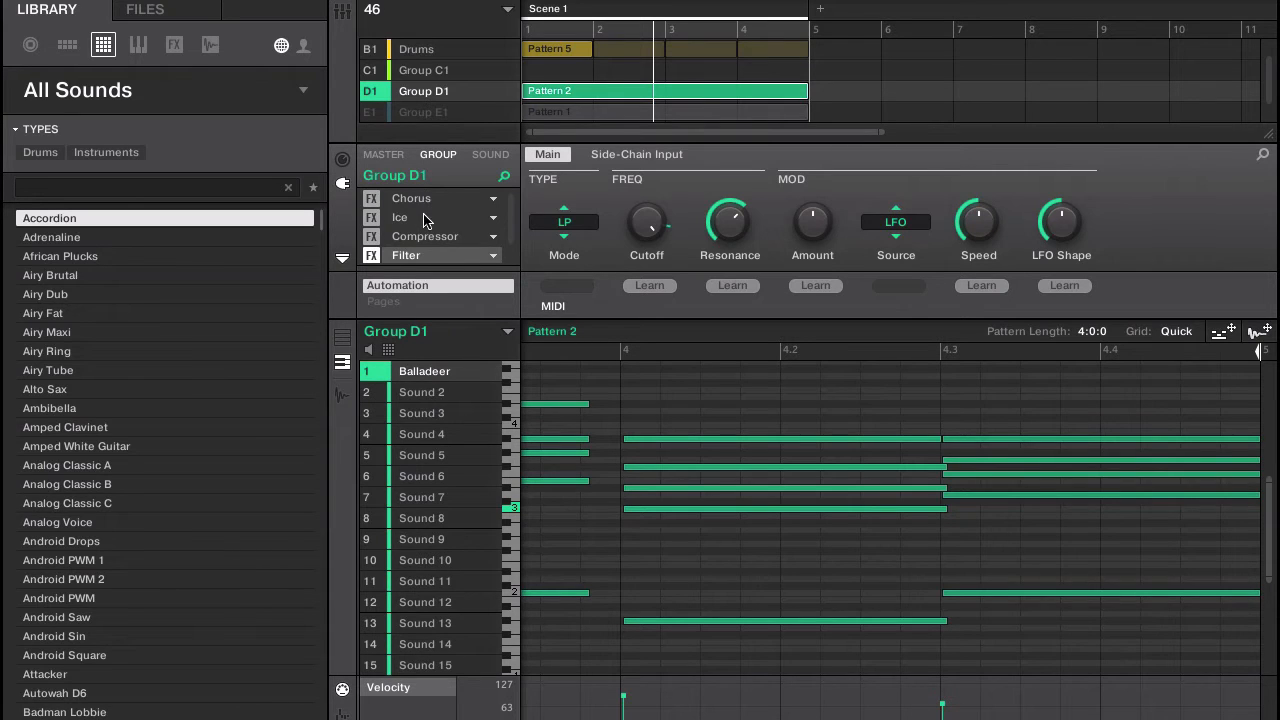
# Step through the Ice, Filter and Chorus slots to view each effect's settings.
pyautogui.click(411, 217)
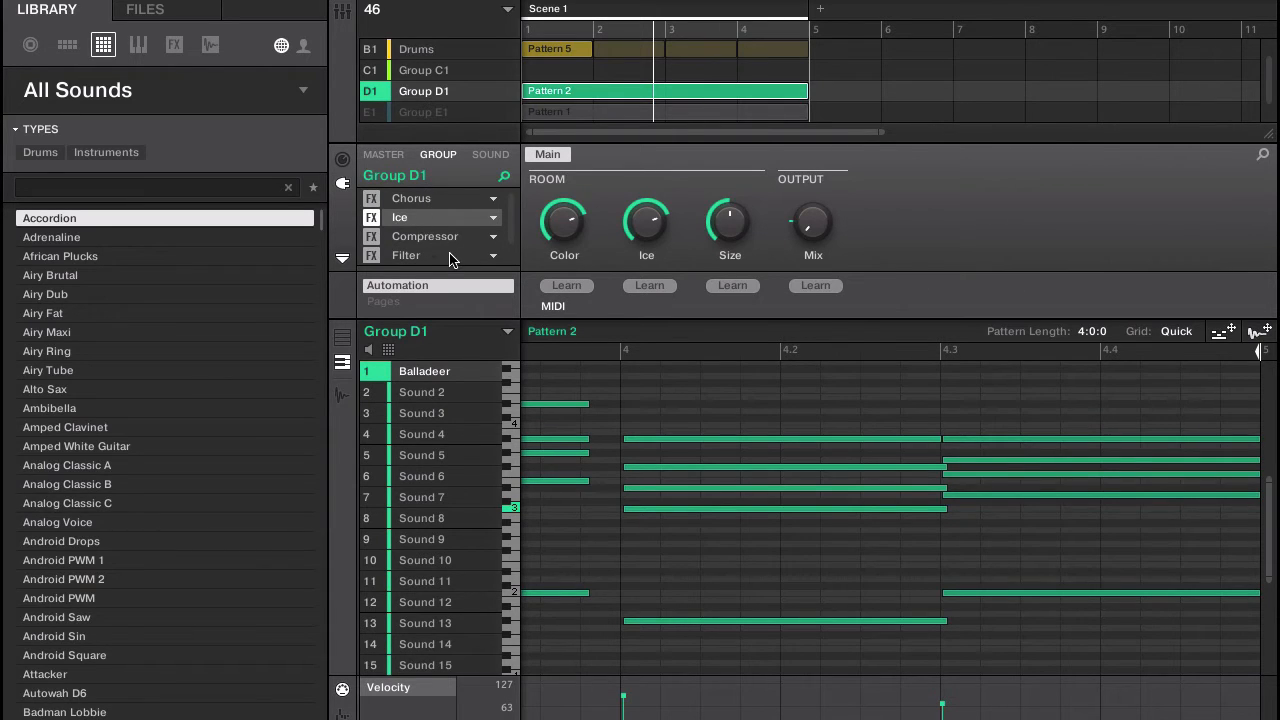
pyautogui.click(406, 255)
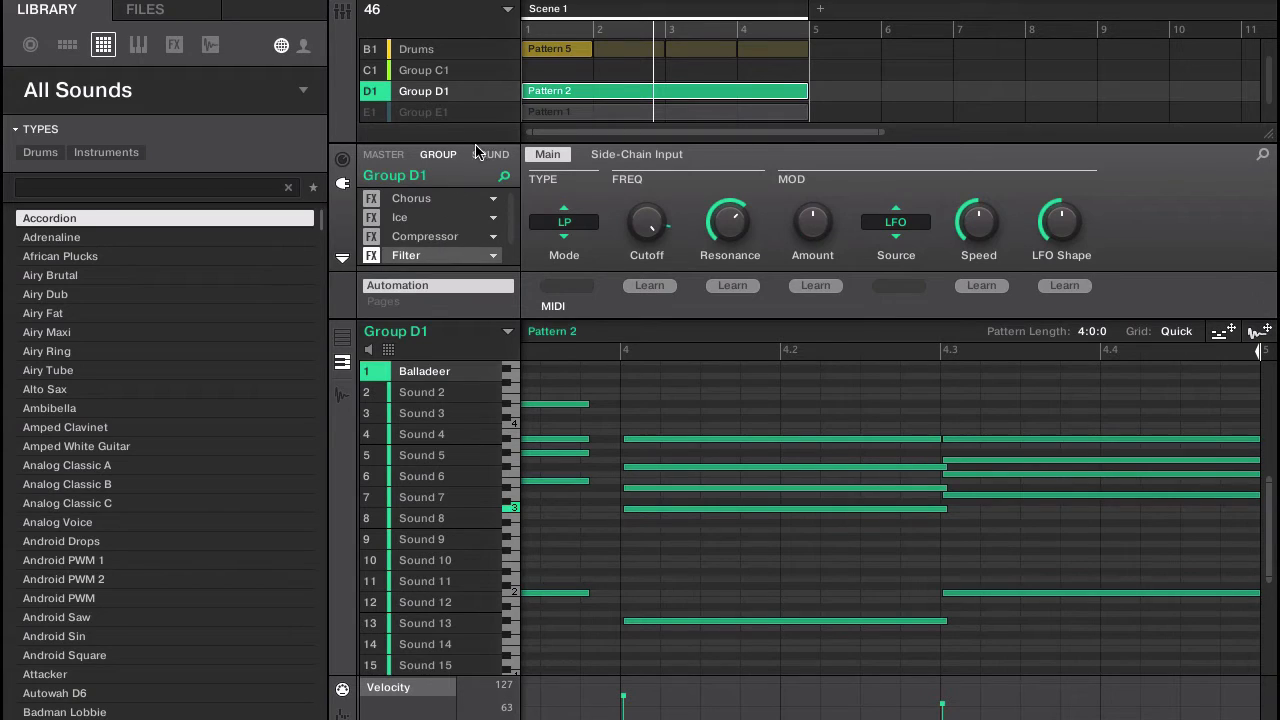
pyautogui.click(400, 217)
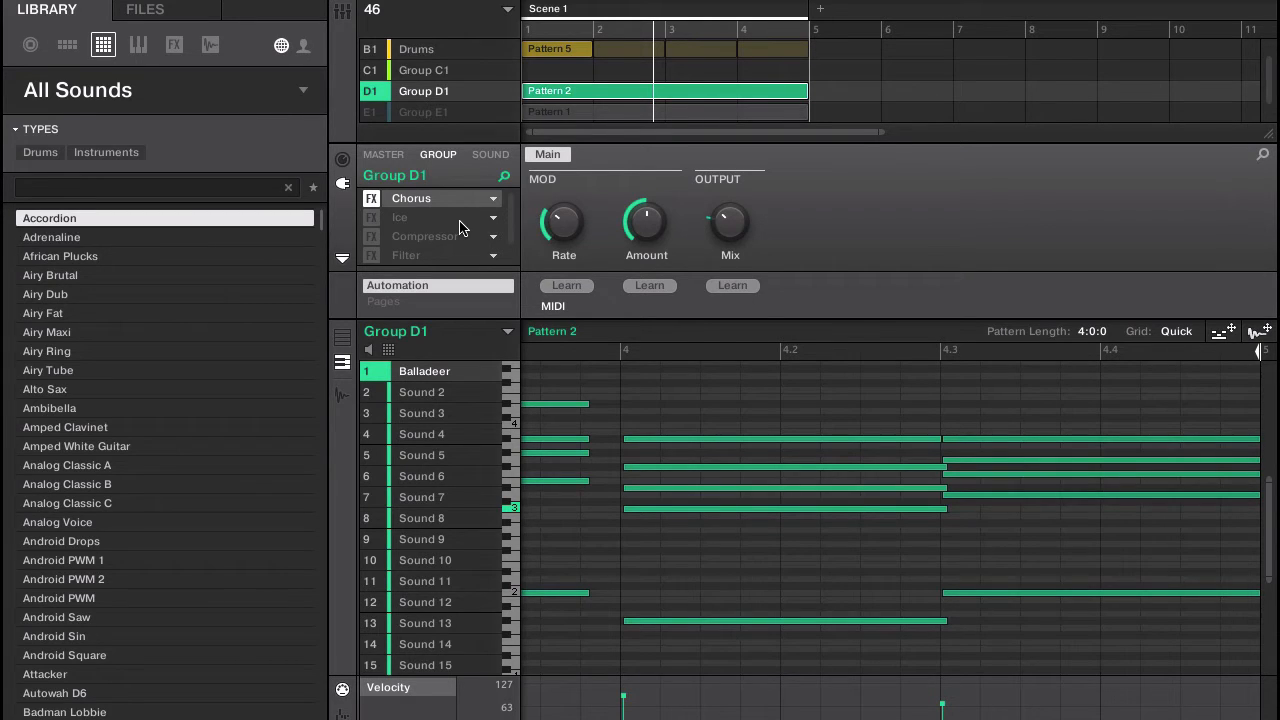
pyautogui.moveTo(483, 205)
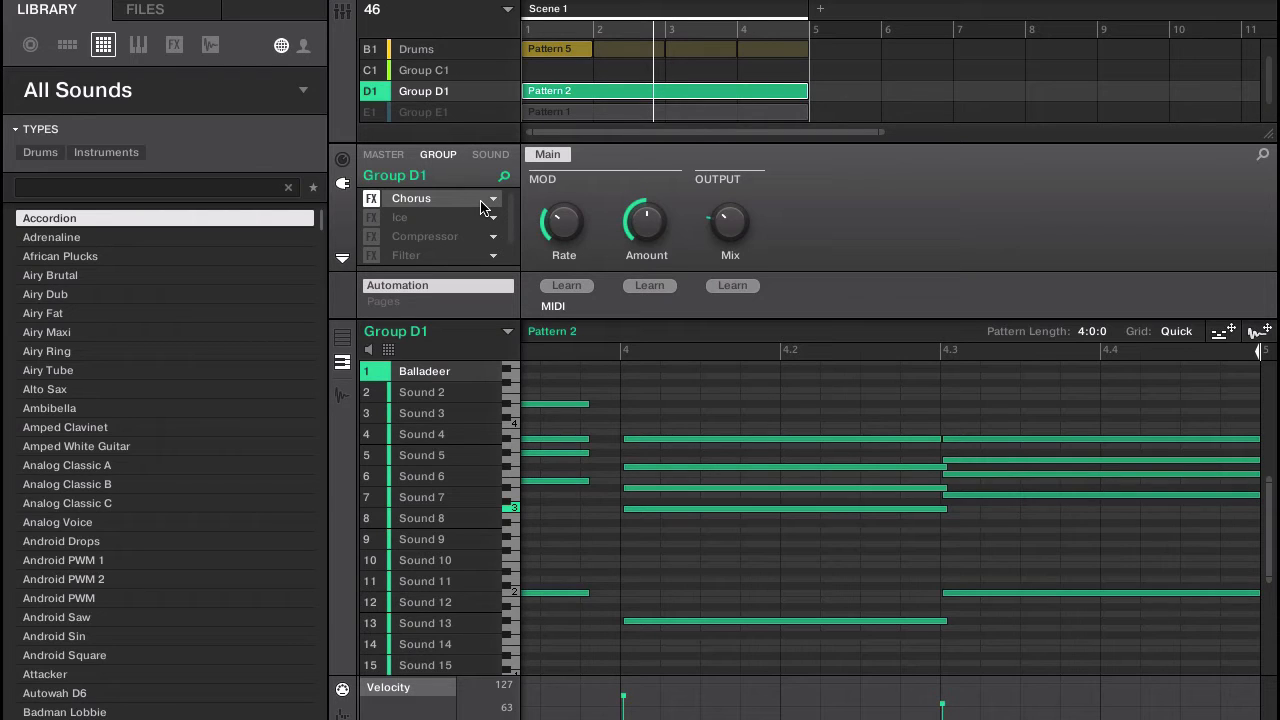
pyautogui.moveTo(427, 210)
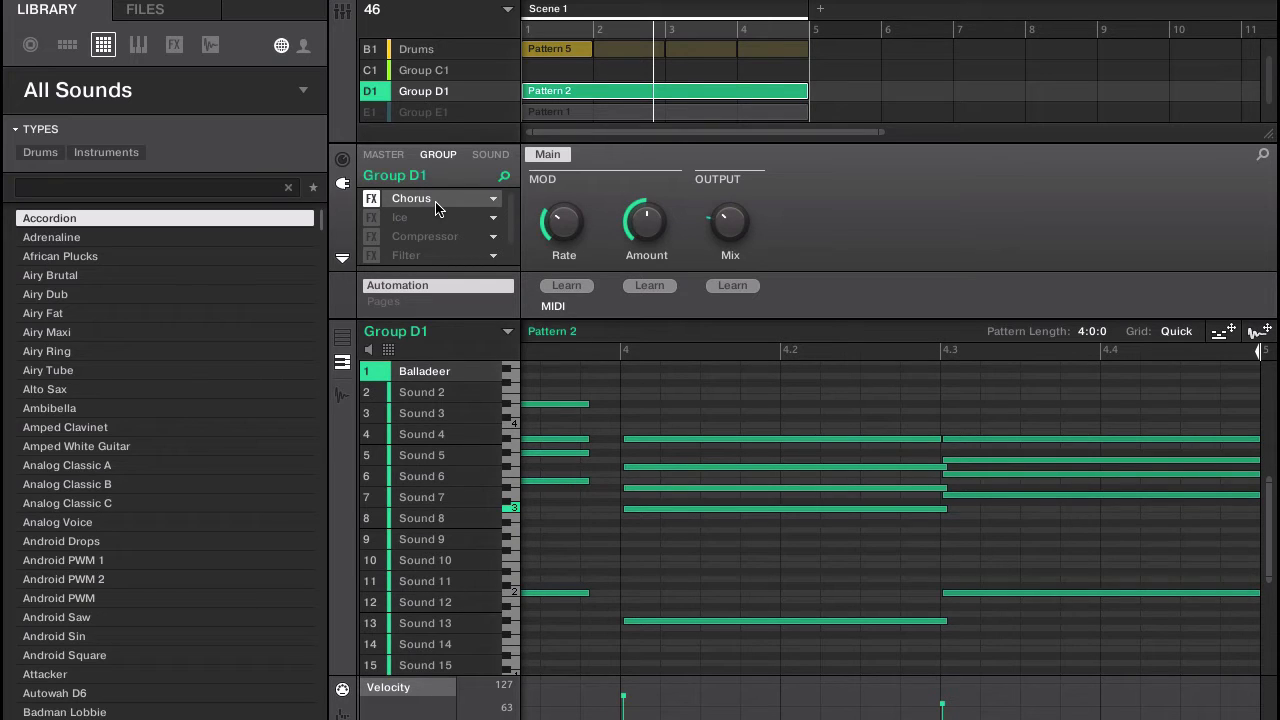
pyautogui.moveTo(447, 235)
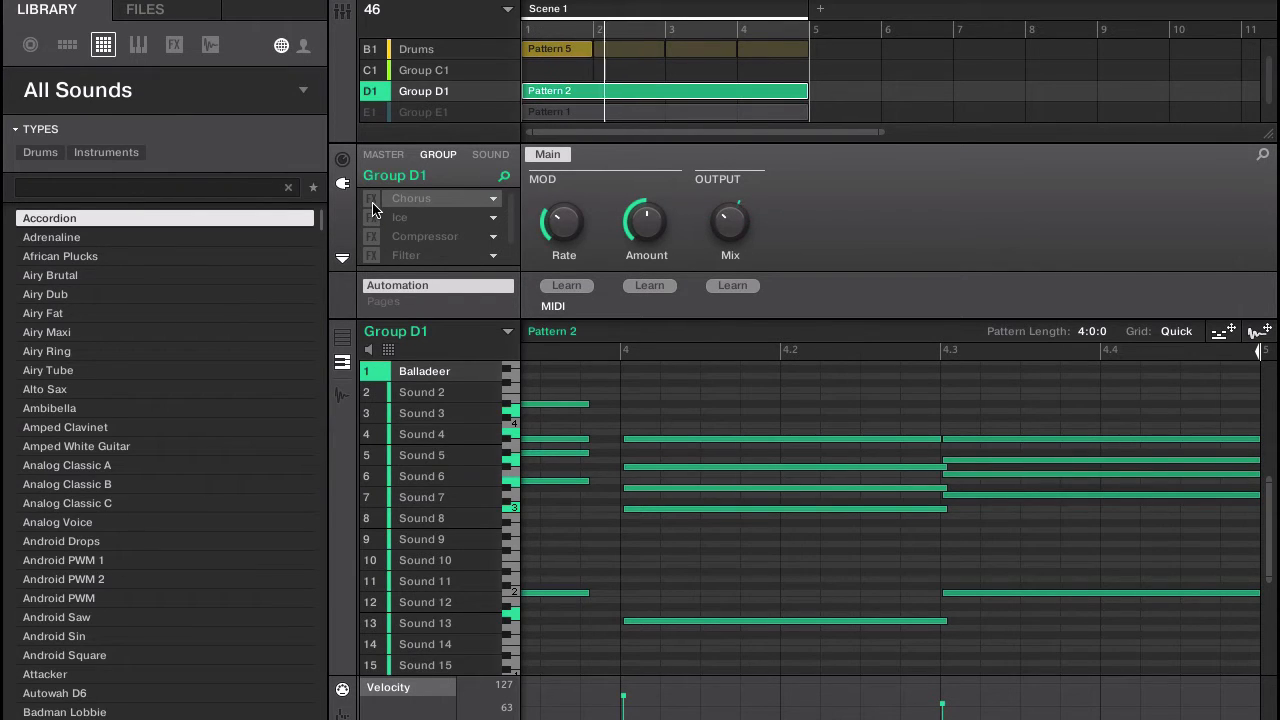
# Switch the Chorus effect back on and select the Ice slot to show its settings.
pyautogui.click(371, 198)
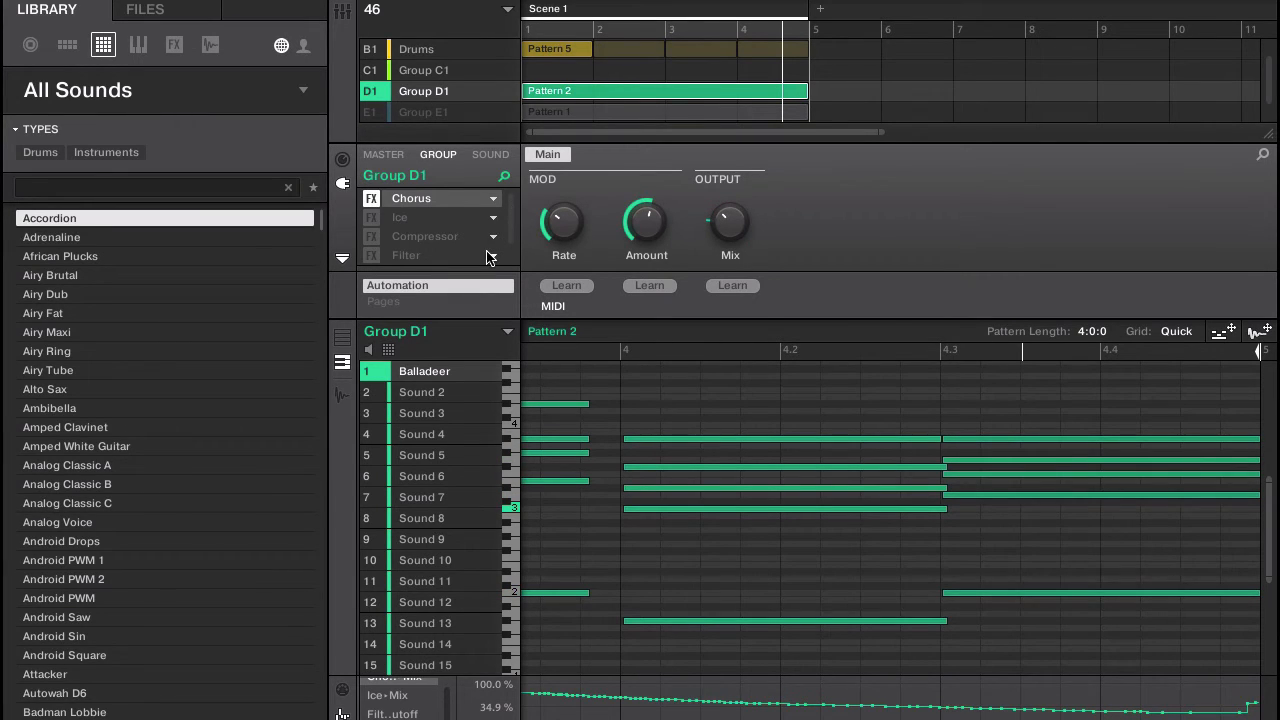
pyautogui.moveTo(503, 250)
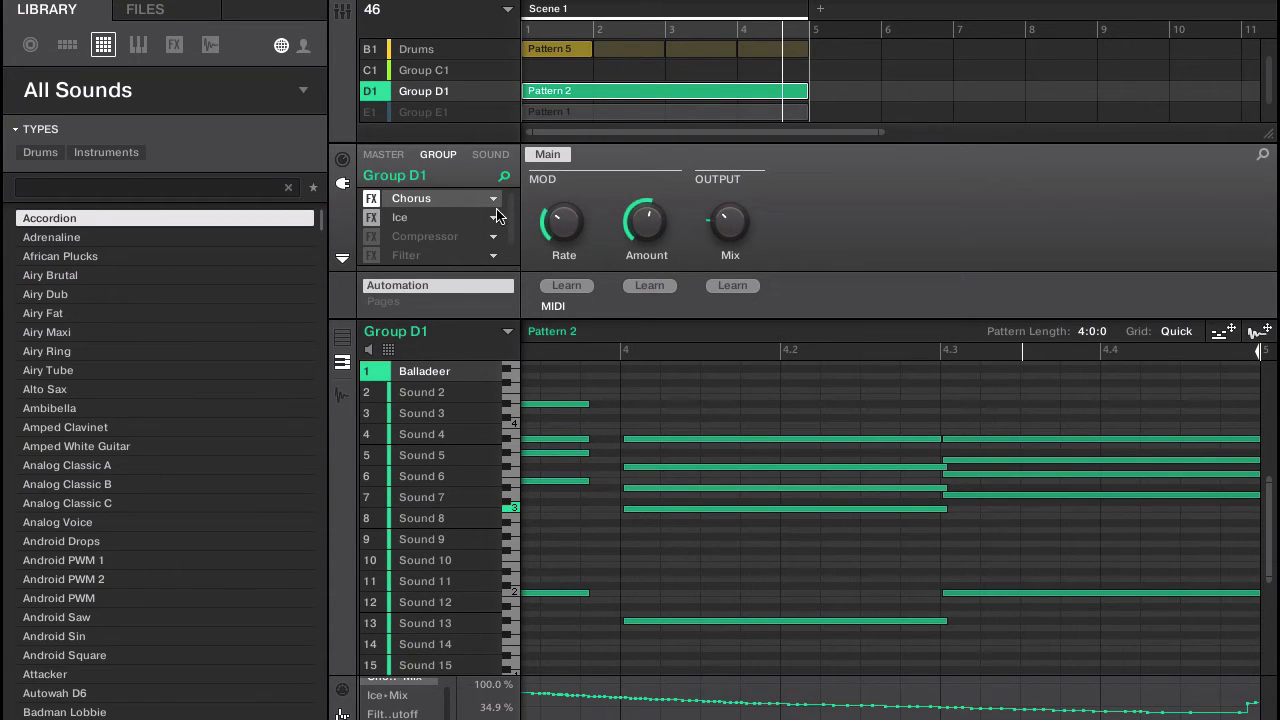
pyautogui.click(400, 217)
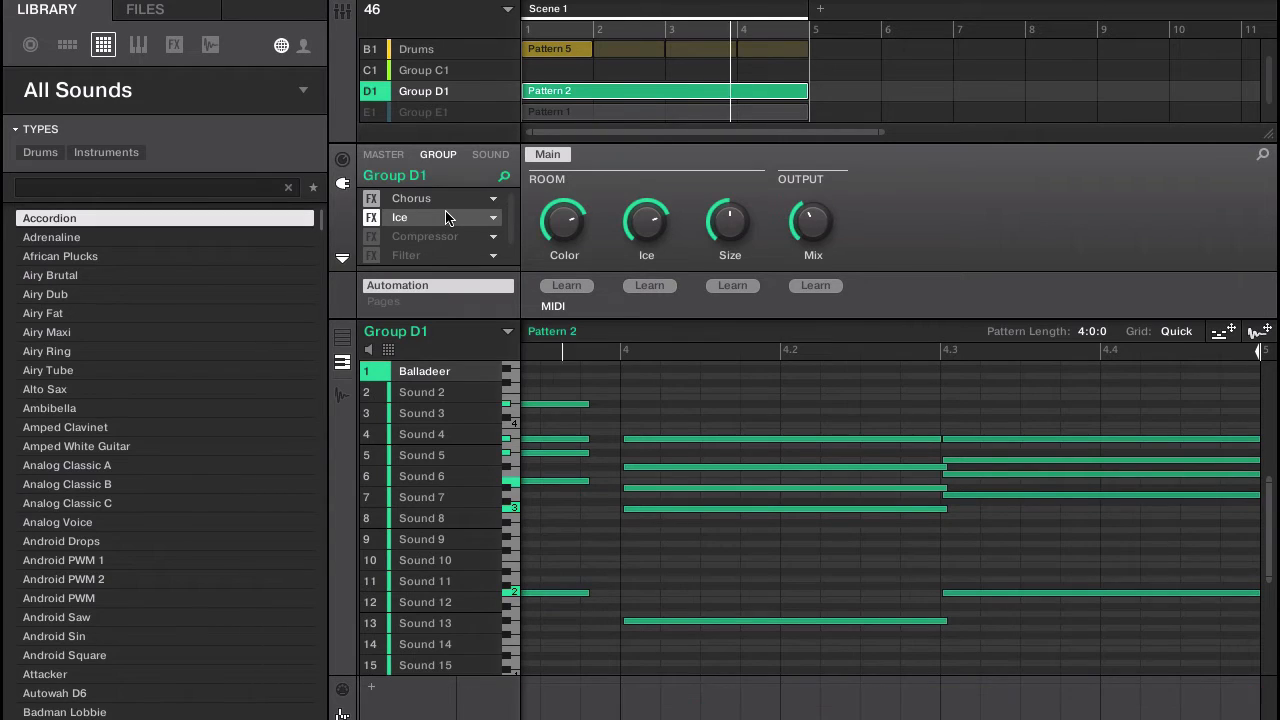
# Open the Compressor's Side-Chain Input page and its source list showing Kick - 11.
pyautogui.click(411, 197)
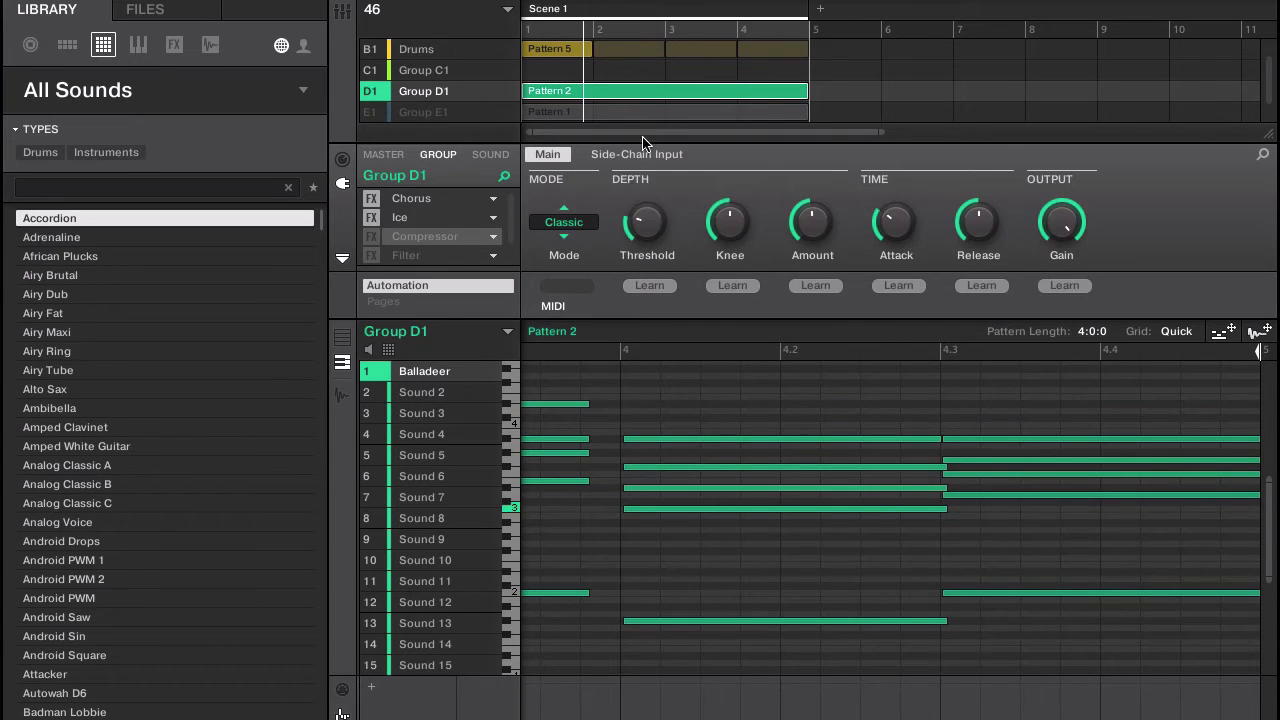
pyautogui.click(637, 154)
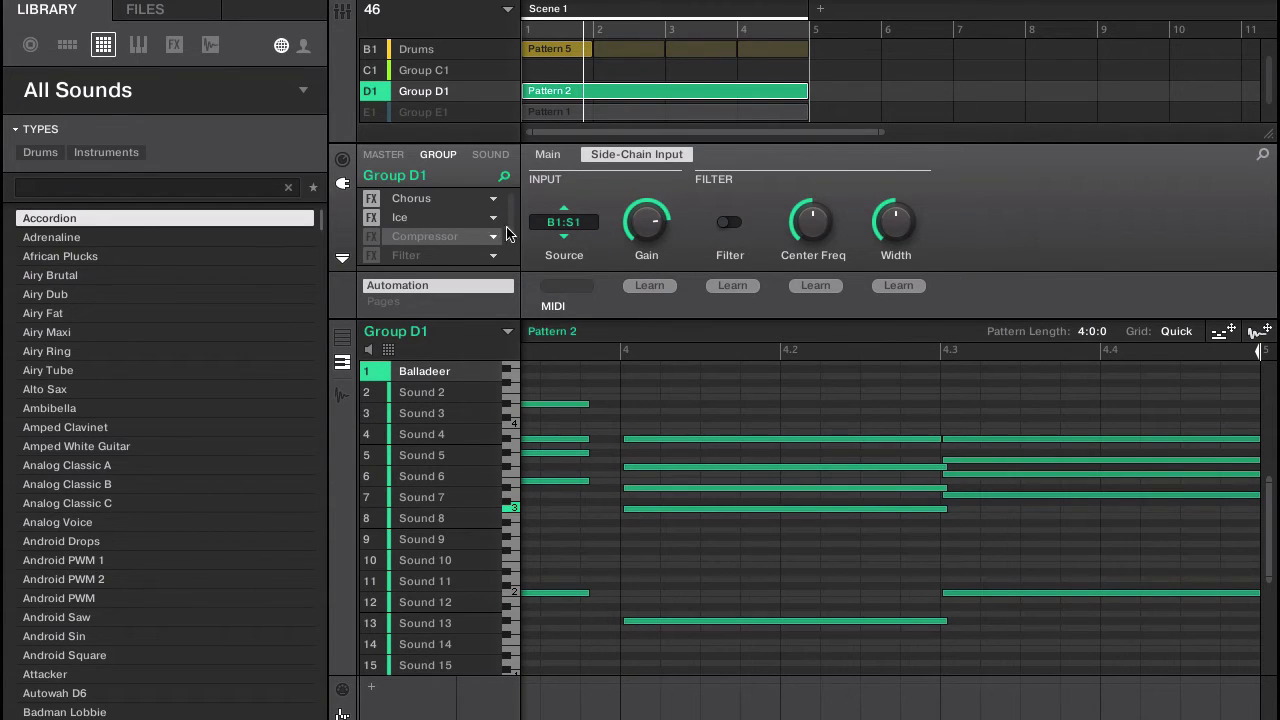
pyautogui.click(490, 154)
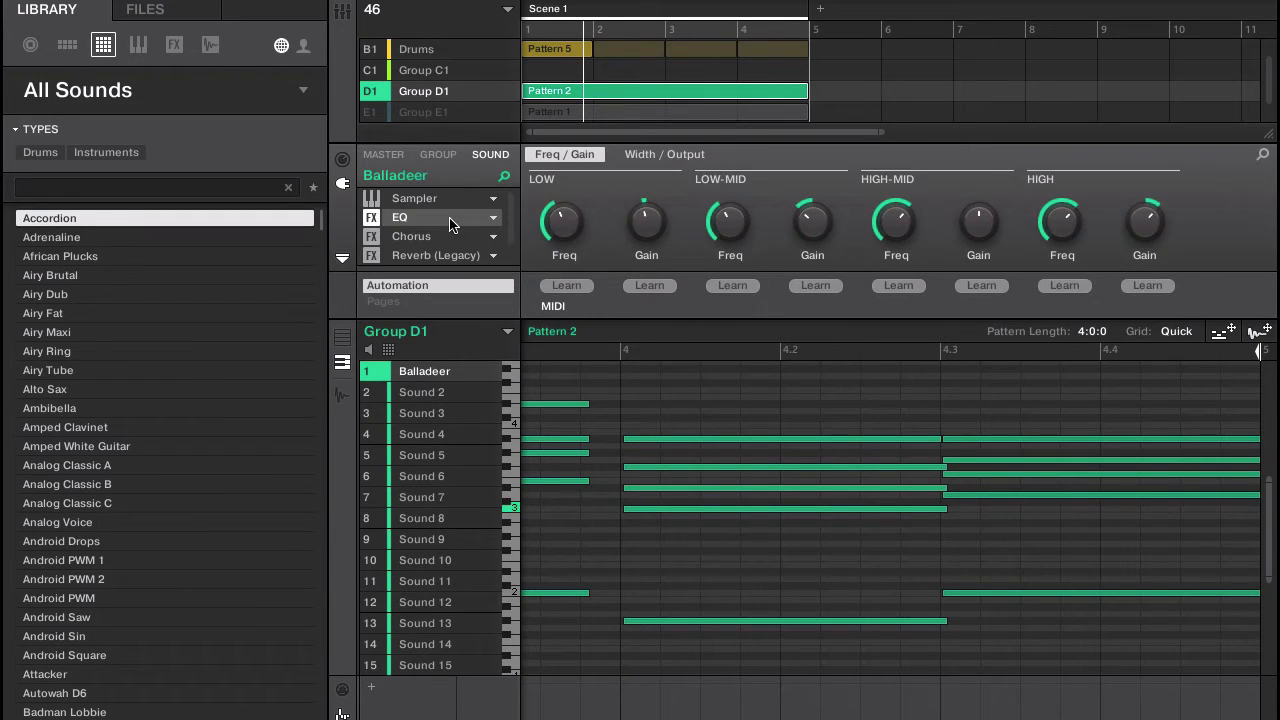
pyautogui.click(438, 154)
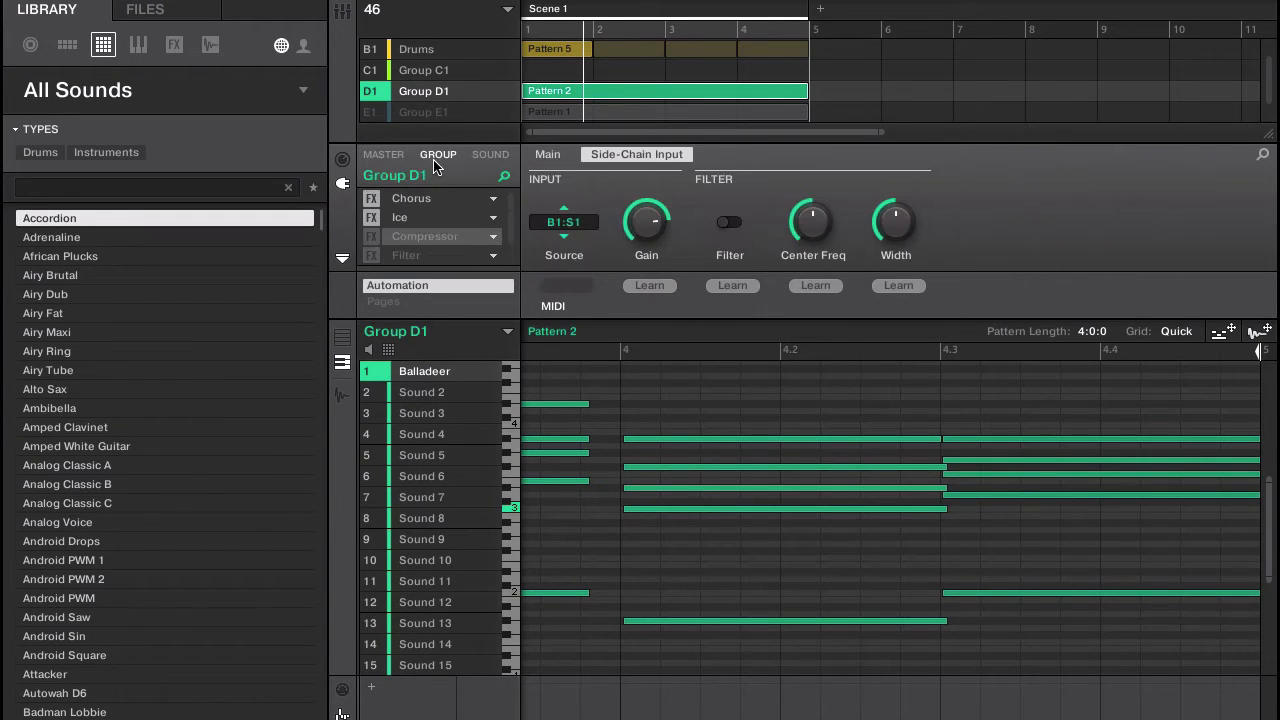
pyautogui.click(563, 221)
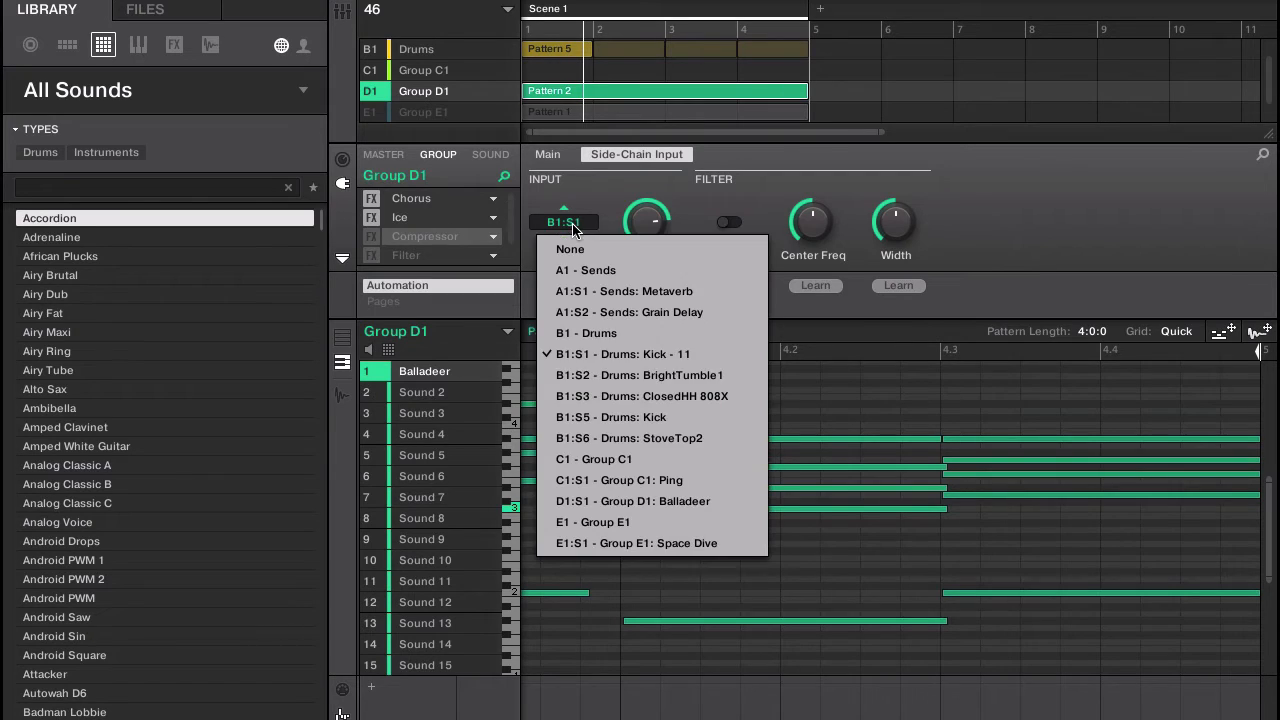
pyautogui.moveTo(505, 290)
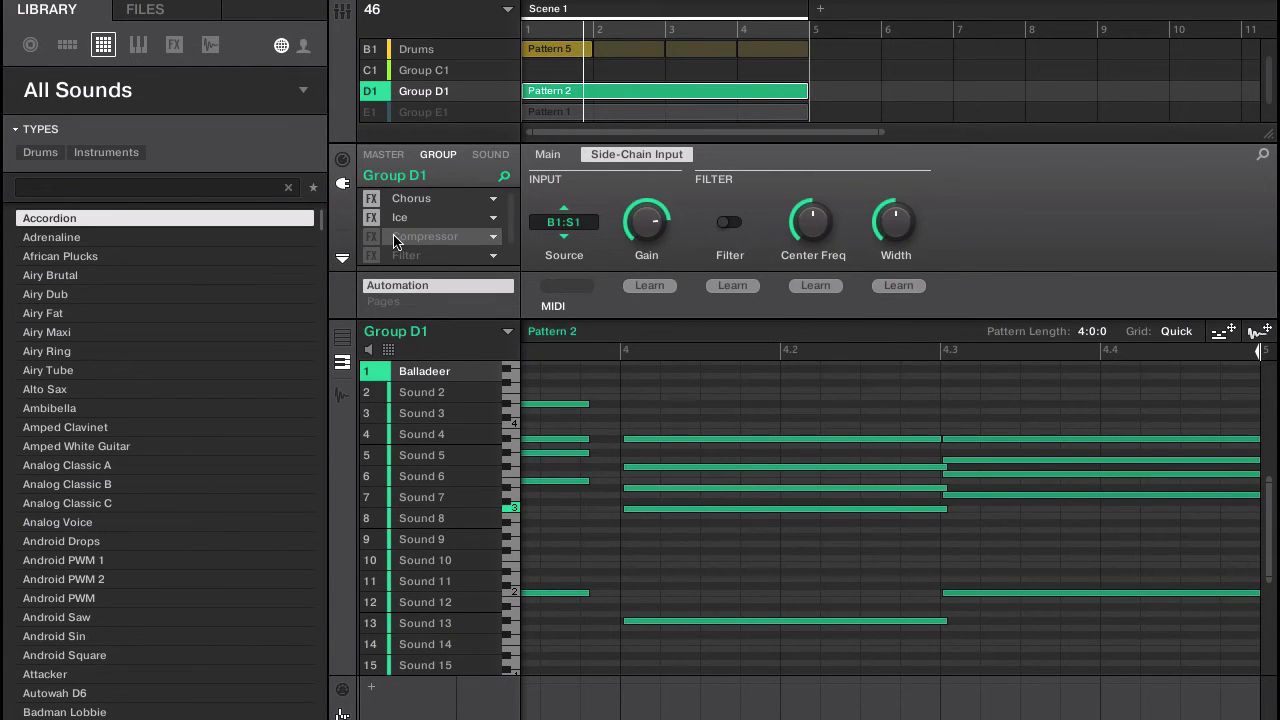
pyautogui.moveTo(580, 240)
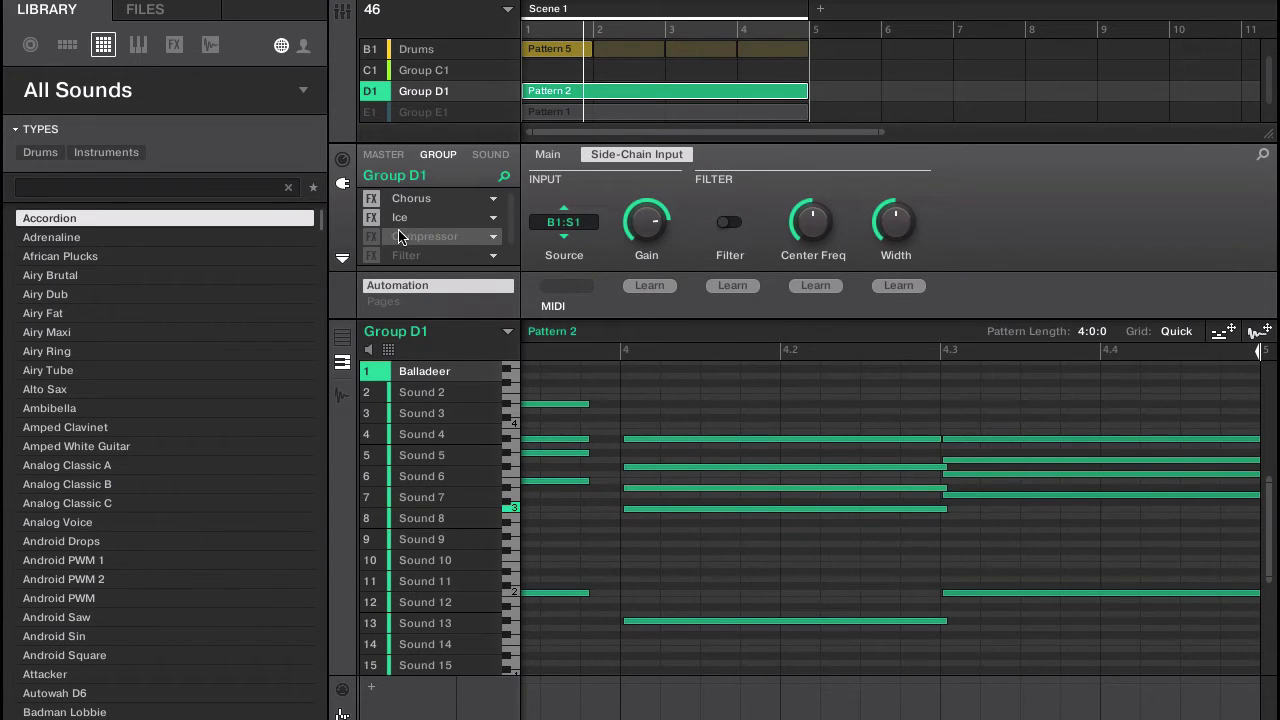
# Activate the Compressor and Filter slots in Group D1's effect list.
pyautogui.click(424, 236)
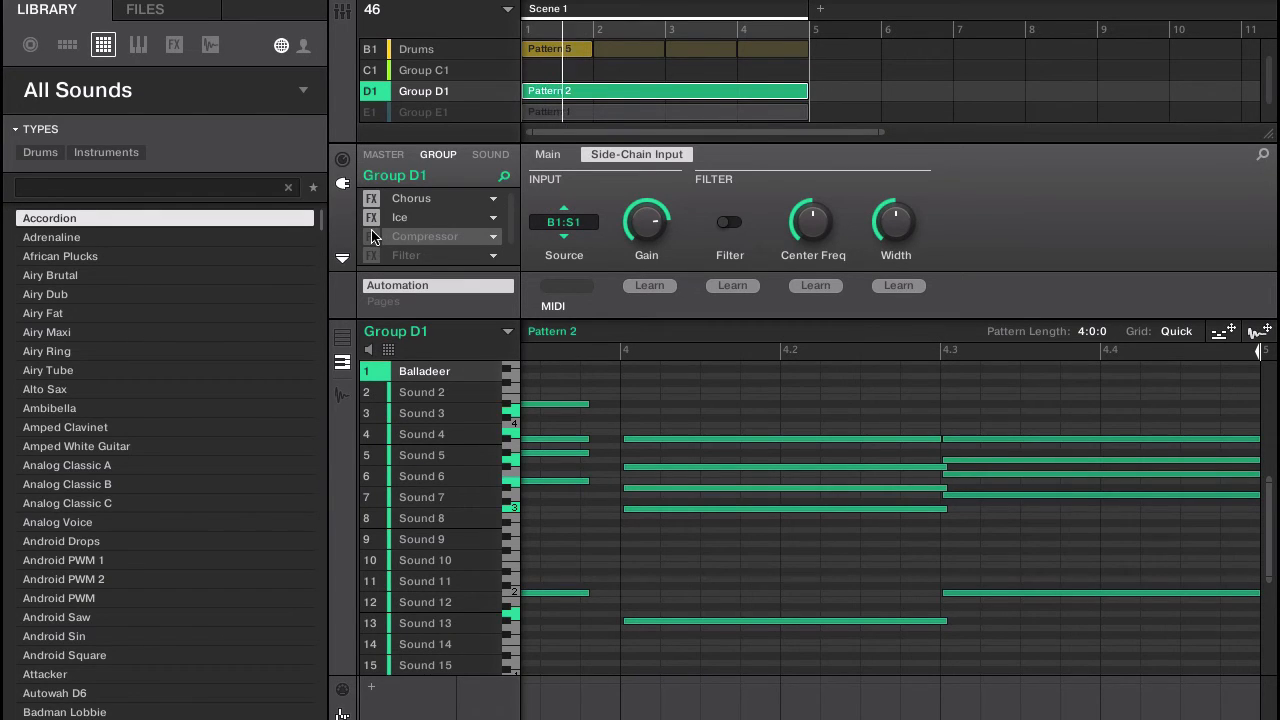
pyautogui.click(371, 236)
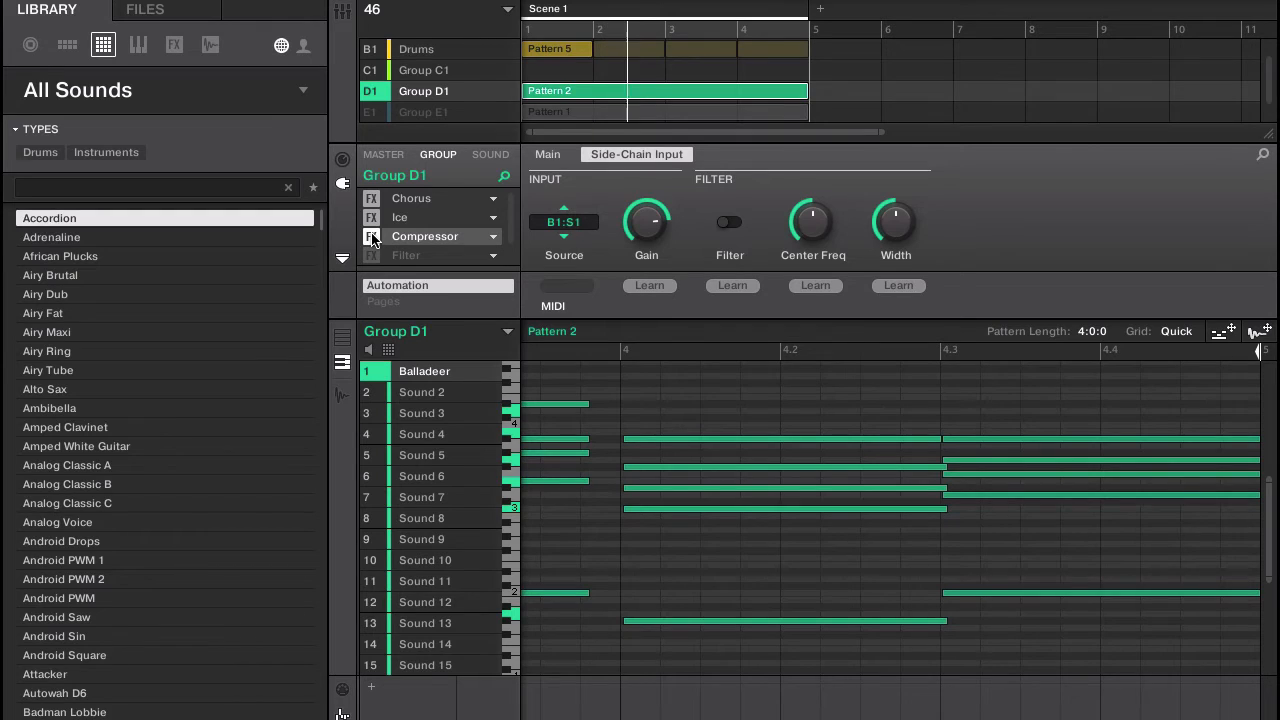
pyautogui.click(371, 236)
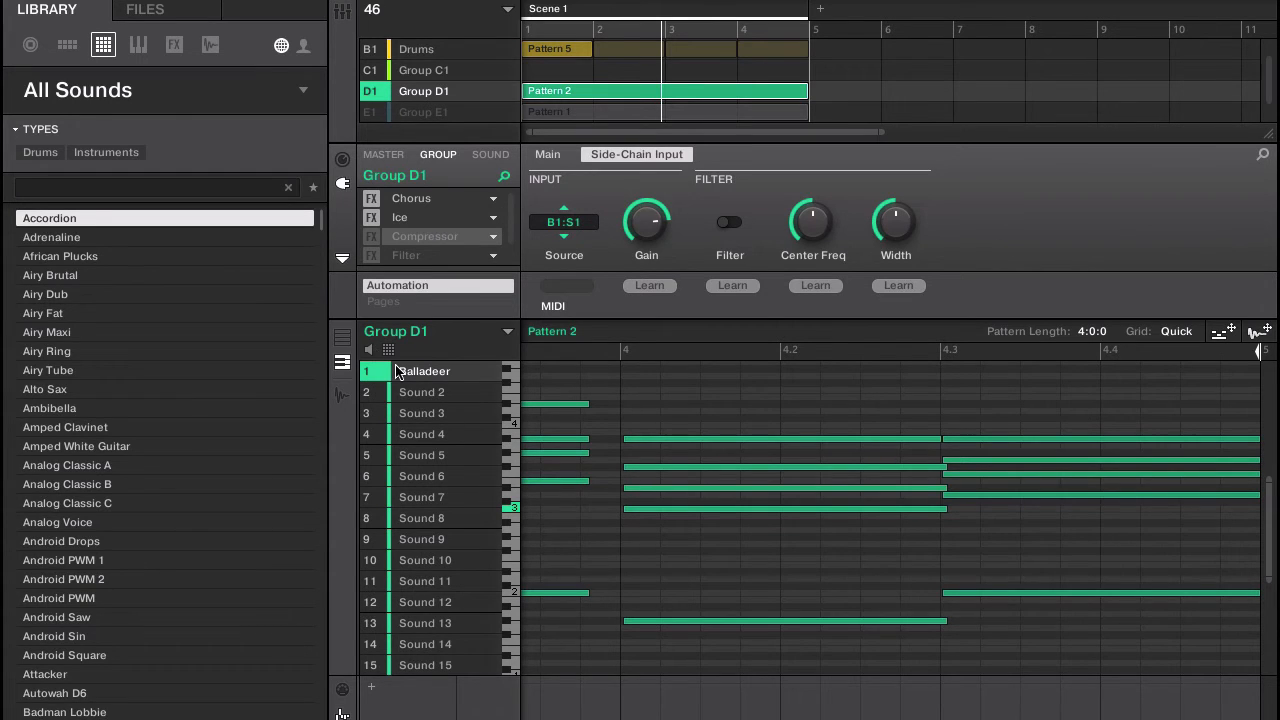
pyautogui.moveTo(408, 405)
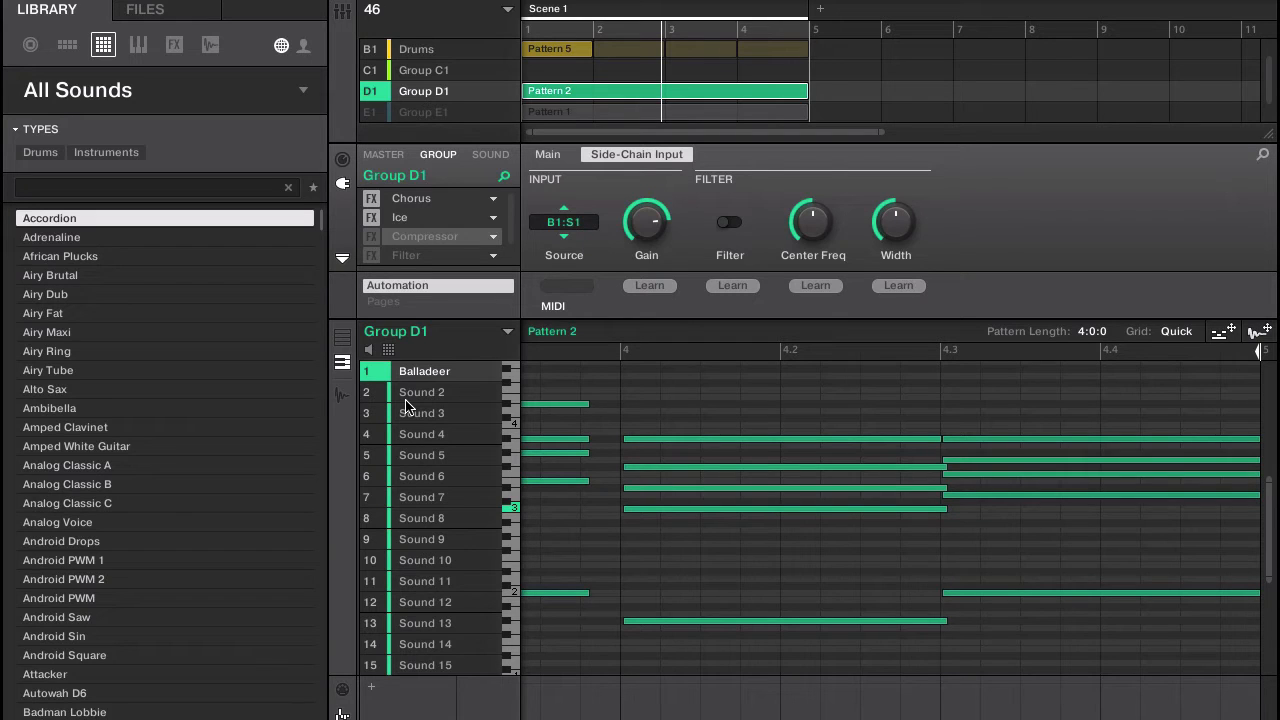
pyautogui.moveTo(388, 328)
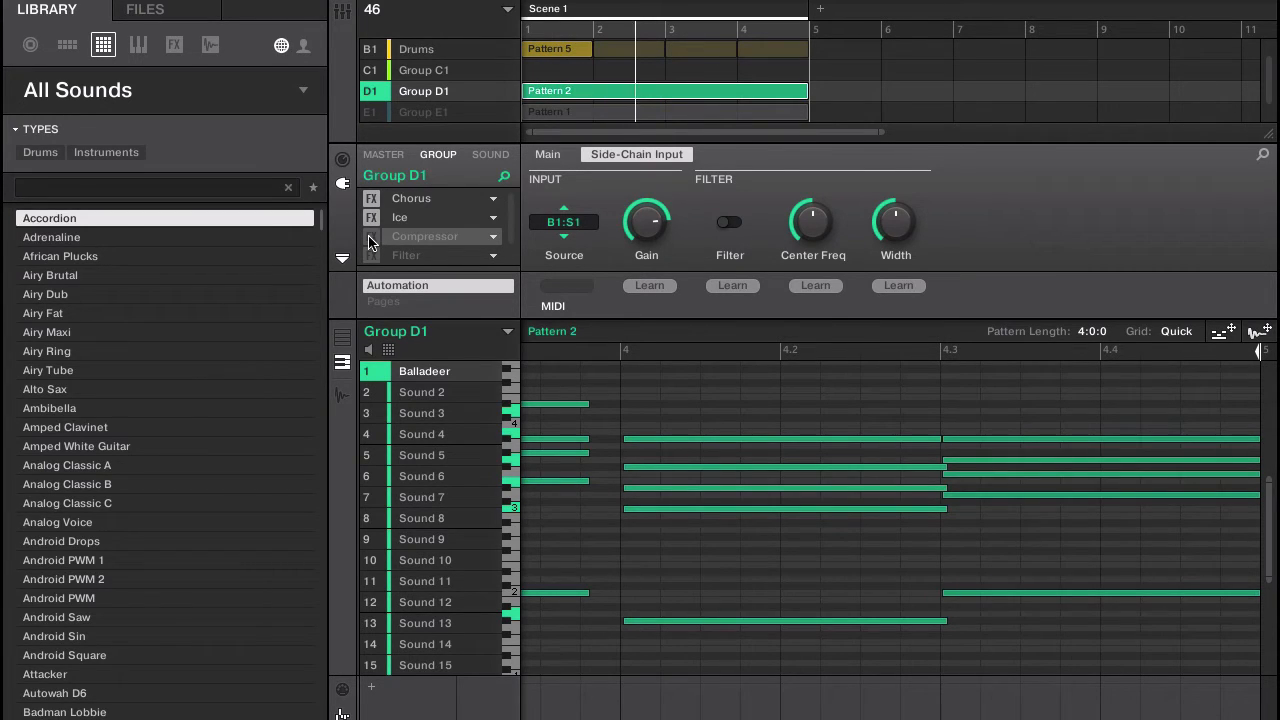
pyautogui.click(372, 236)
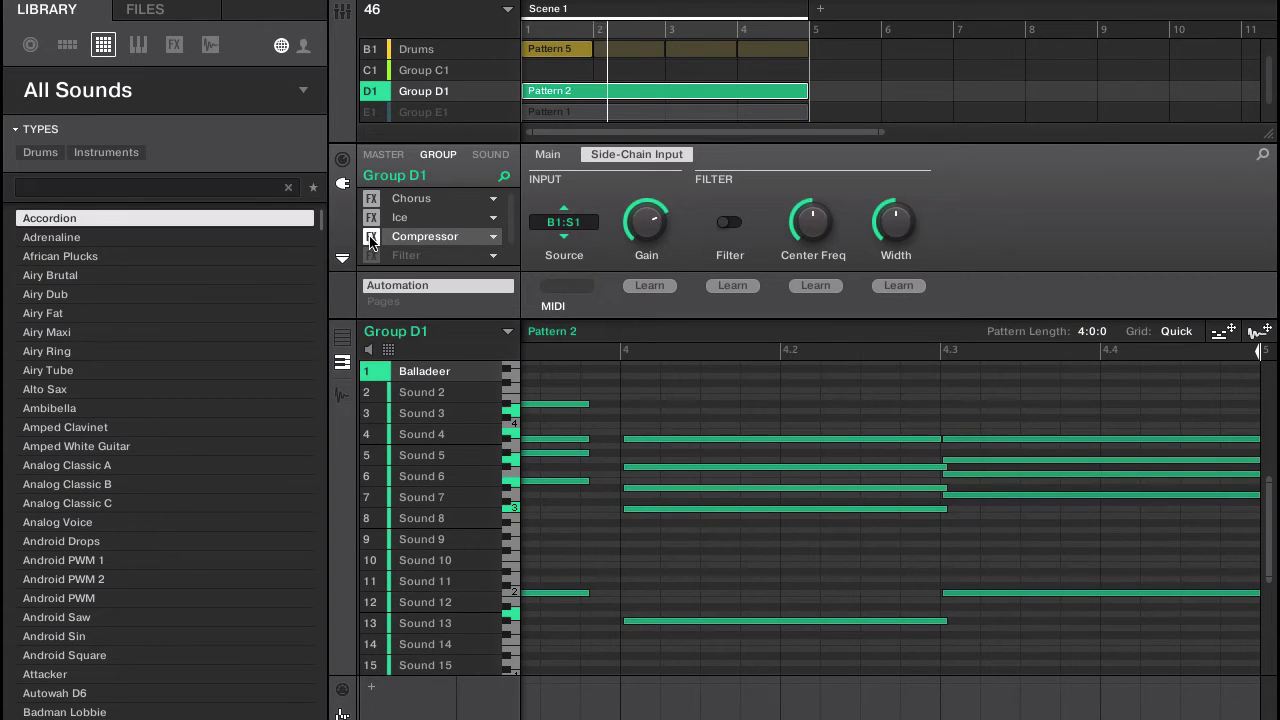
pyautogui.click(371, 255)
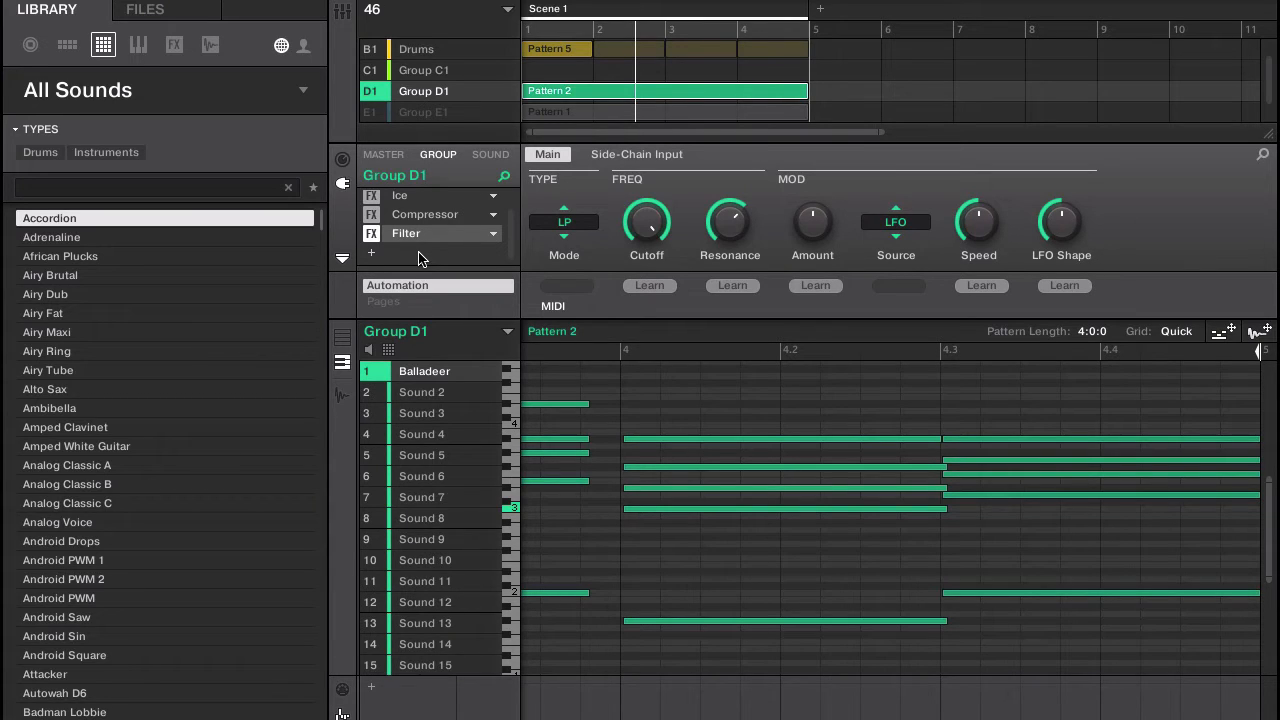
# Sweep the Filter cutoff between about 12.5 kHz and 49 Hz, ending near 542 Hz.
pyautogui.moveTo(646, 222); pyautogui.dragTo(647, 235)
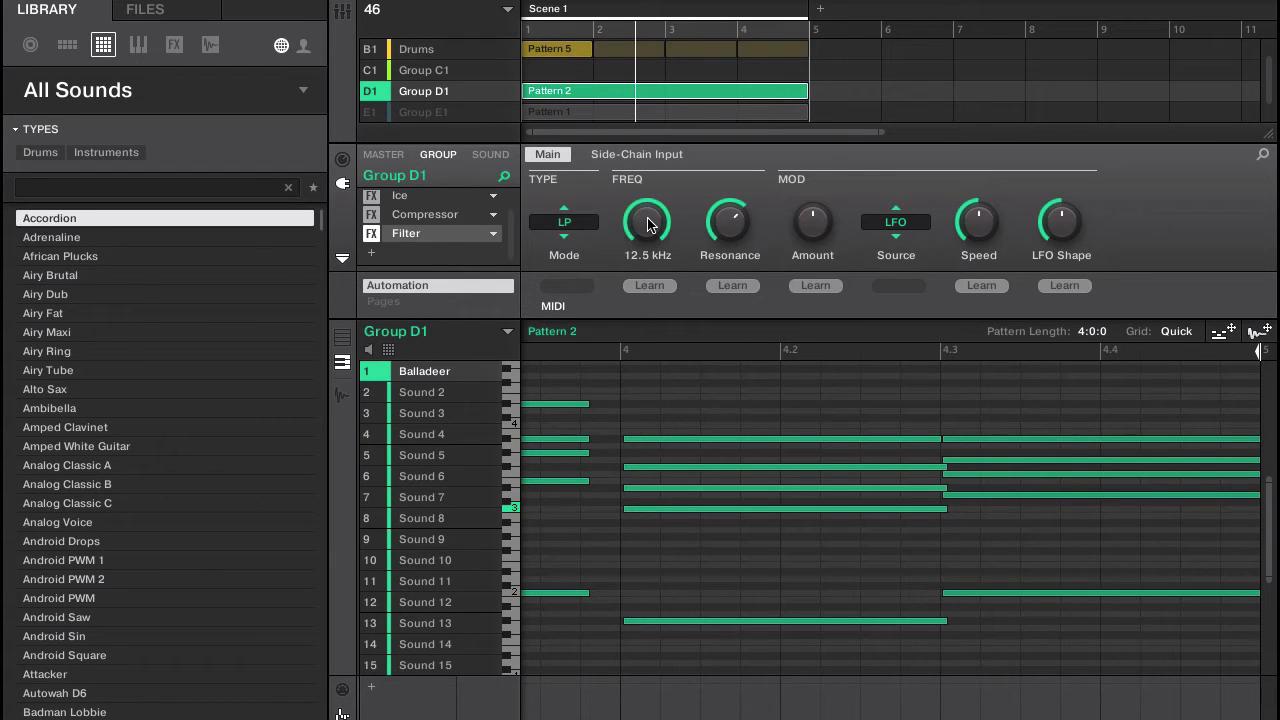
pyautogui.moveTo(647, 220); pyautogui.dragTo(647, 280)
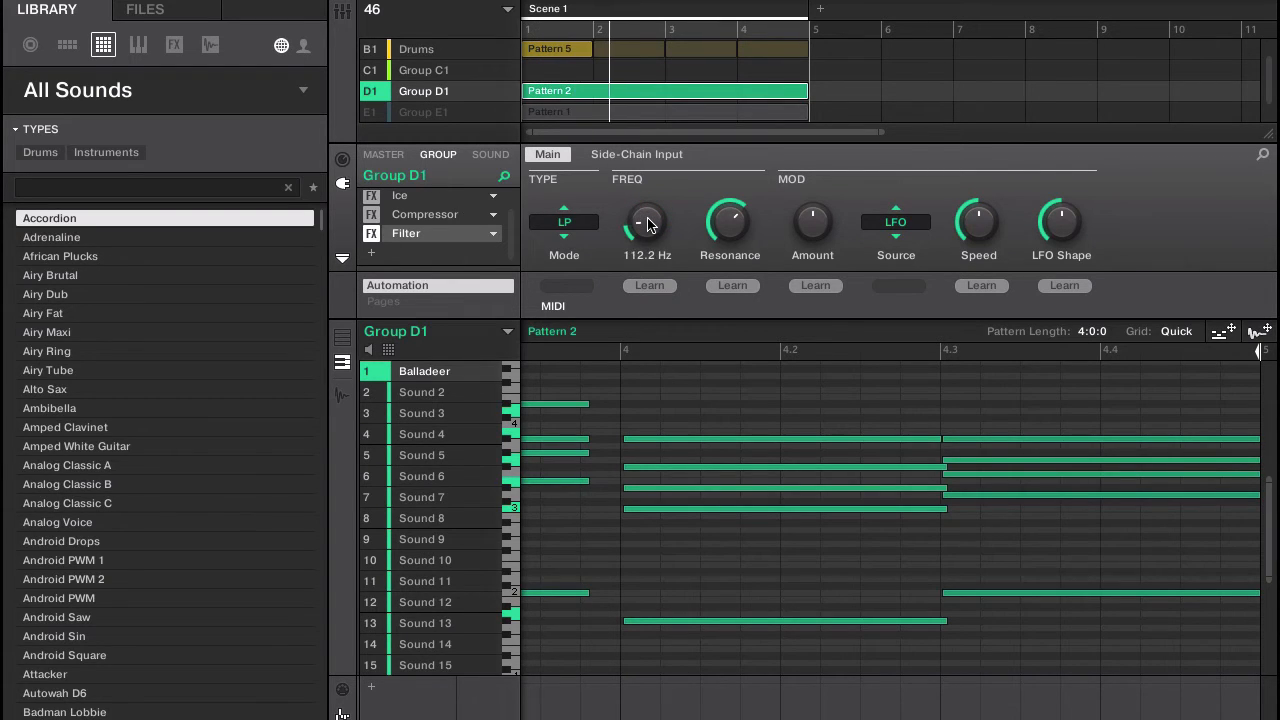
pyautogui.moveTo(647, 222); pyautogui.dragTo(647, 180)
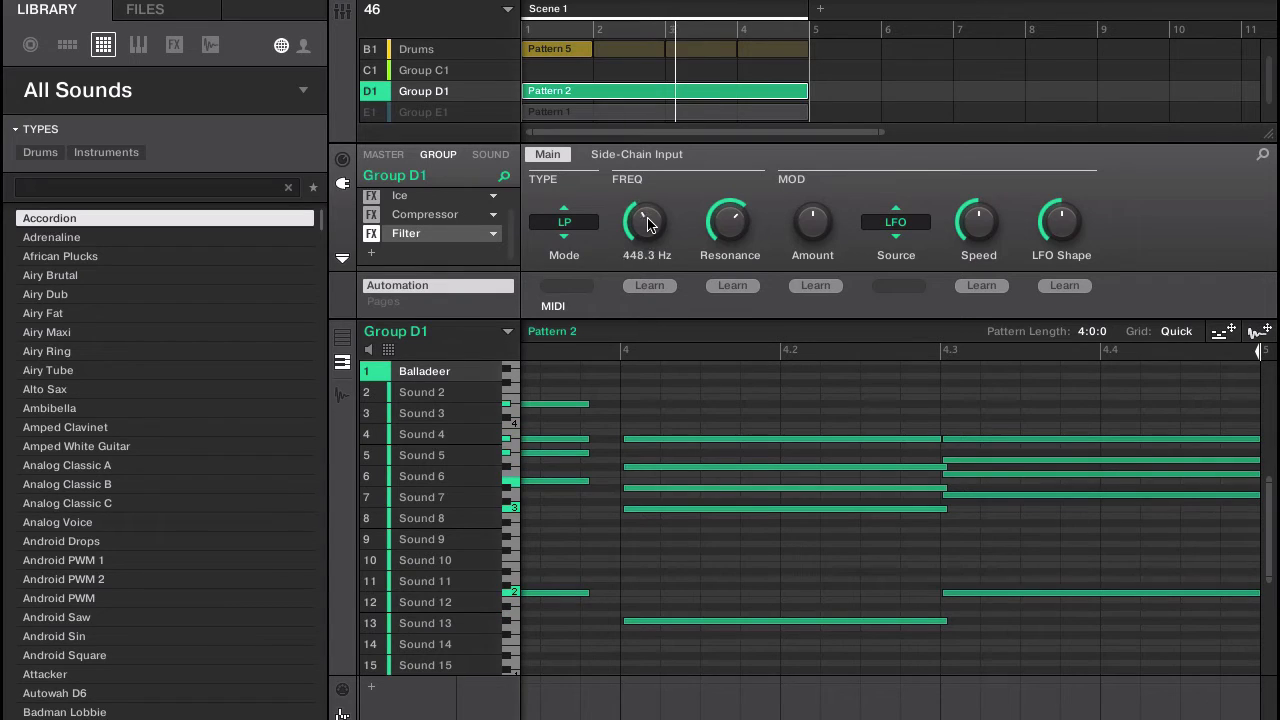
pyautogui.moveTo(647, 221); pyautogui.dragTo(647, 200)
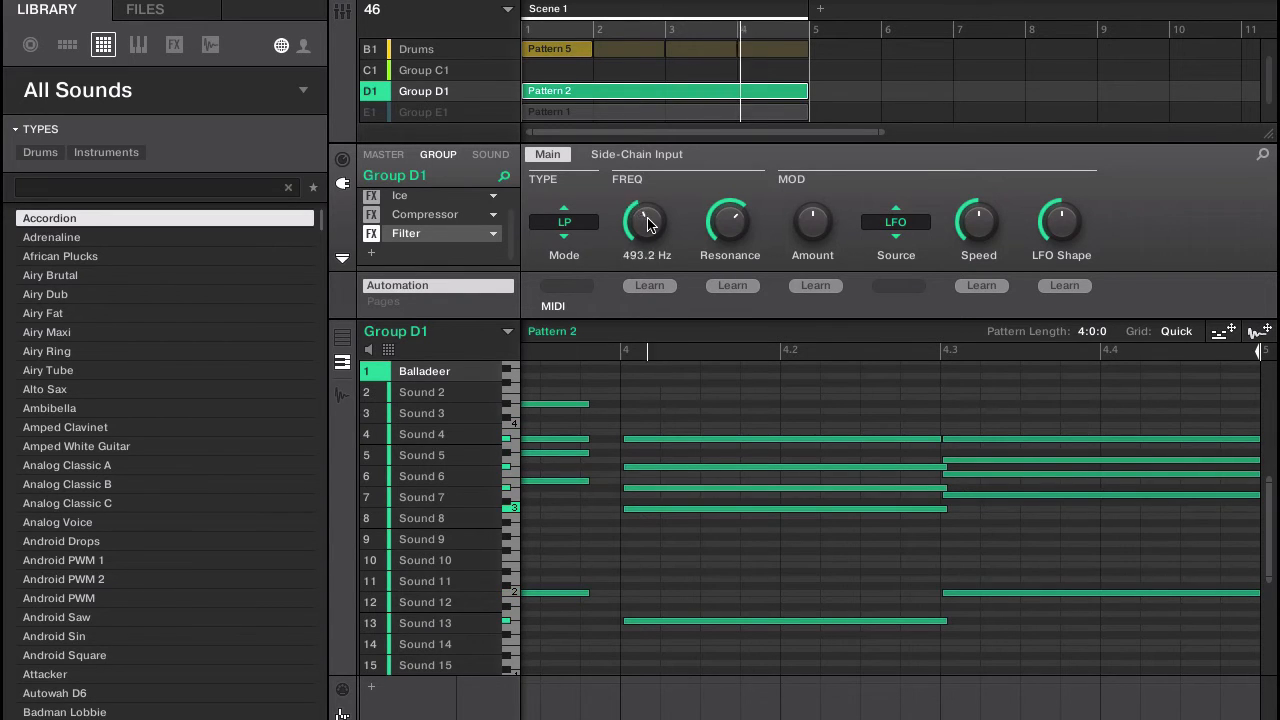
pyautogui.moveTo(647, 220); pyautogui.dragTo(647, 280)
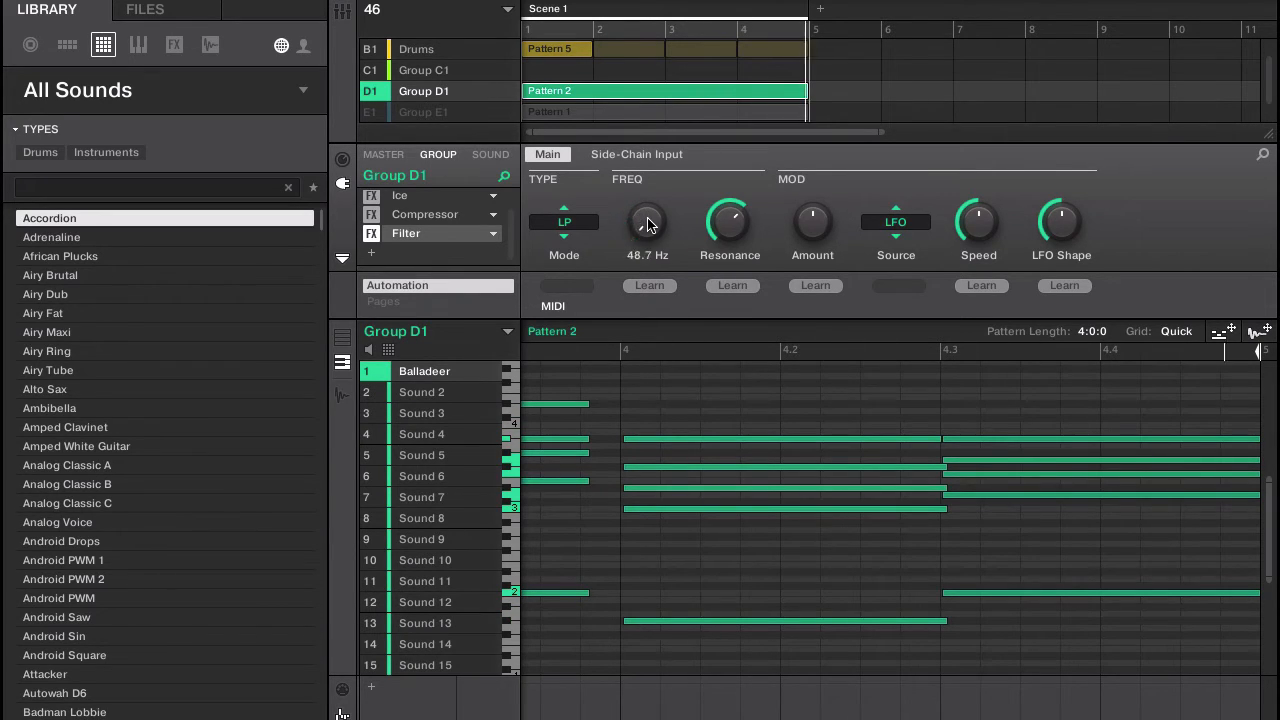
pyautogui.moveTo(647, 222); pyautogui.dragTo(647, 180)
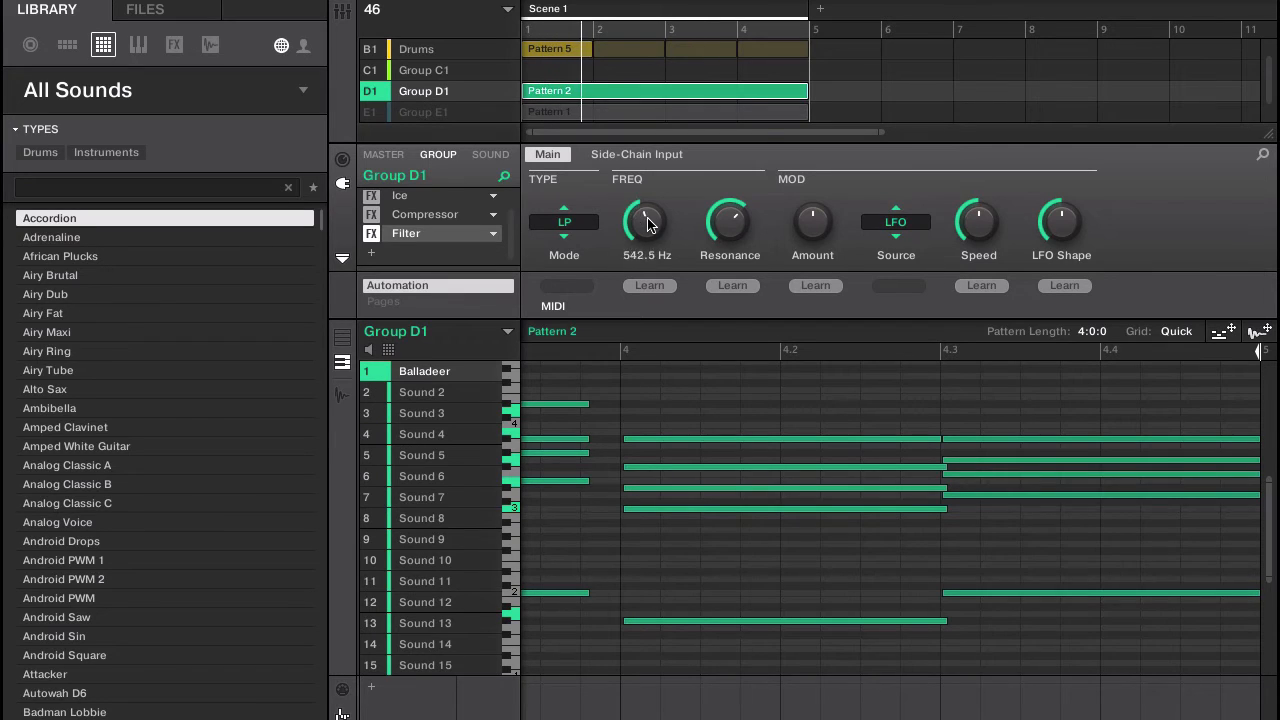
pyautogui.moveTo(647, 220); pyautogui.dragTo(647, 160)
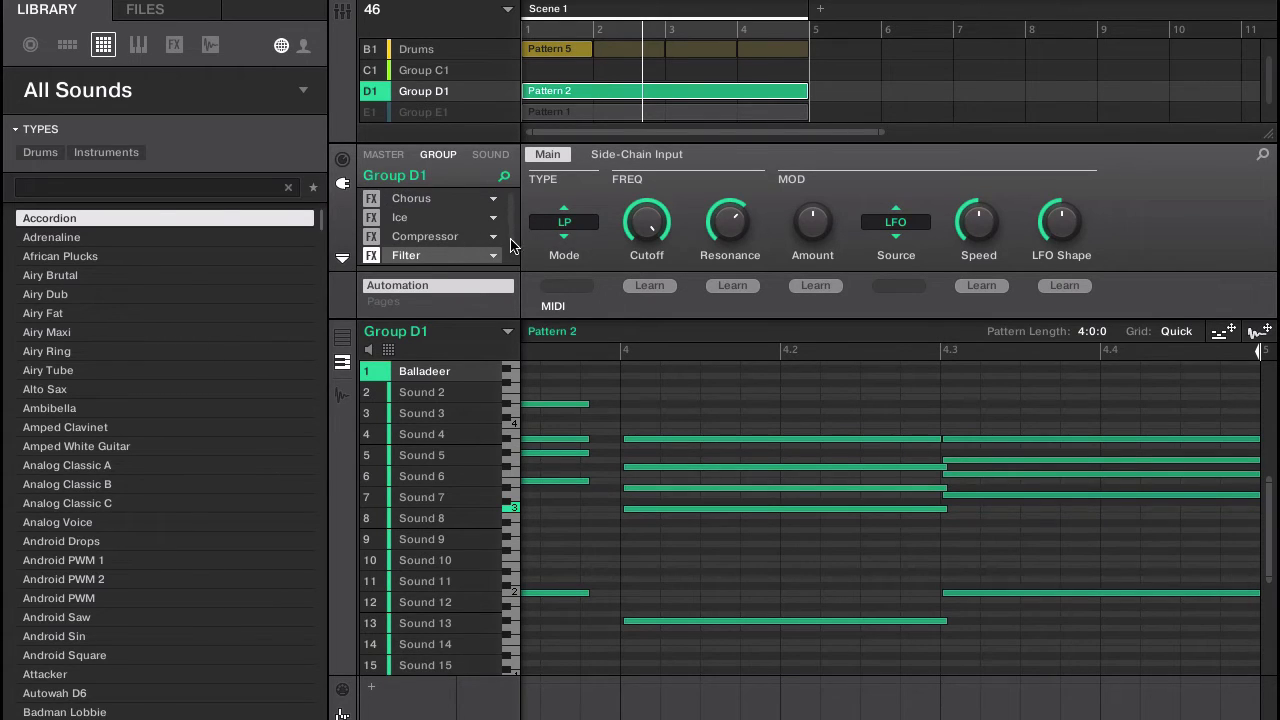
pyautogui.moveTo(475, 190)
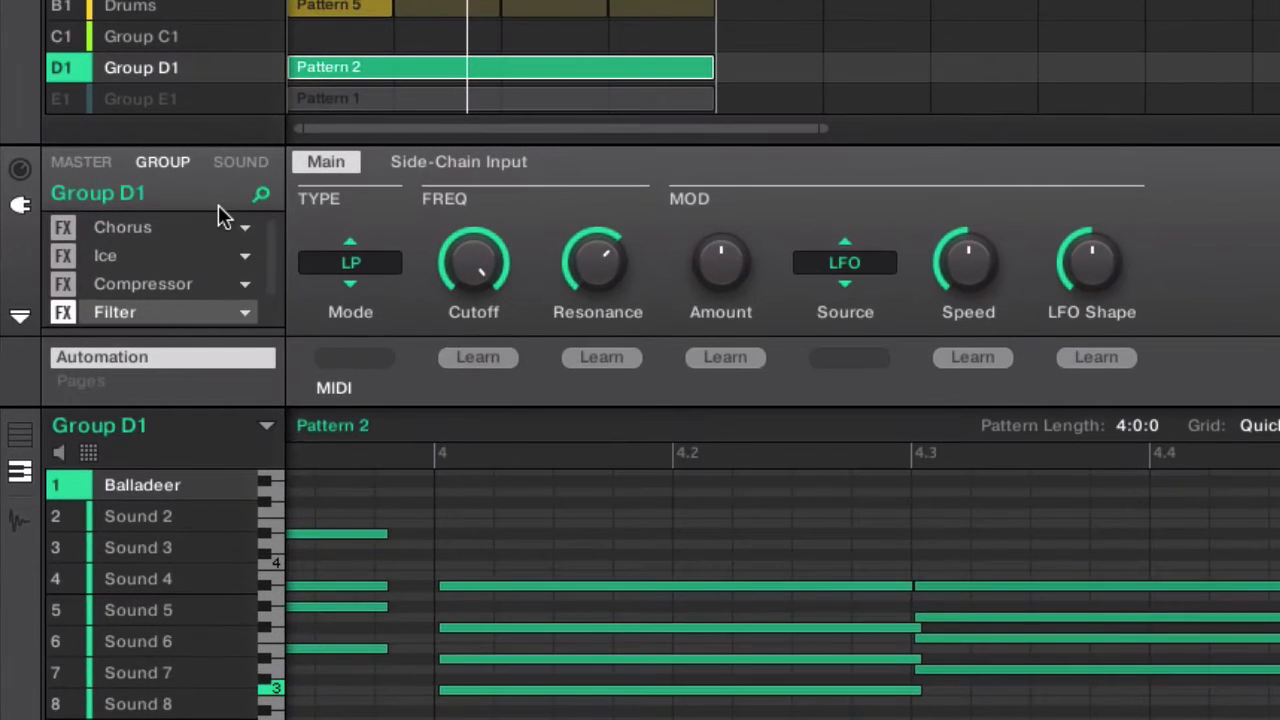
pyautogui.moveTo(295, 280)
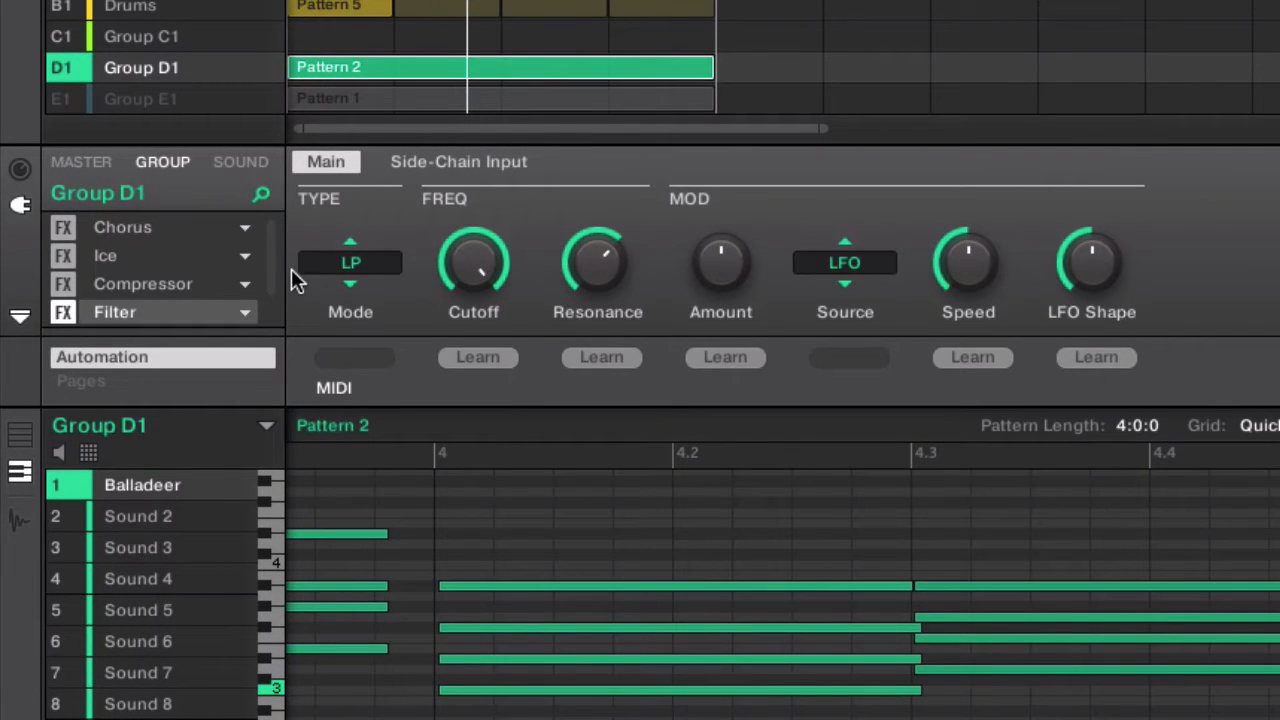
pyautogui.moveTo(235, 262)
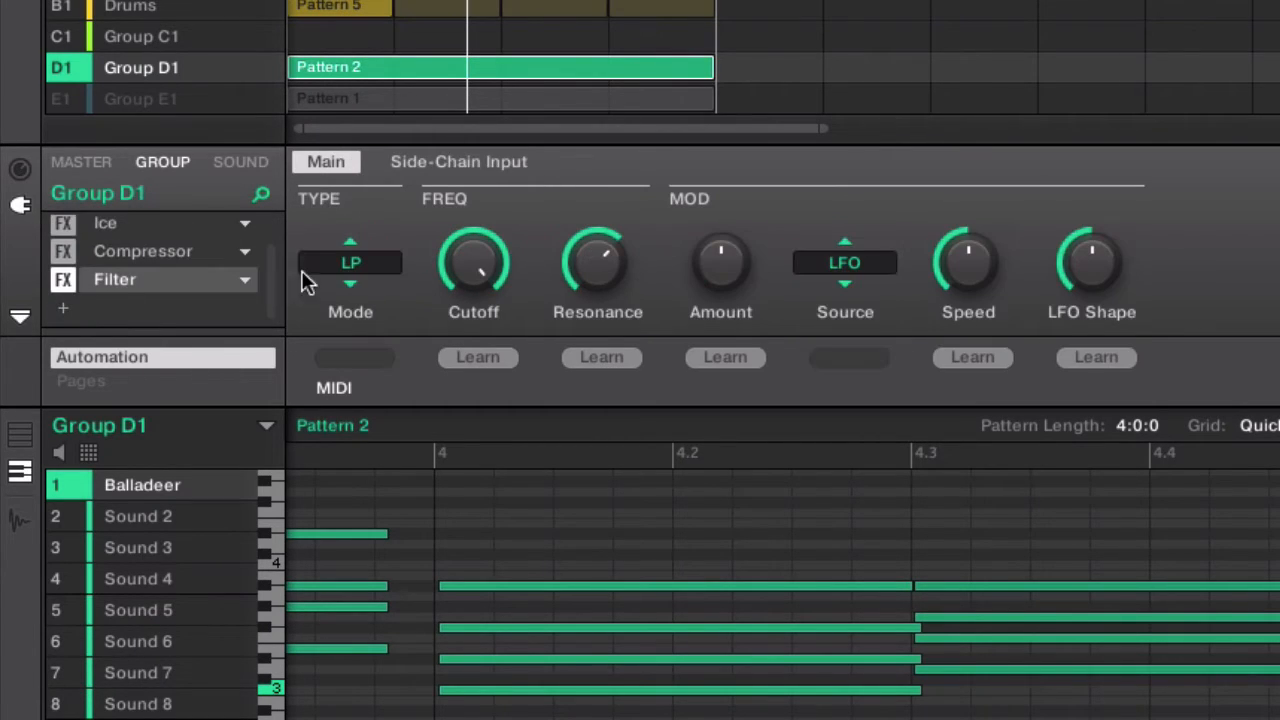
pyautogui.moveTo(120, 280)
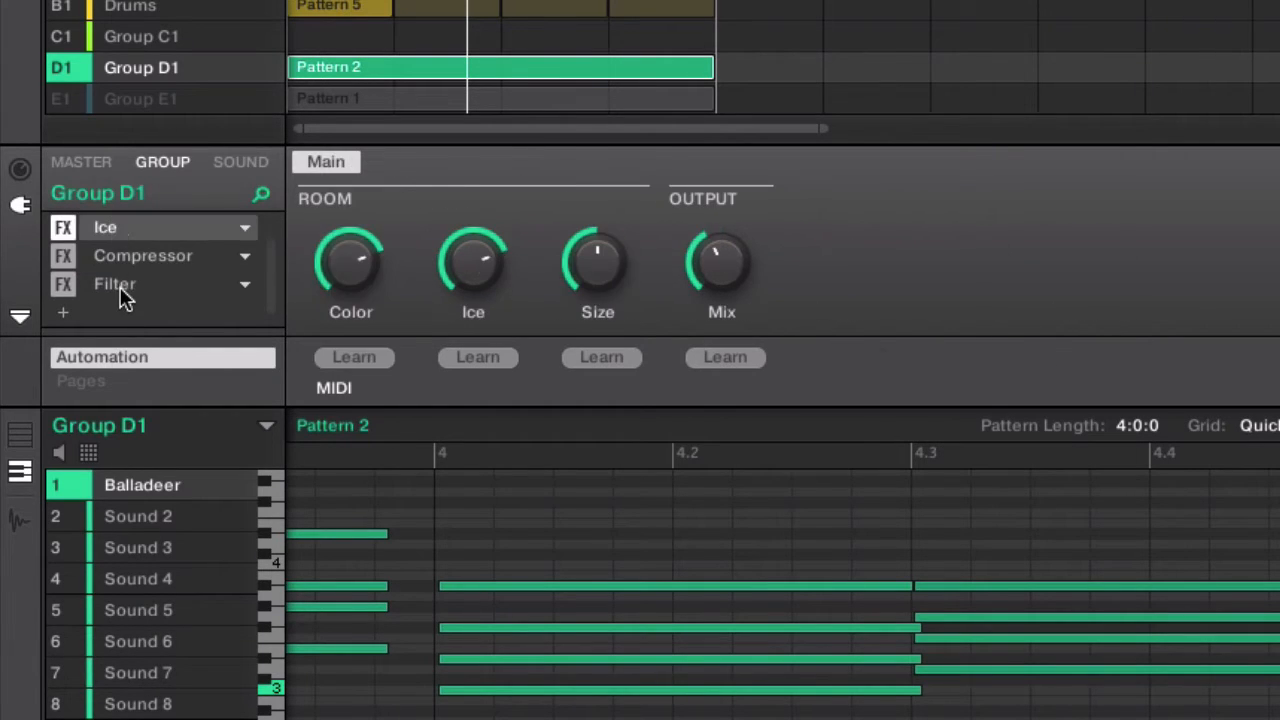
# Adjust the Chorus and Filter parameters, ending on the Compressor's side-chain input page.
pyautogui.click(114, 280)
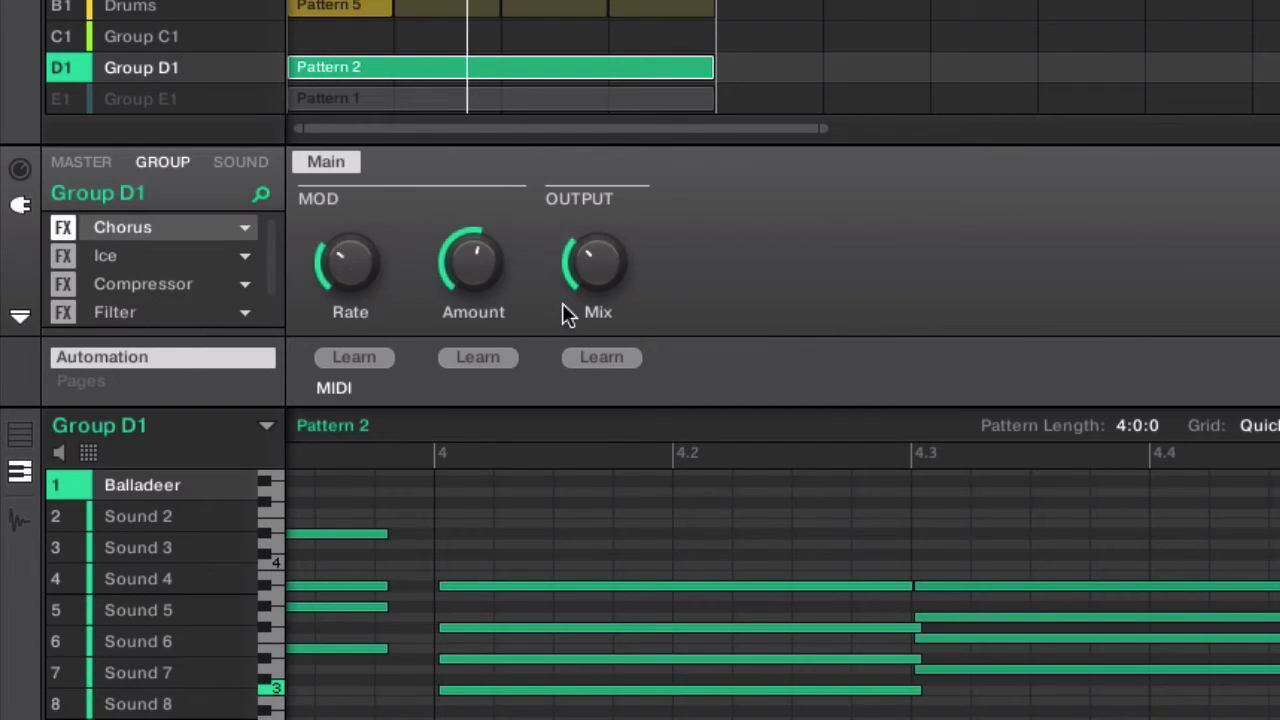
pyautogui.moveTo(597, 265); pyautogui.dragTo(580, 270)
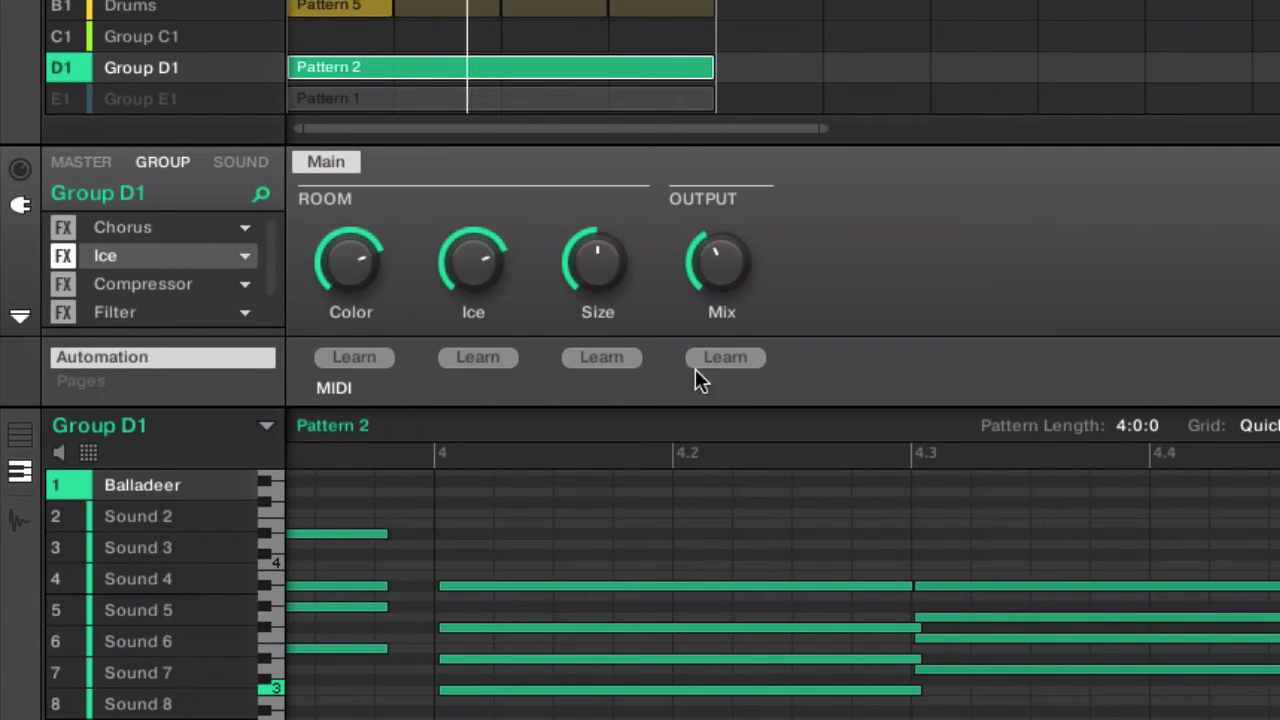
pyautogui.moveTo(723, 378)
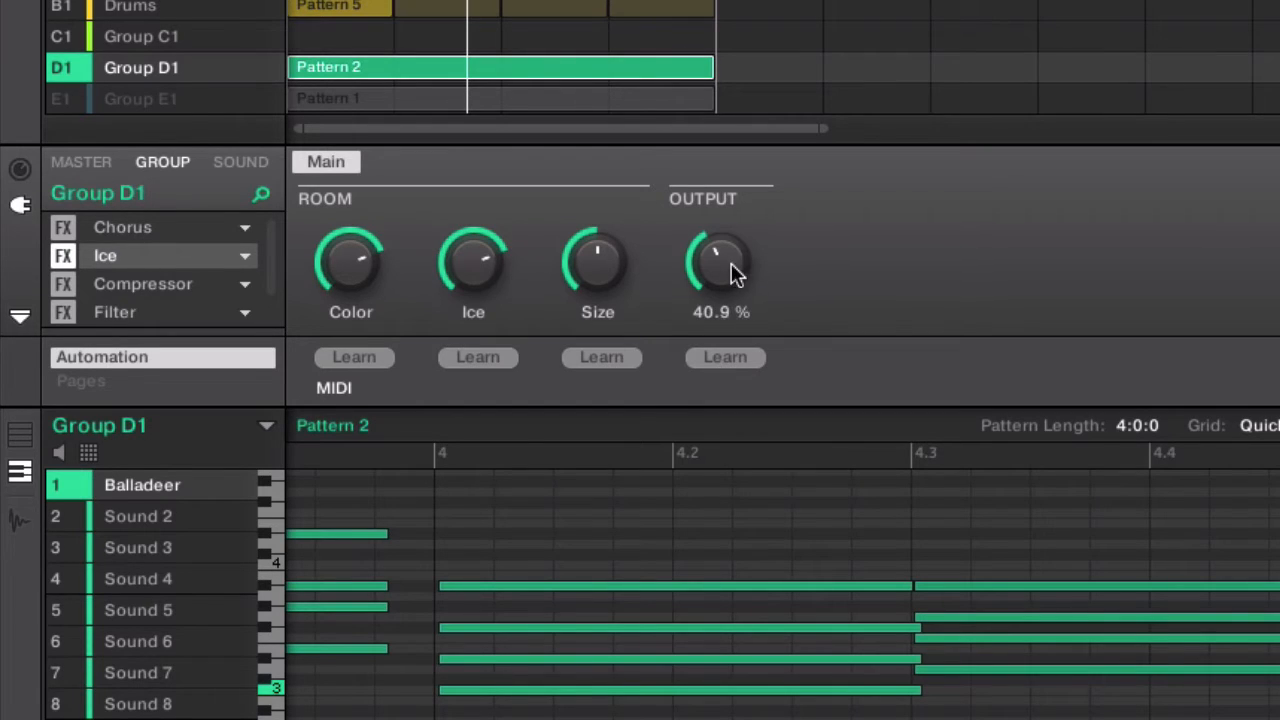
pyautogui.moveTo(723, 275)
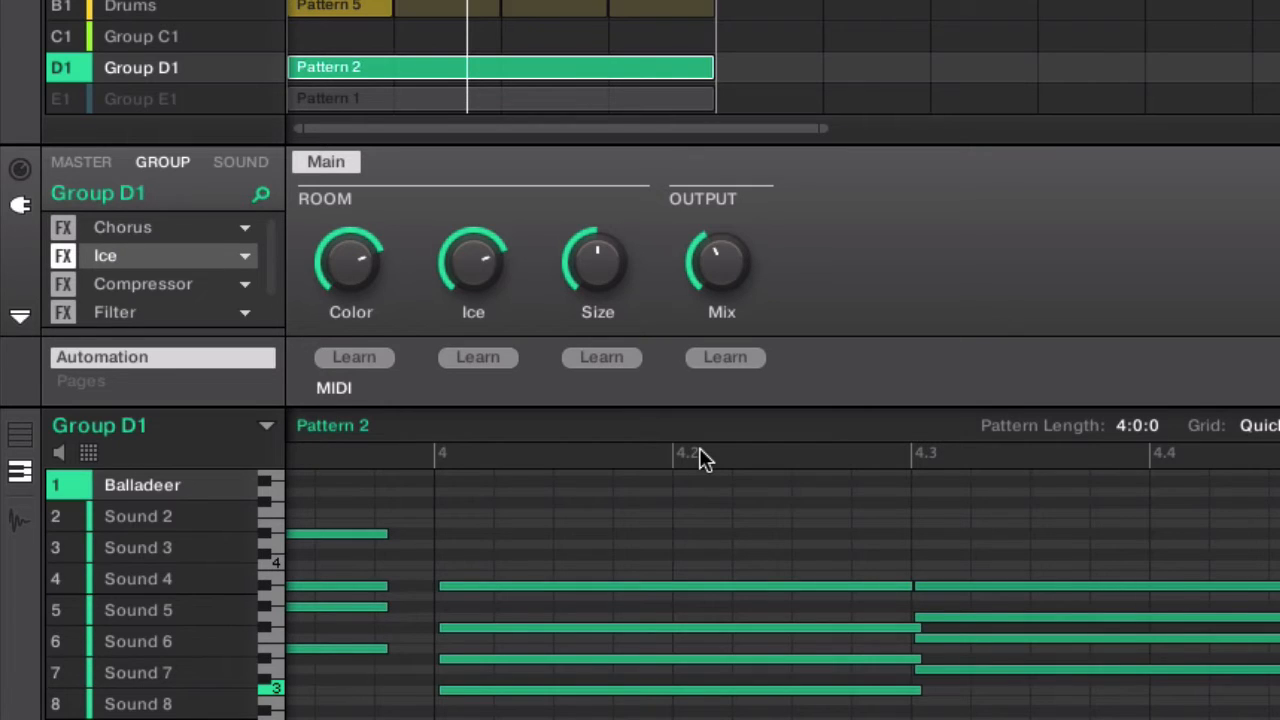
pyautogui.moveTo(735, 668)
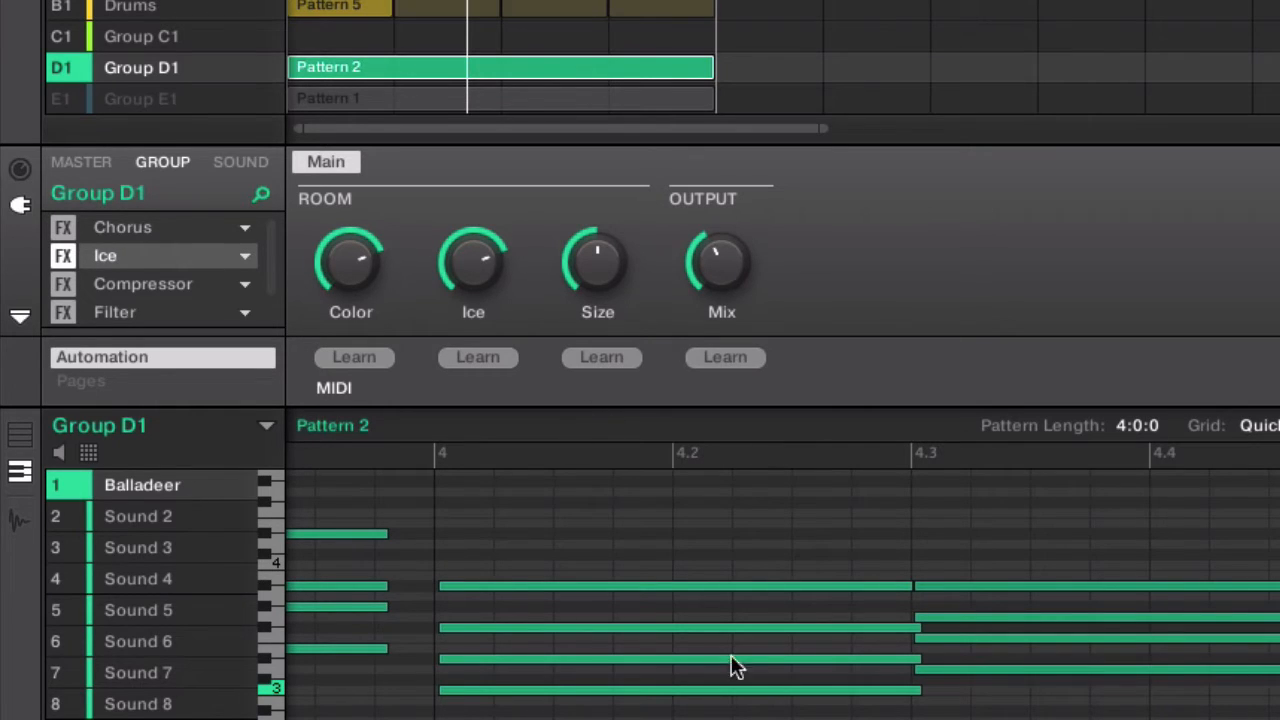
pyautogui.click(458, 161)
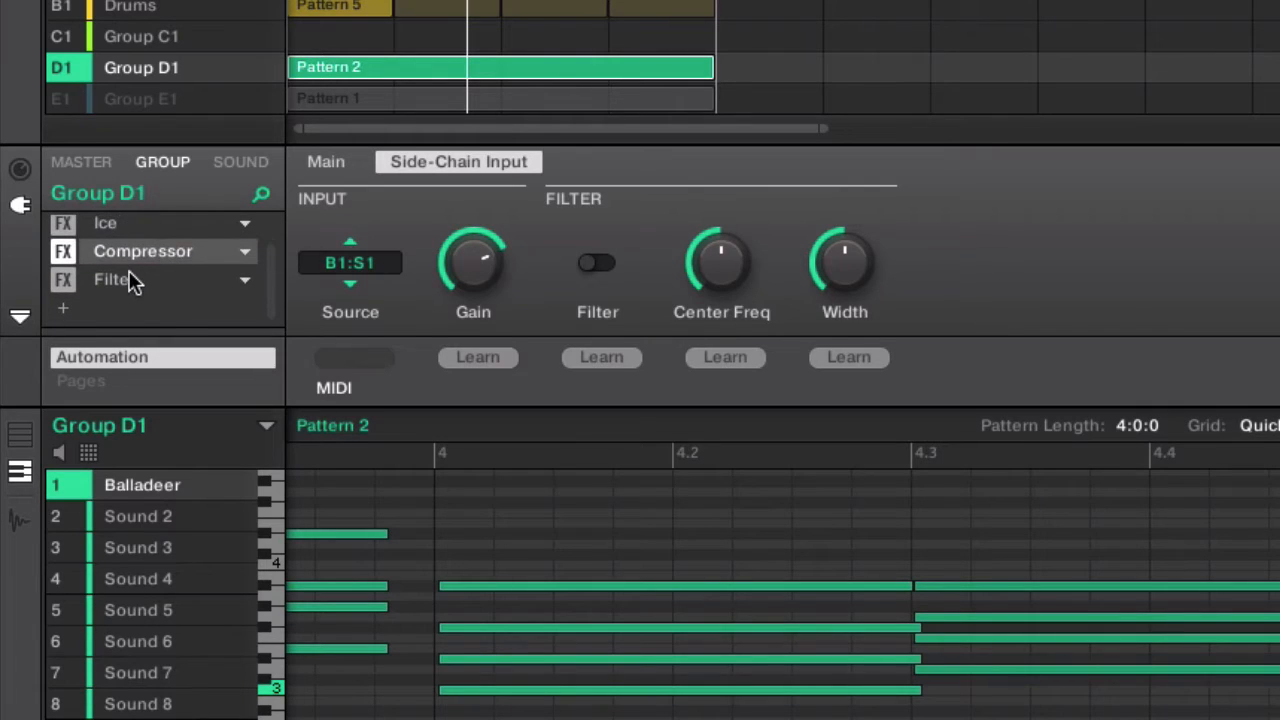
pyautogui.click(113, 279)
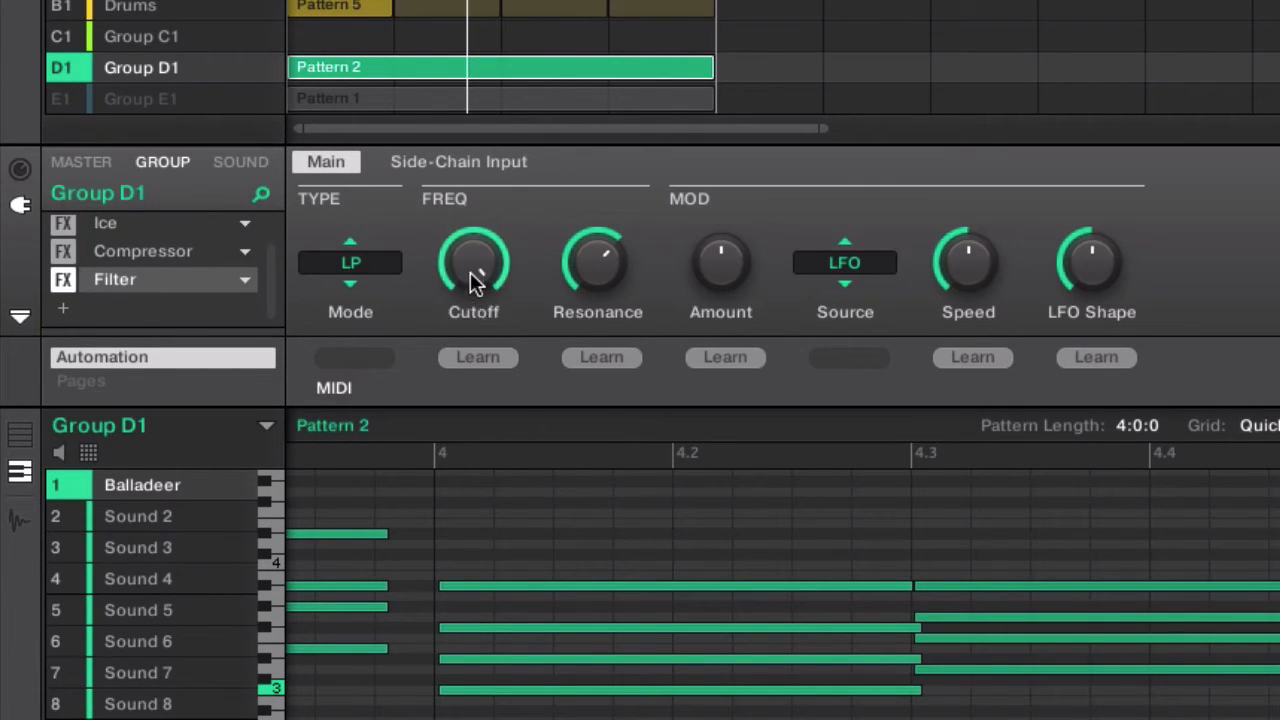
pyautogui.moveTo(473, 263); pyautogui.dragTo(473, 240)
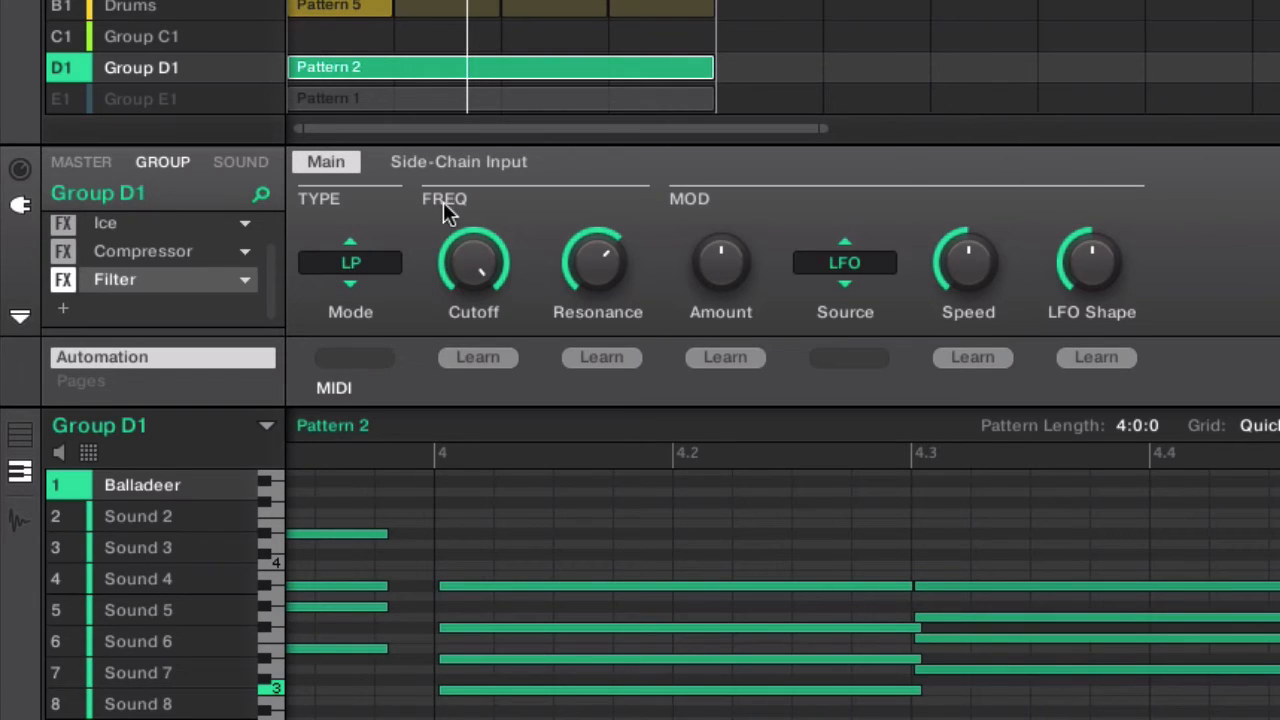
pyautogui.click(458, 161)
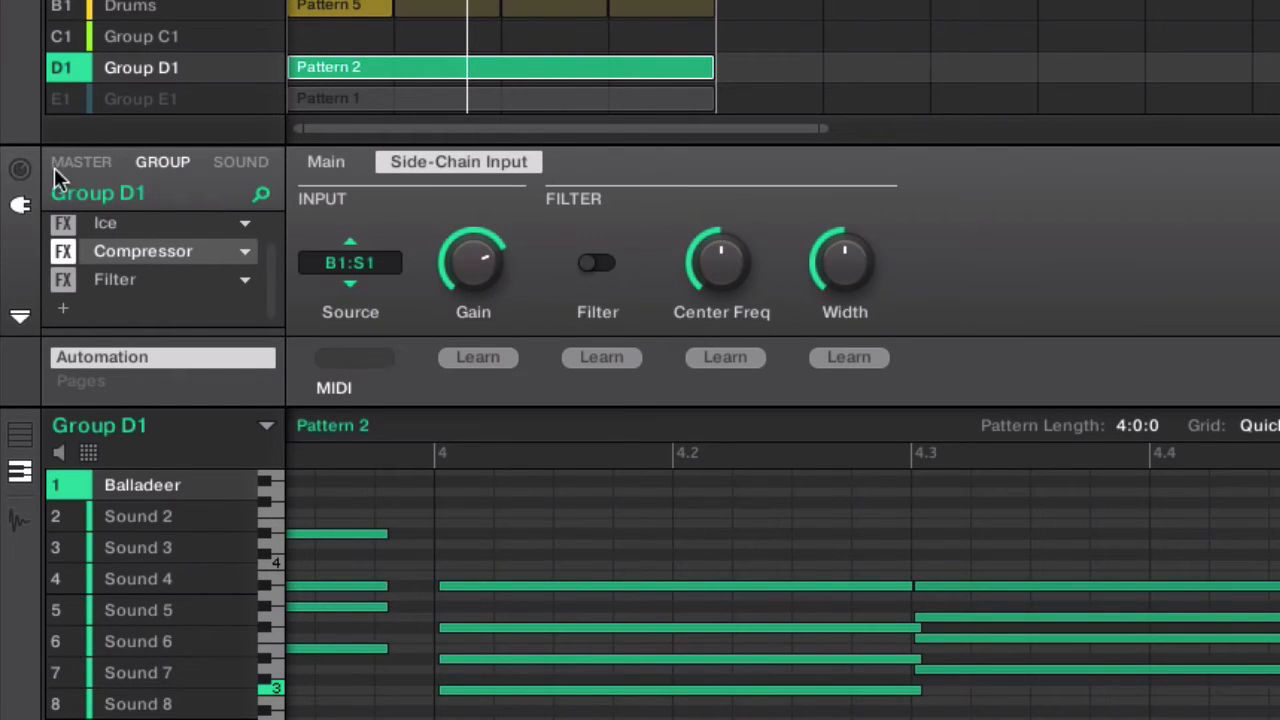
pyautogui.moveTo(20, 180)
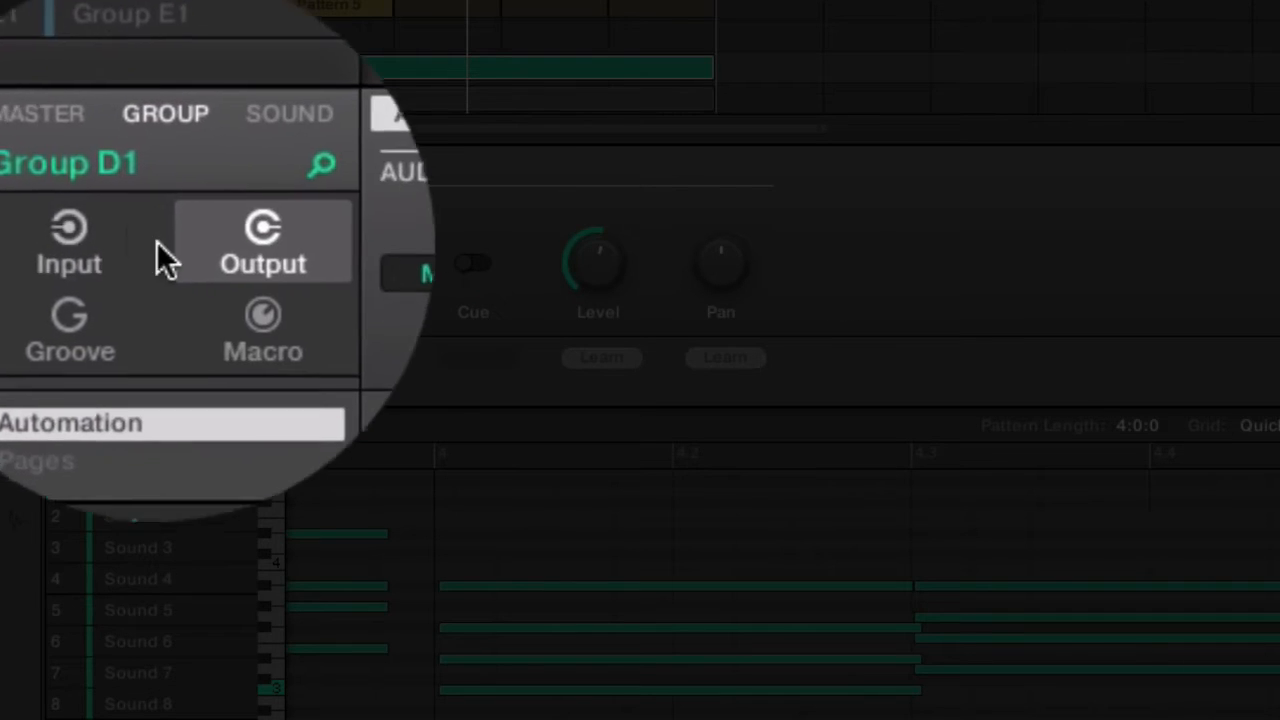
# In the macro view, remove the Ice Mix macro and delete the macro pages.
pyautogui.click(230, 300)
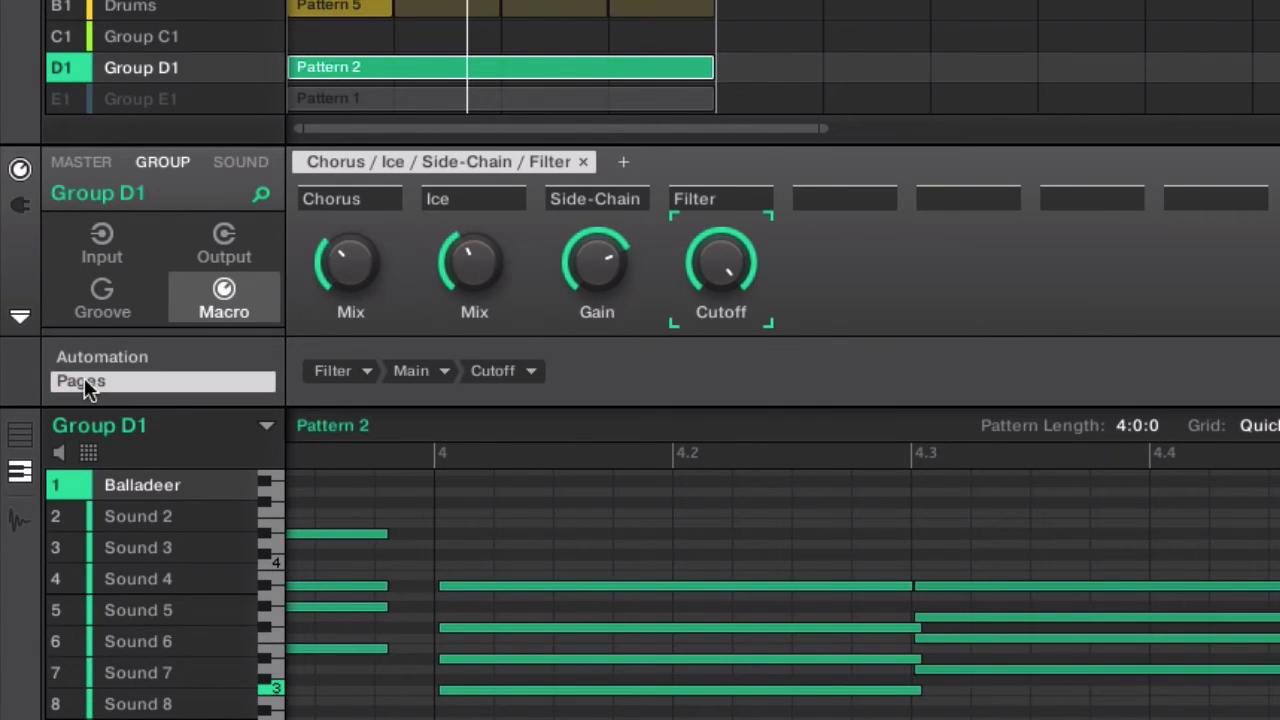
pyautogui.moveTo(558, 183)
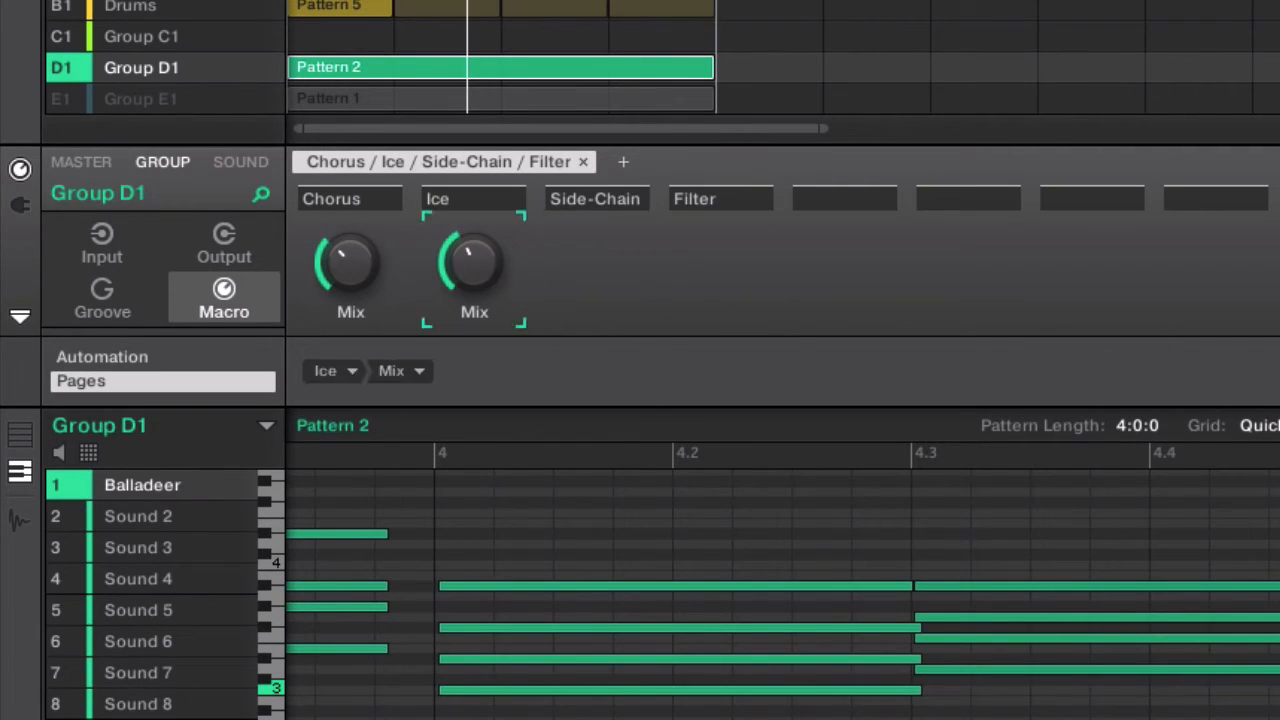
pyautogui.click(330, 198)
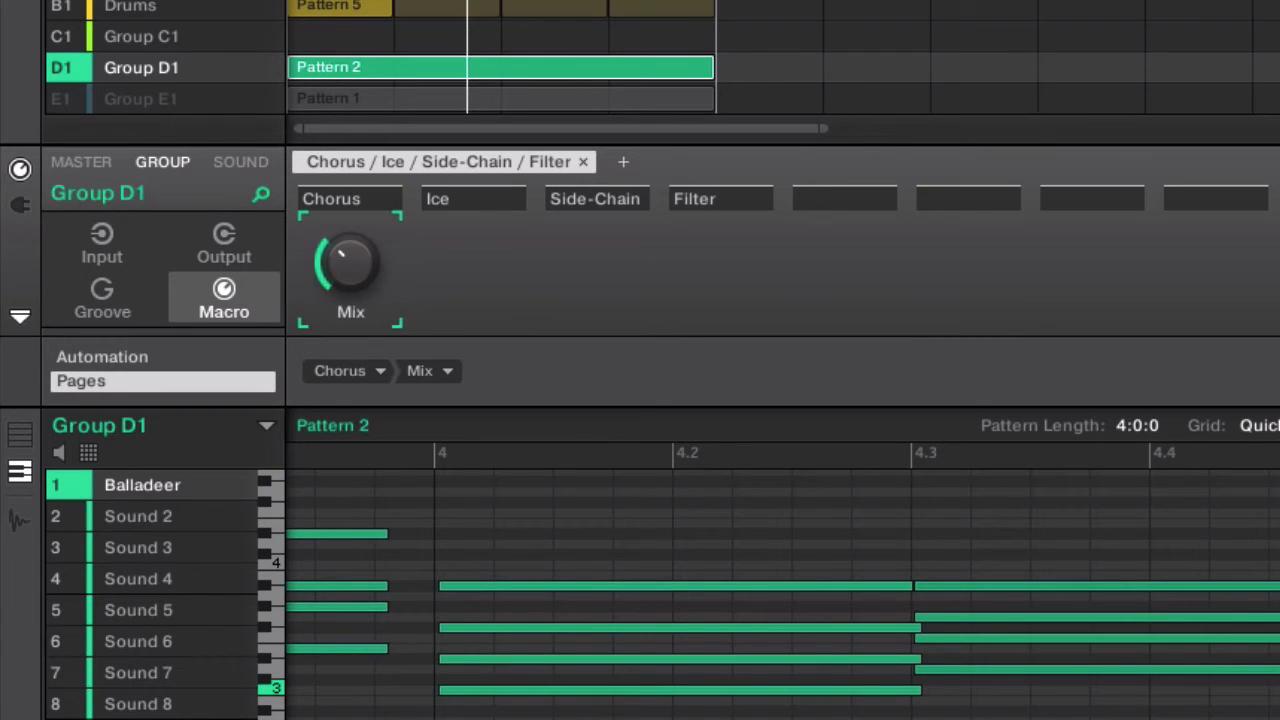
pyautogui.click(623, 161)
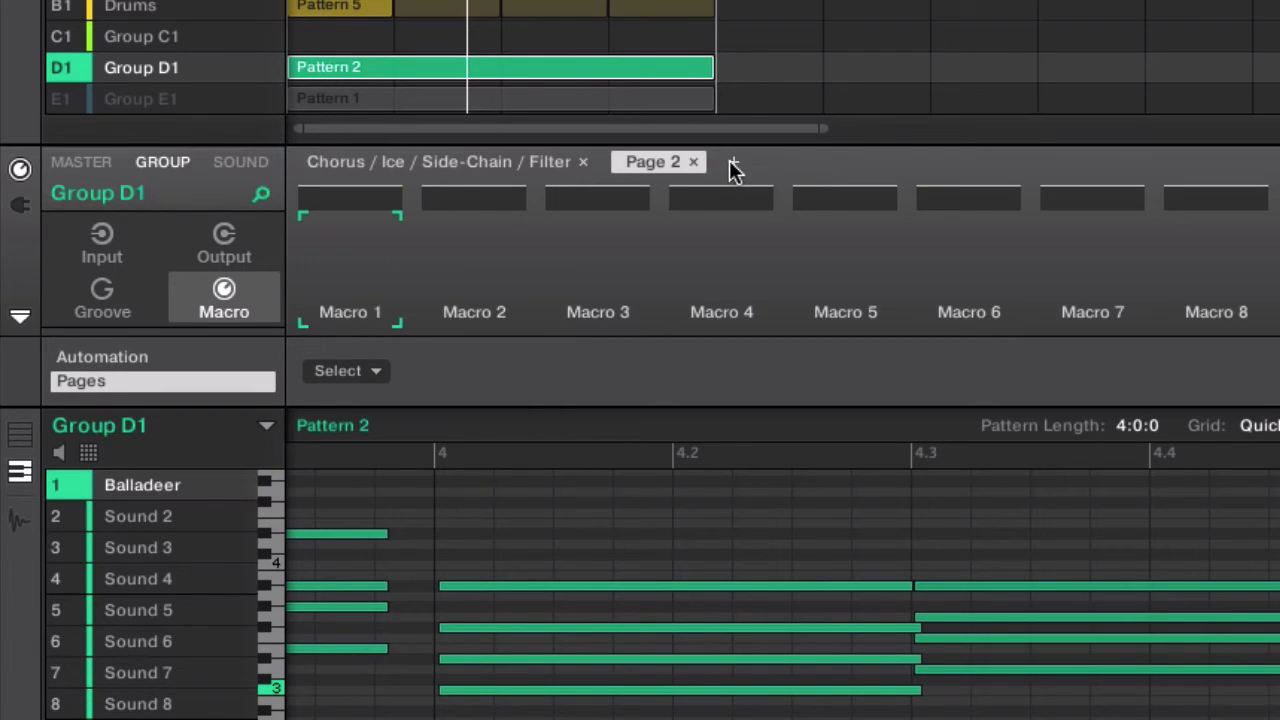
pyautogui.click(692, 161)
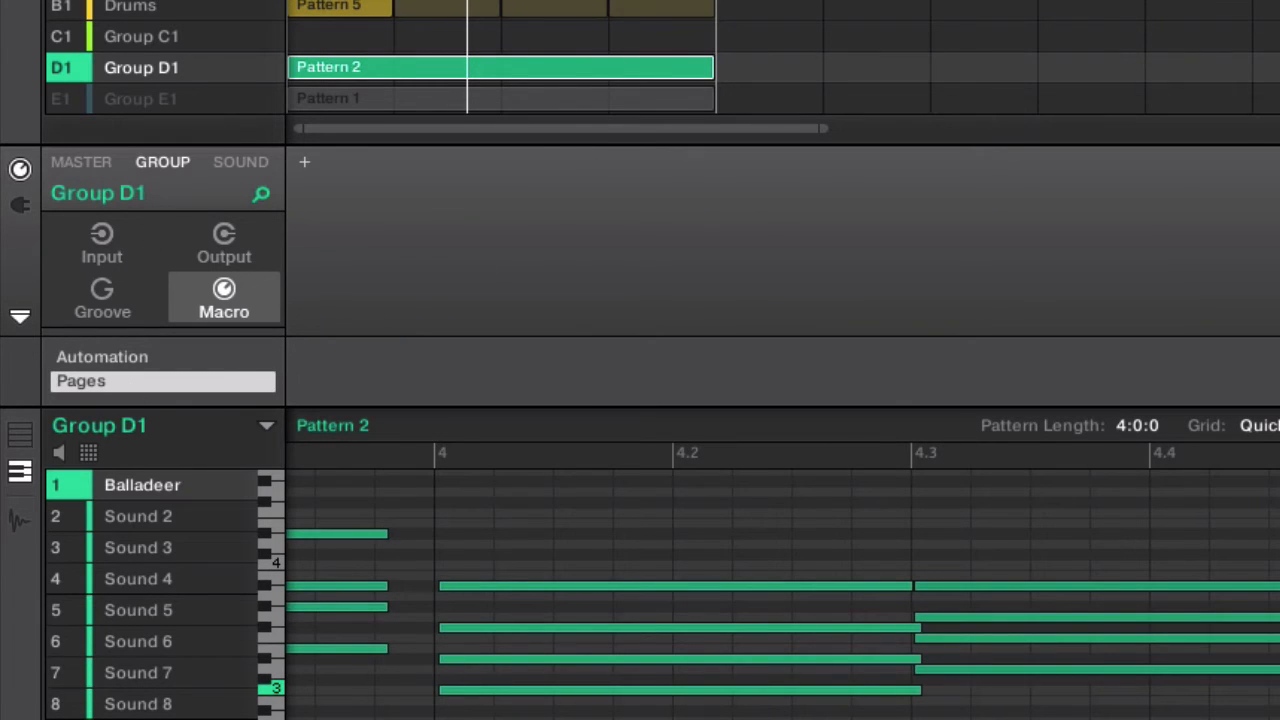
pyautogui.moveTo(162, 170)
pyautogui.write('Electric Piano')
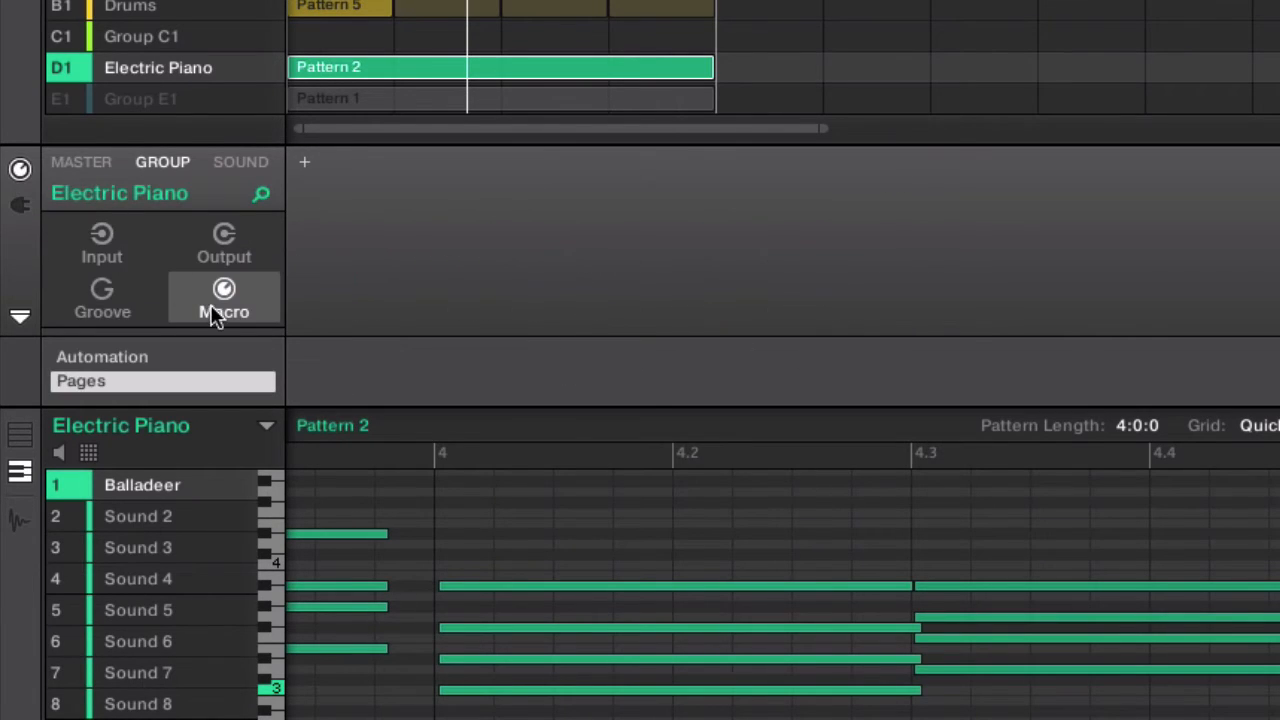
pyautogui.moveTo(70, 385)
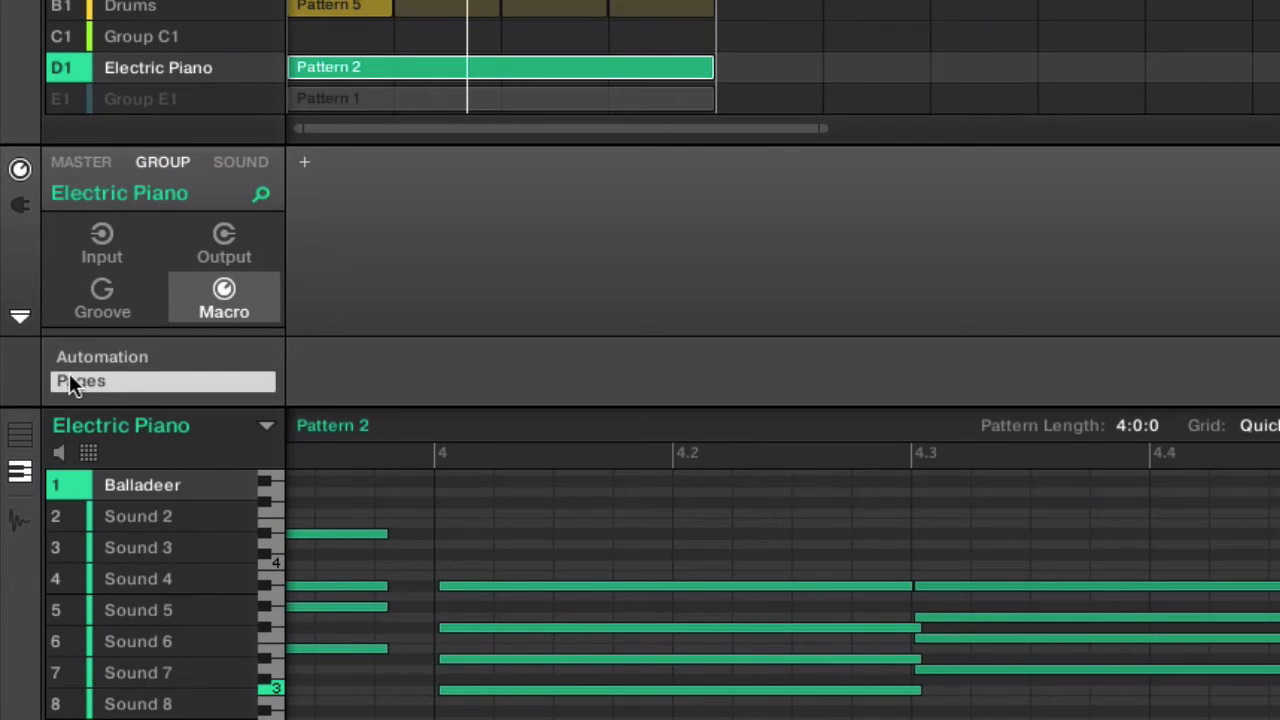
pyautogui.moveTo(100, 366)
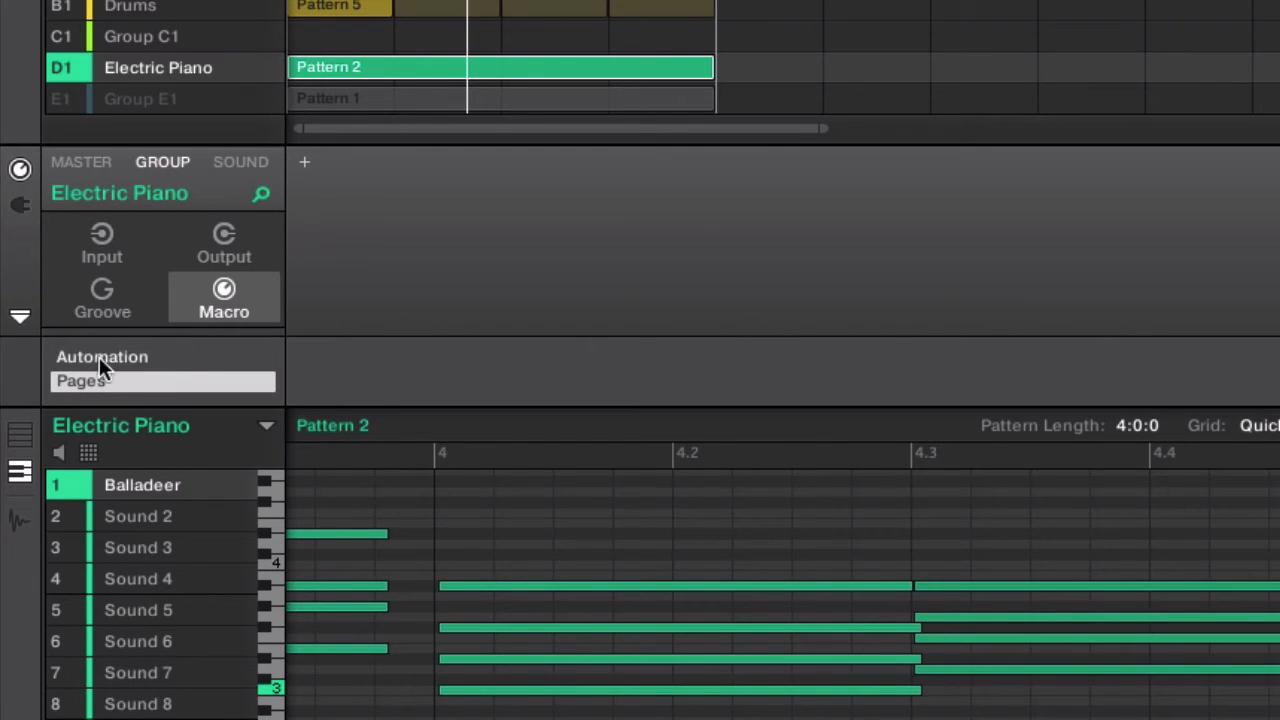
pyautogui.moveTo(48, 332)
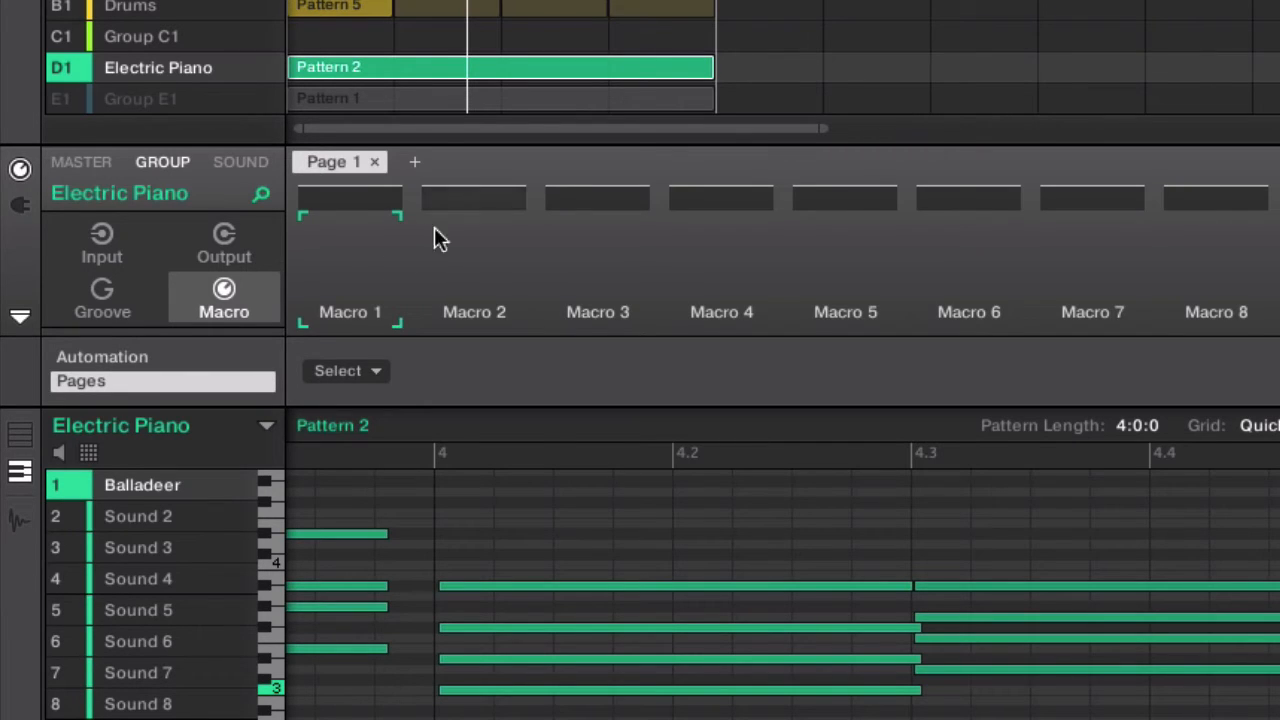
pyautogui.moveTo(212, 120)
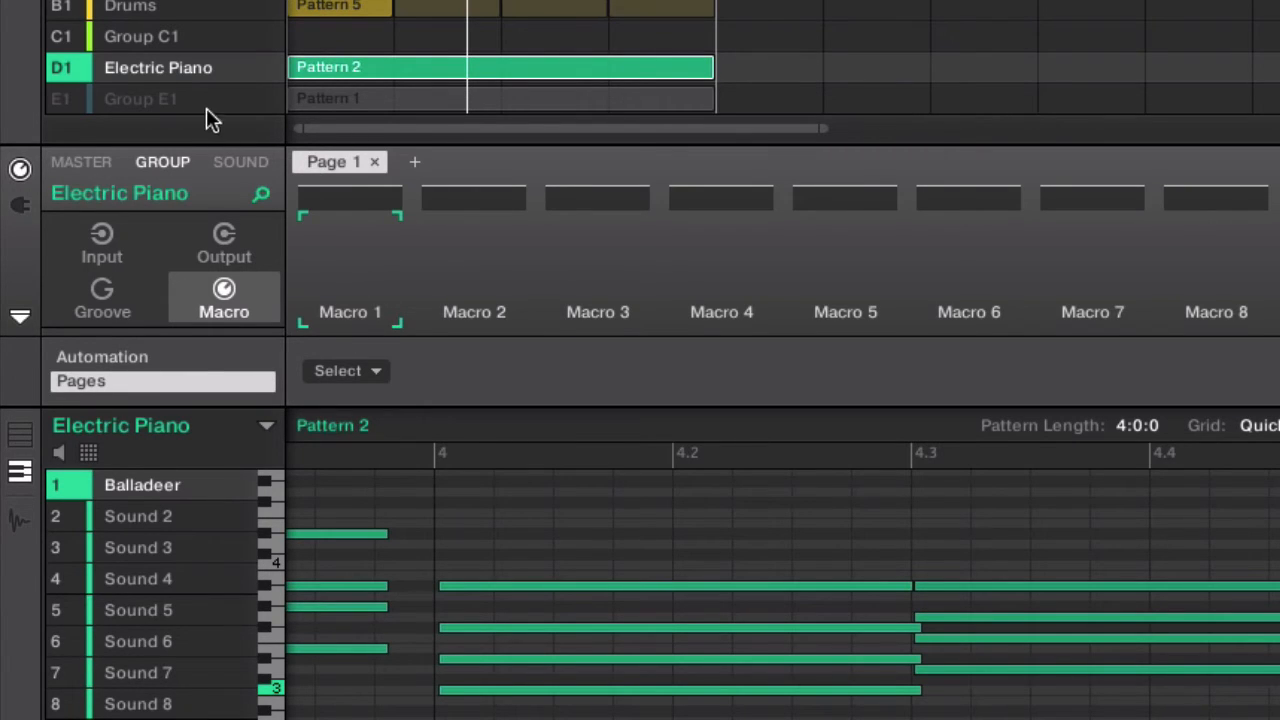
pyautogui.moveTo(388, 302)
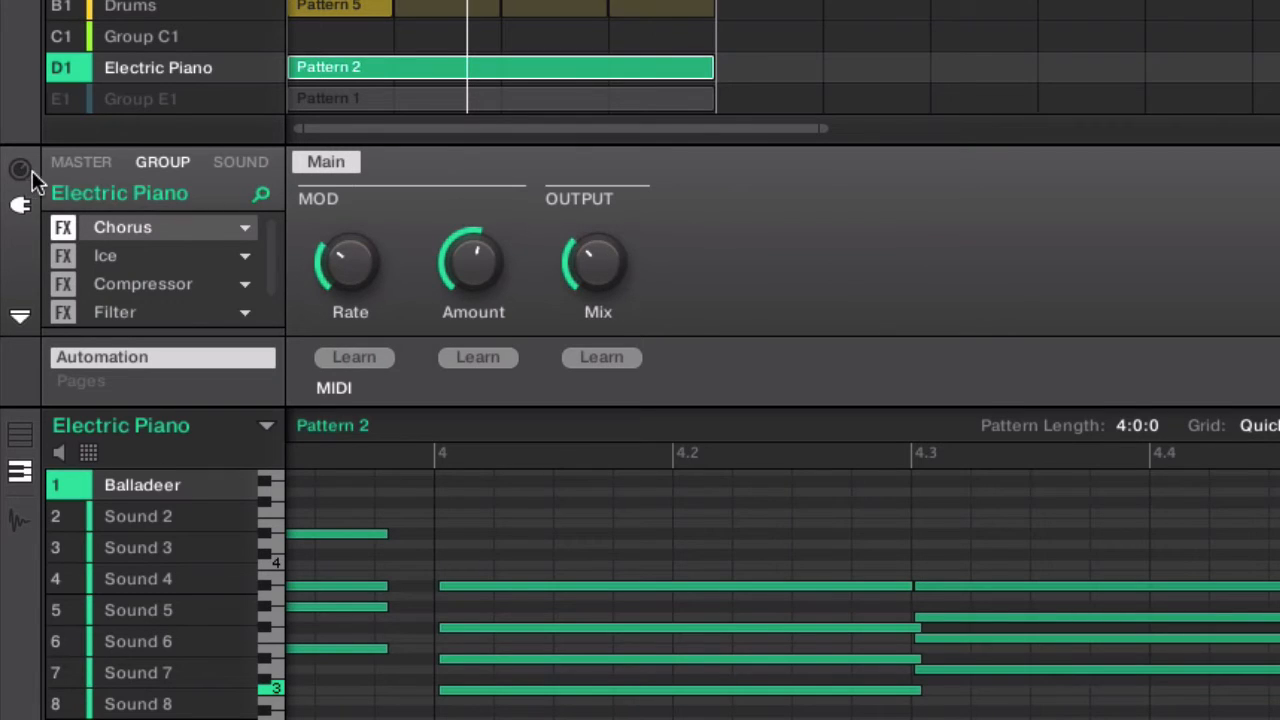
pyautogui.click(105, 255)
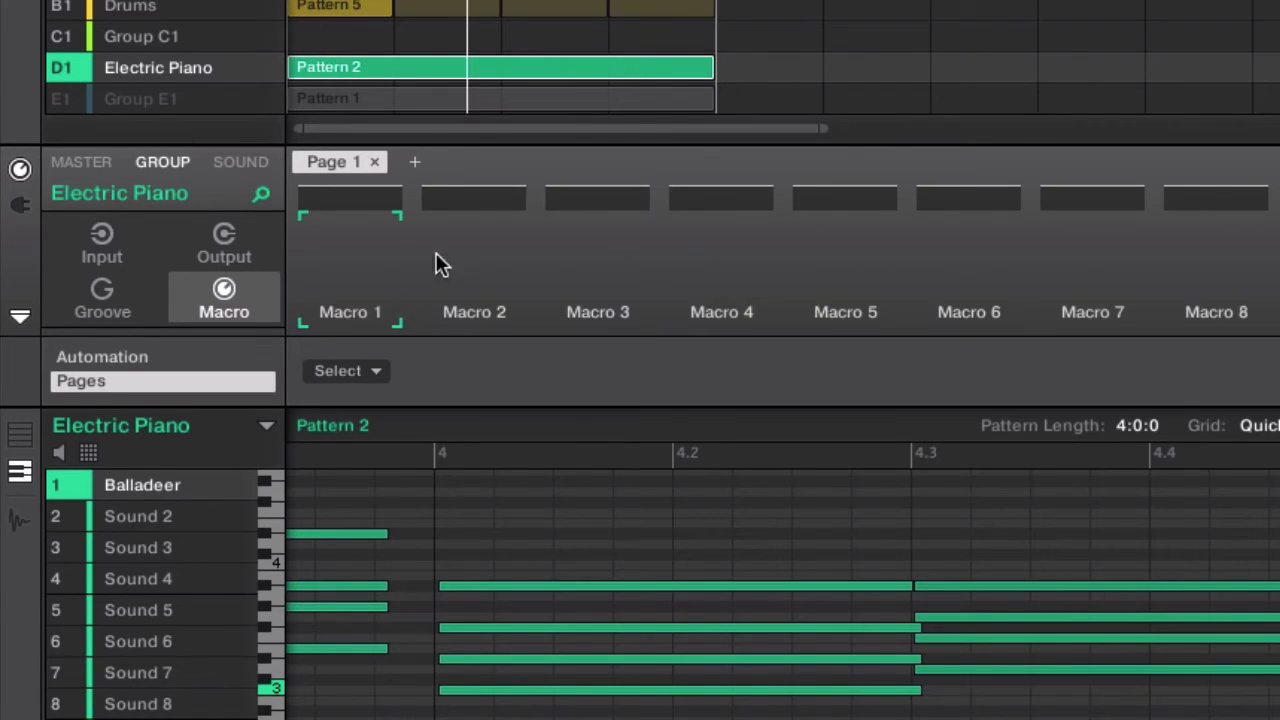
# Assign the Chorus slot's Mix parameter to Macro 1.
pyautogui.click(346, 371)
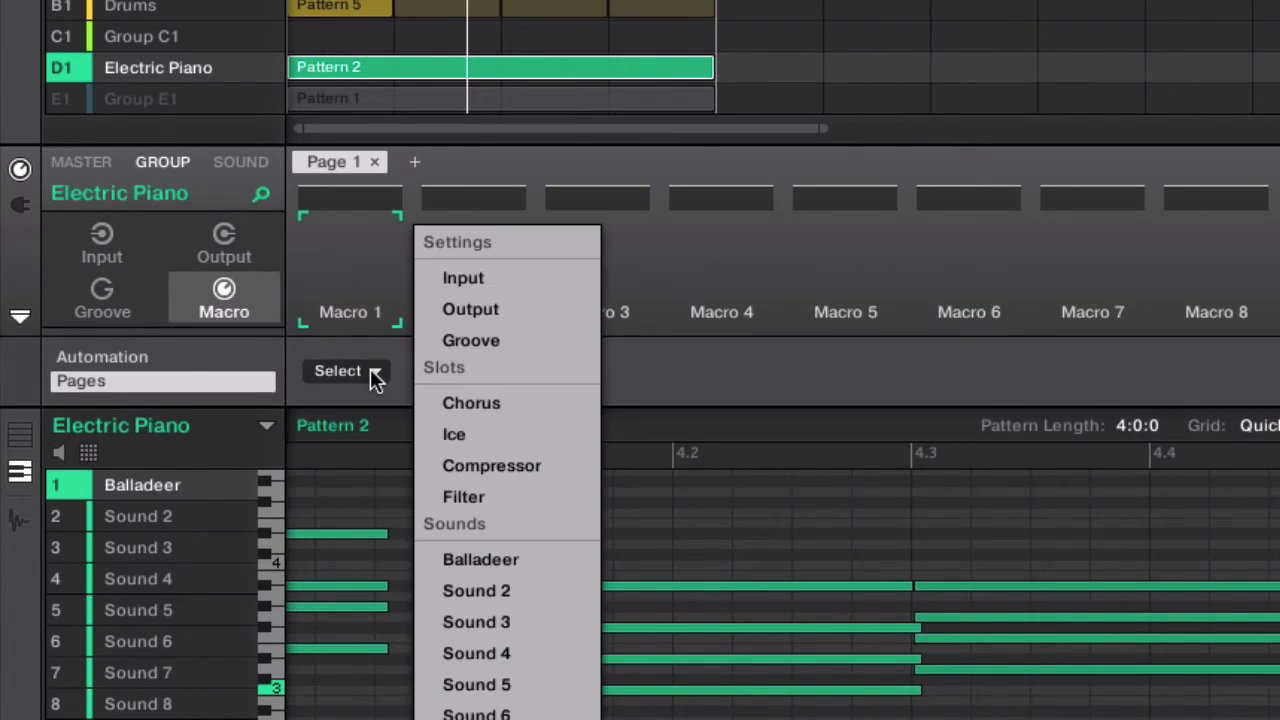
pyautogui.click(471, 402)
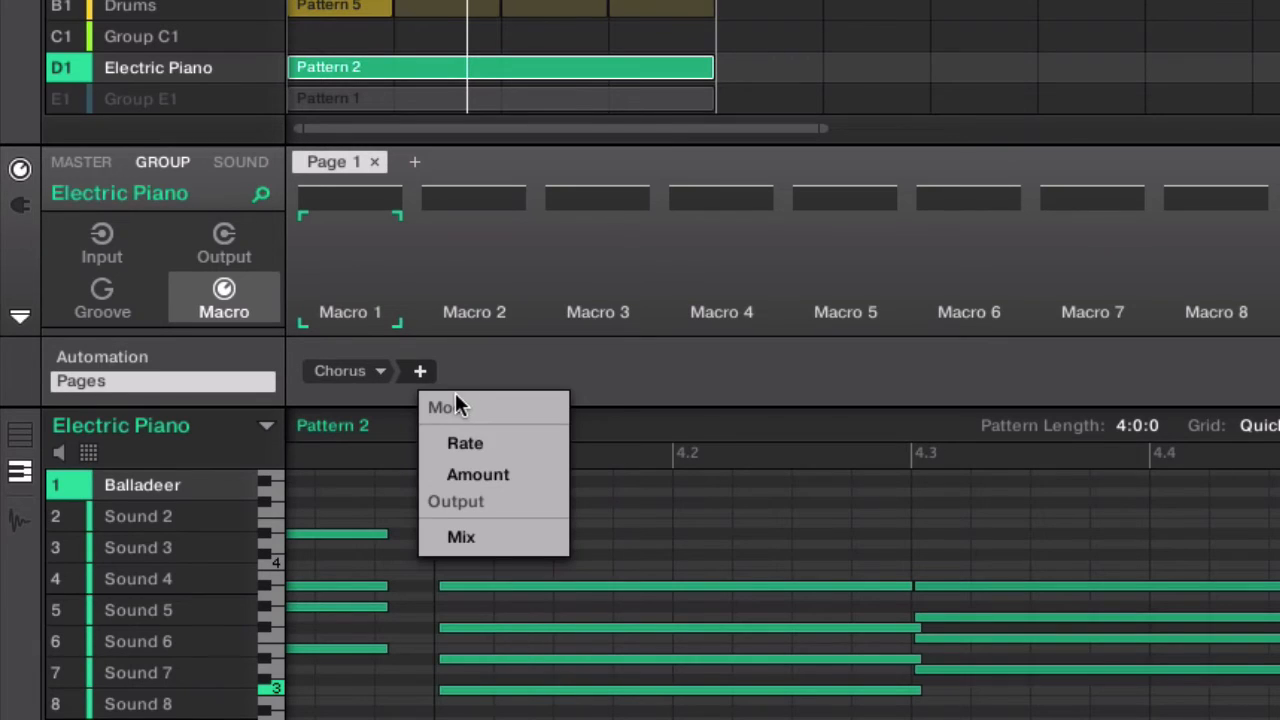
pyautogui.click(461, 537)
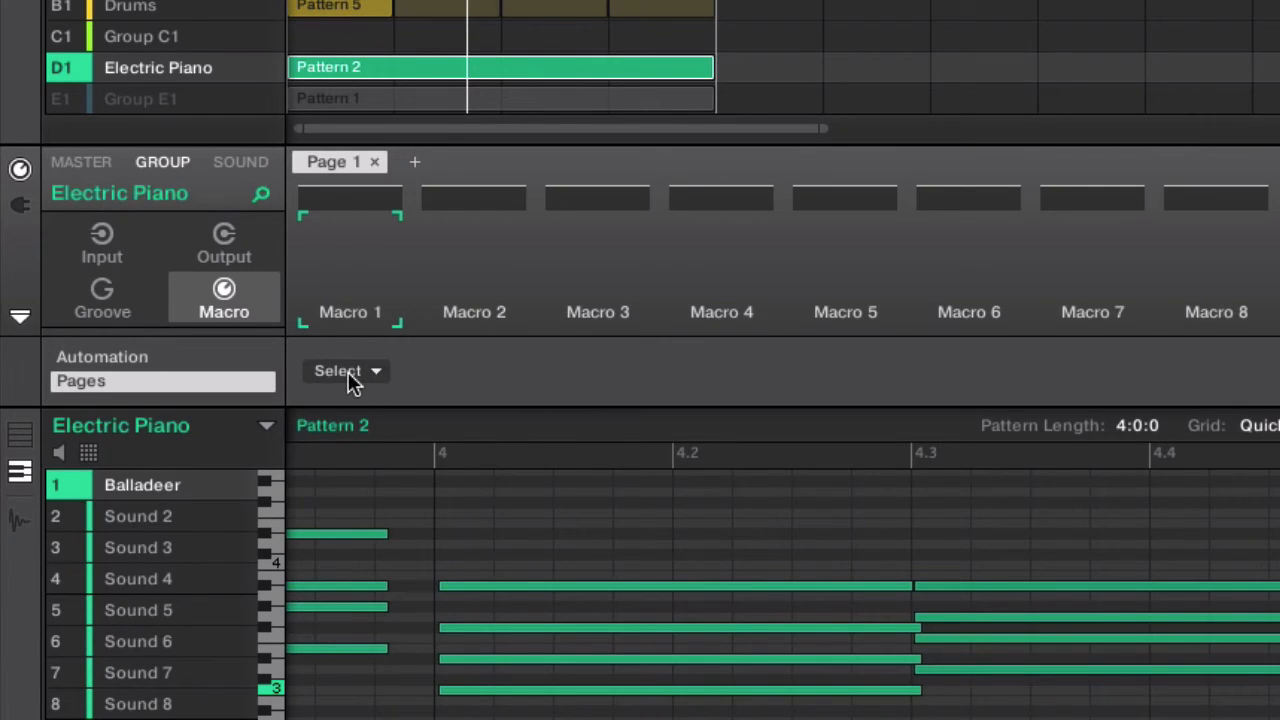
pyautogui.moveTo(352, 352)
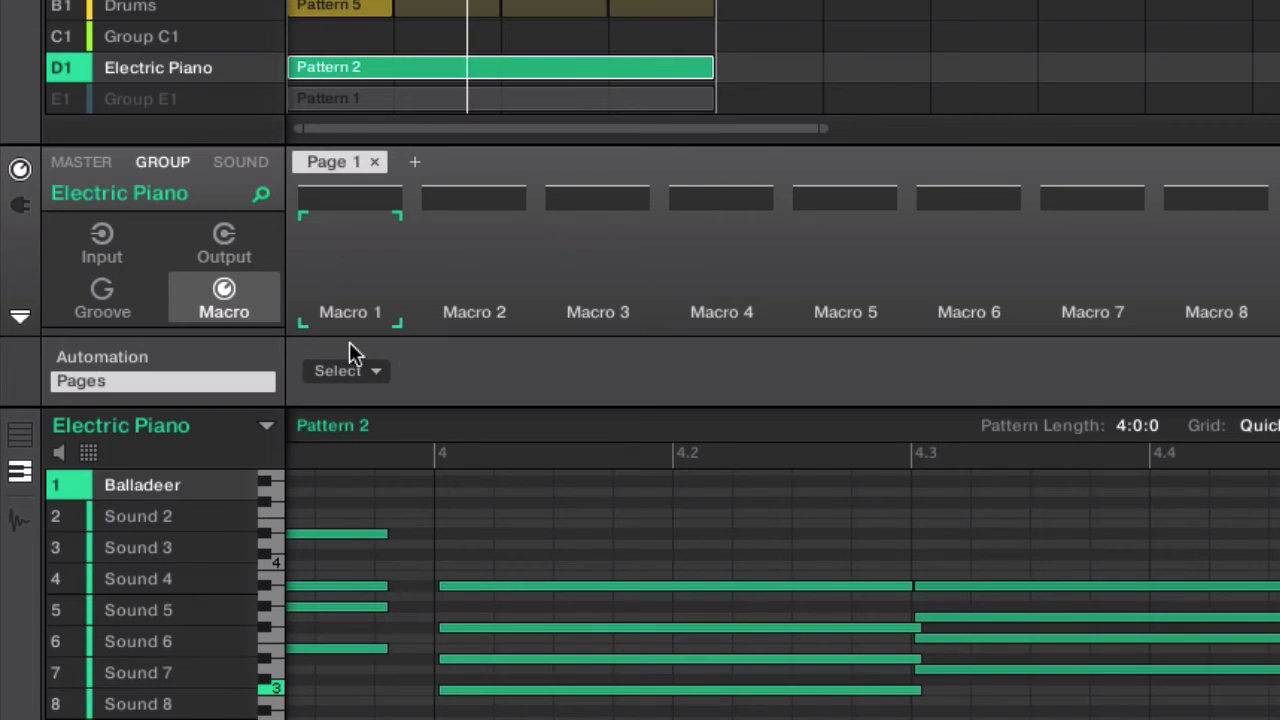
pyautogui.click(346, 370)
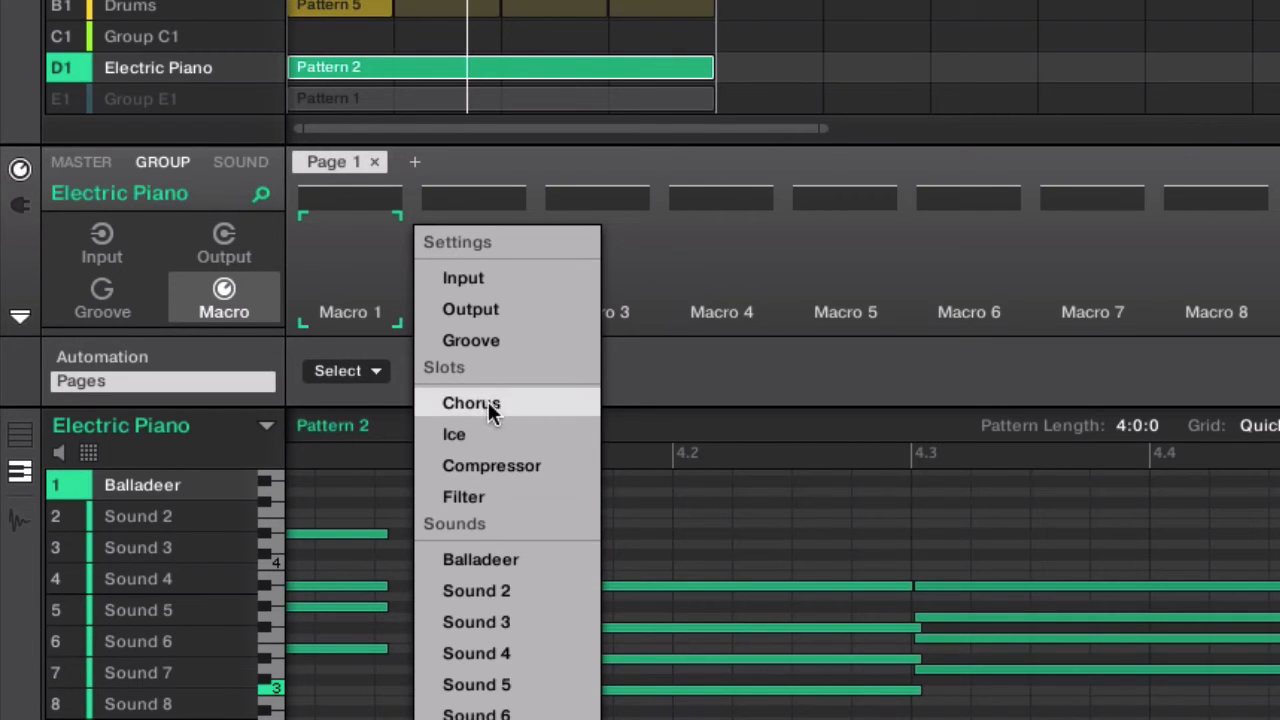
pyautogui.click(471, 402)
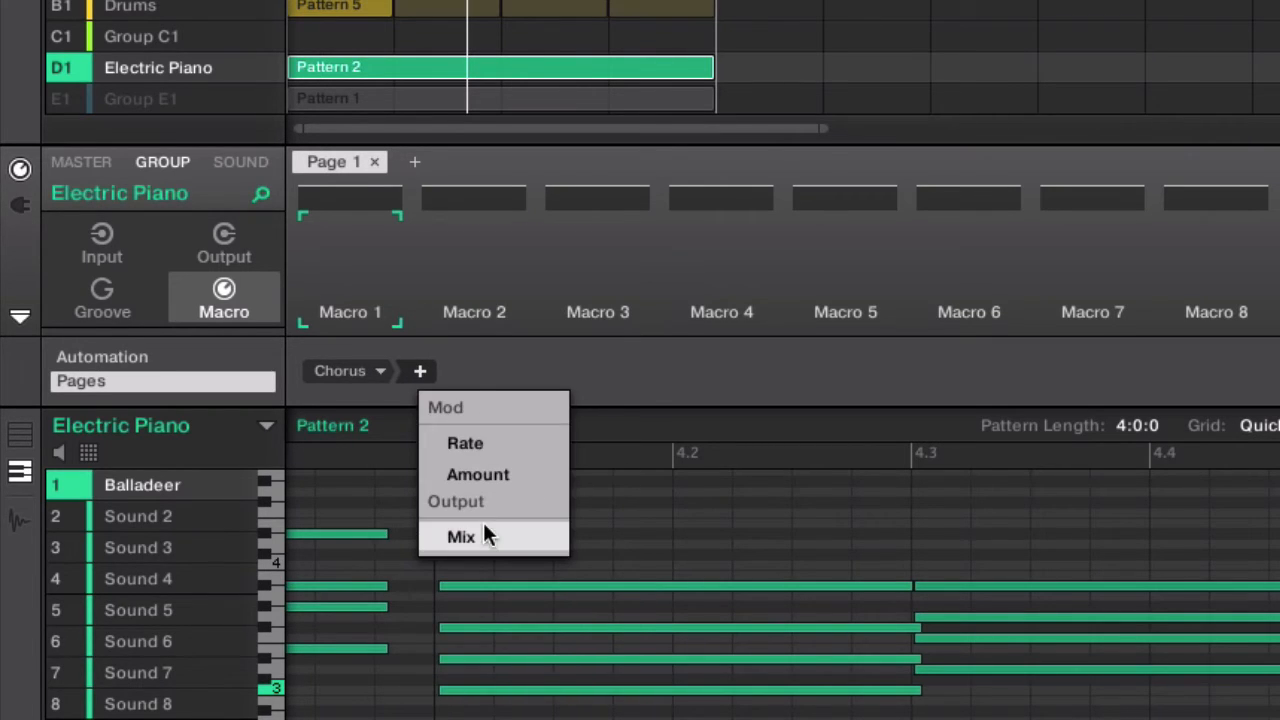
pyautogui.click(461, 536)
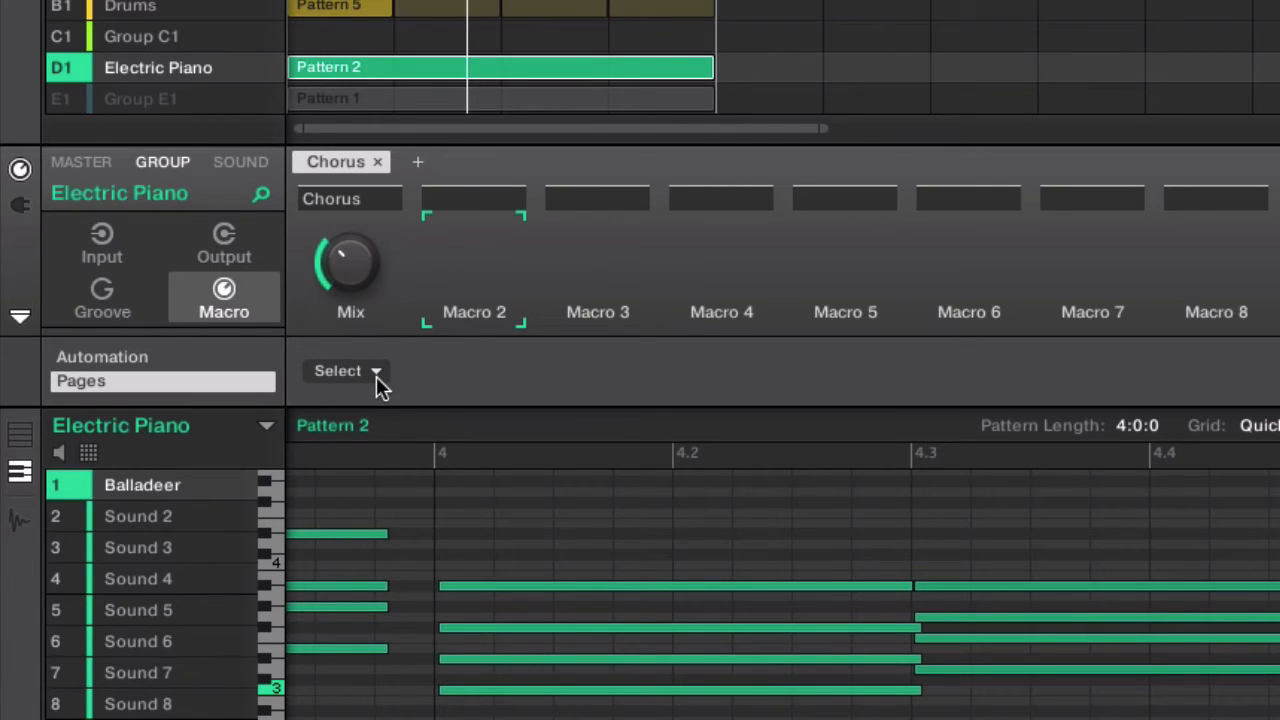
# Assign Macro 2 to the Ice effect's Mix parameter.
pyautogui.click(345, 371)
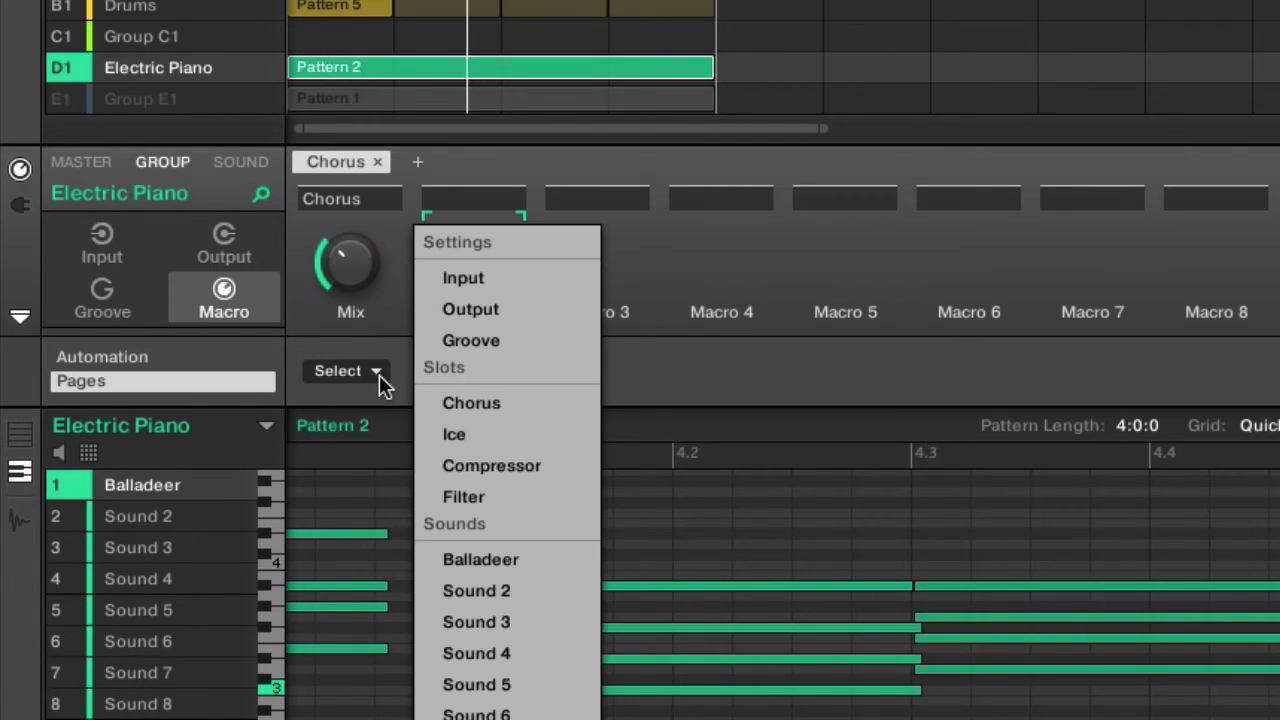
pyautogui.click(454, 434)
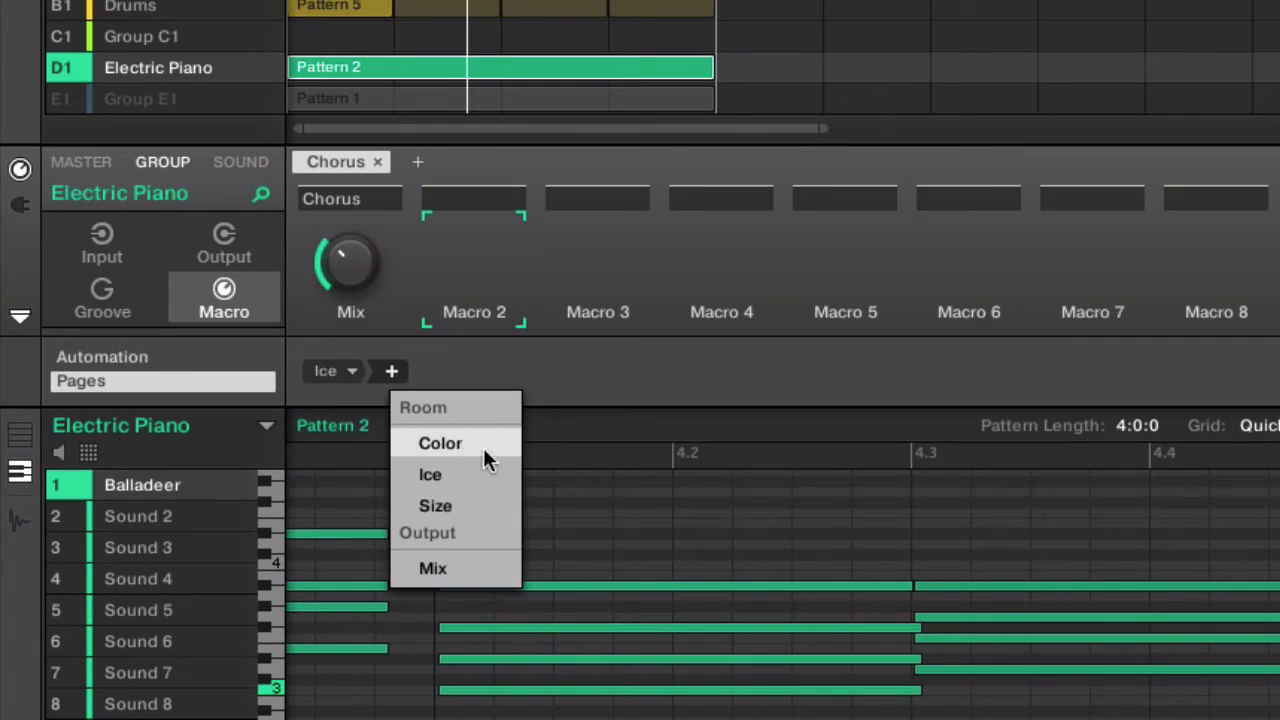
pyautogui.click(432, 568)
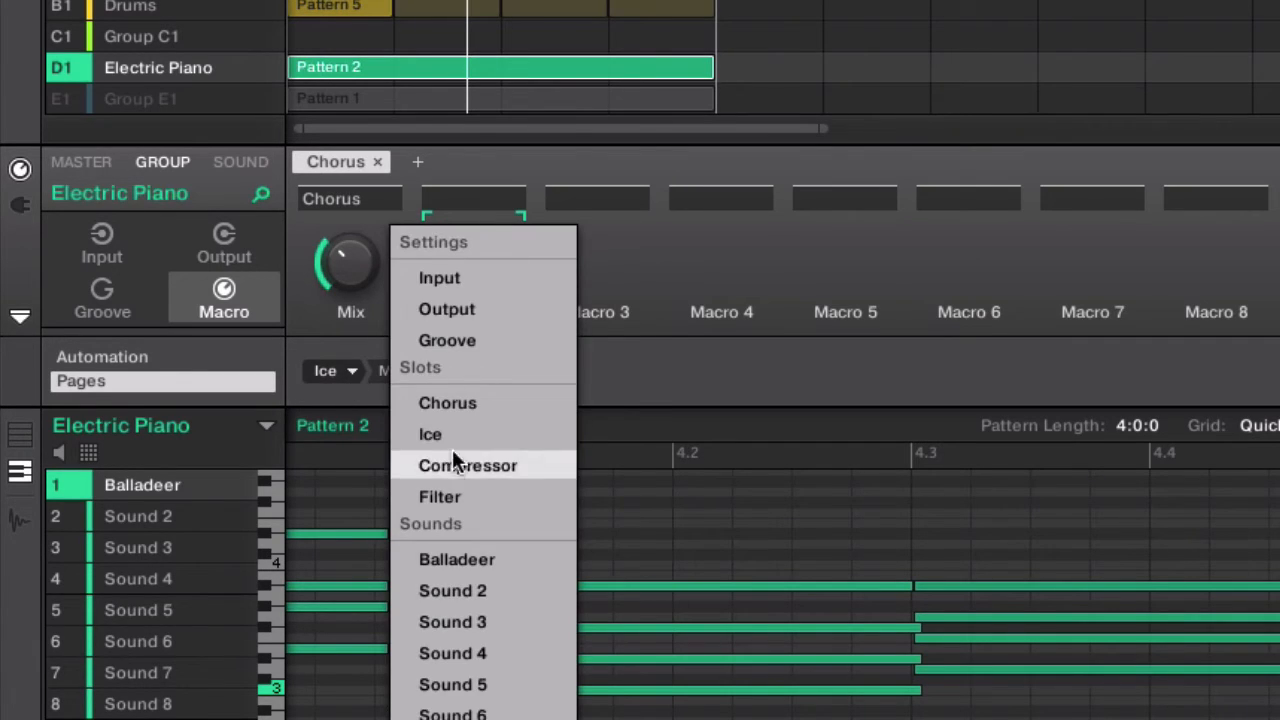
pyautogui.moveTo(430, 434)
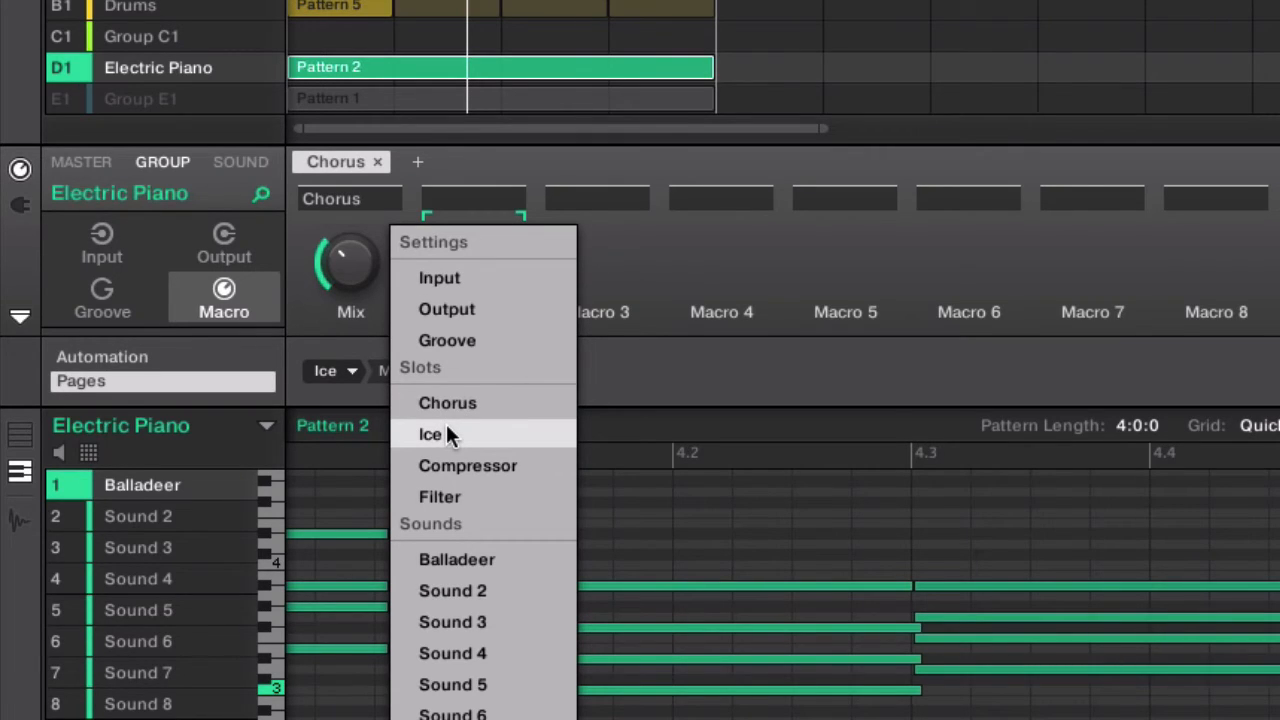
pyautogui.moveTo(478, 402)
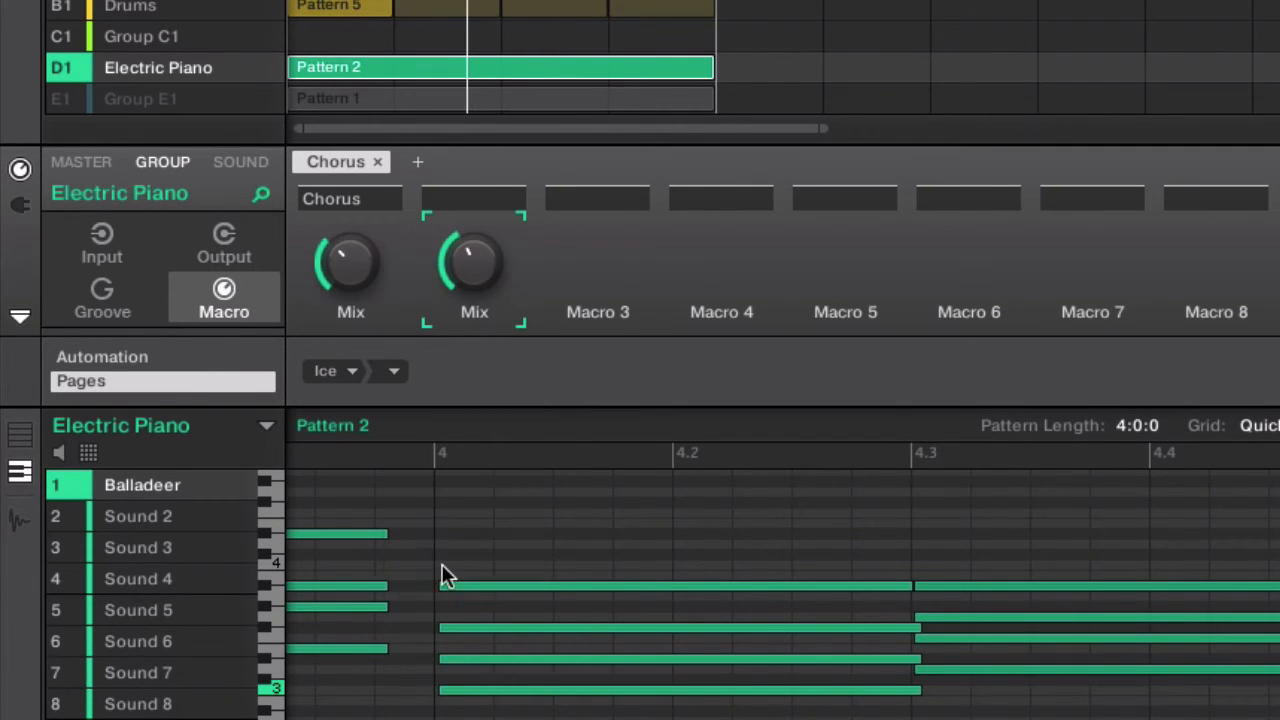
pyautogui.moveTo(503, 196)
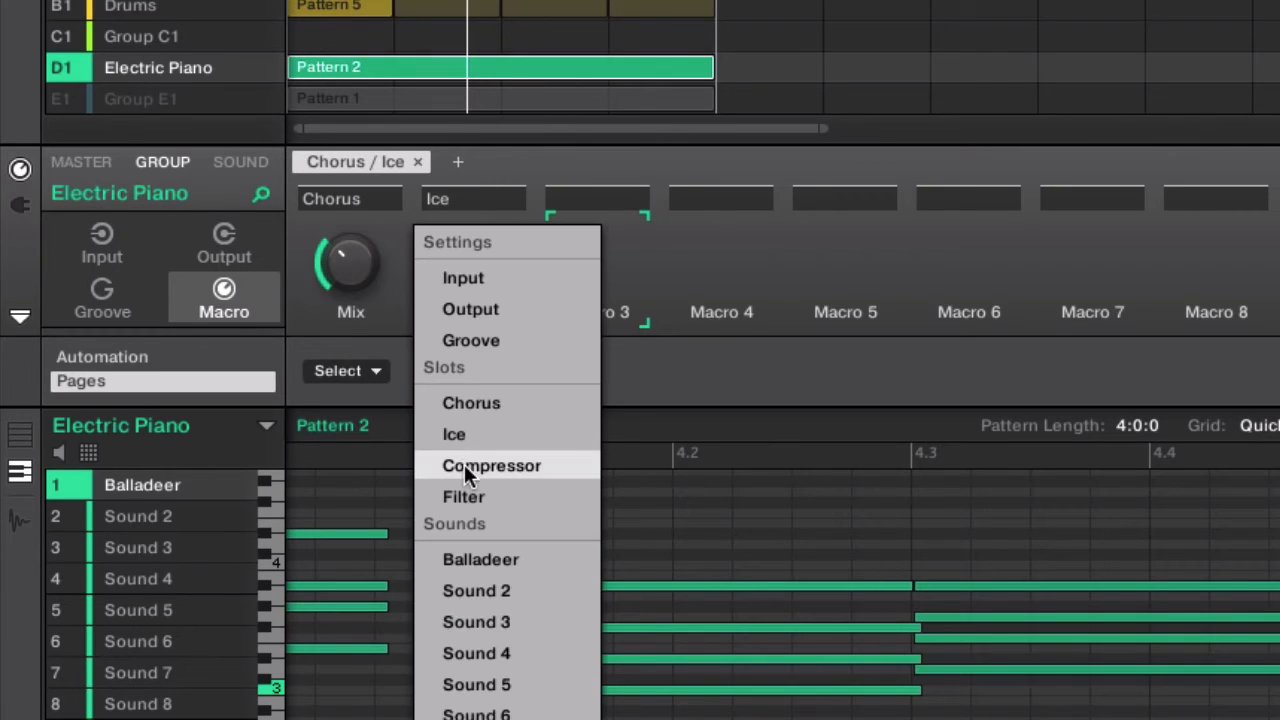
# Link Macro 3 to the Compressor's side-chain input Gain and name it Sidechain.
pyautogui.click(491, 465)
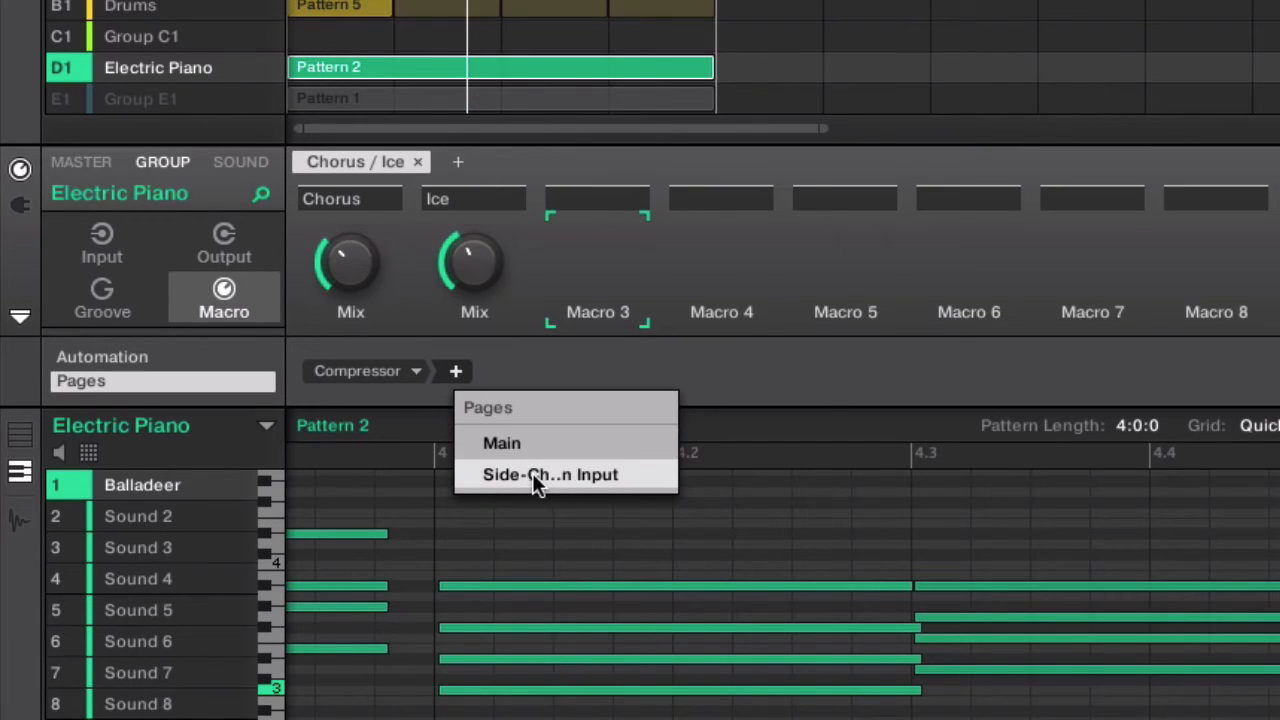
pyautogui.click(550, 474)
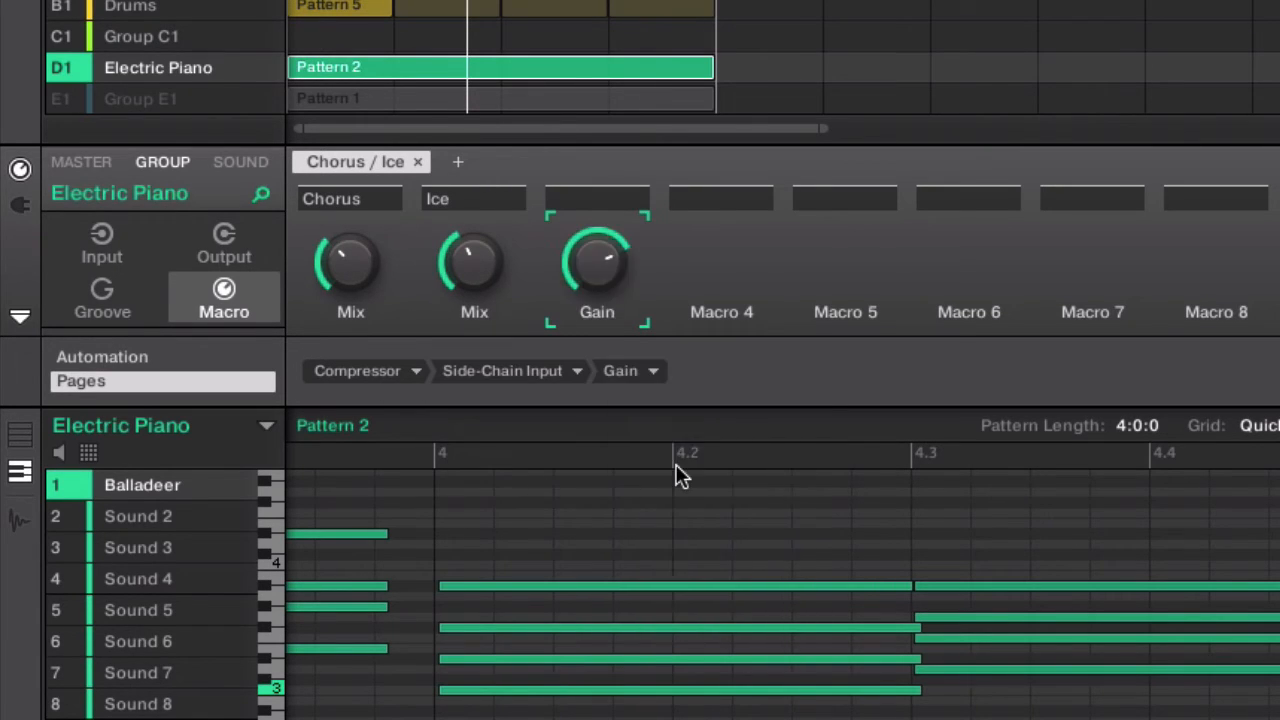
pyautogui.moveTo(635, 200)
pyautogui.write('Compre')
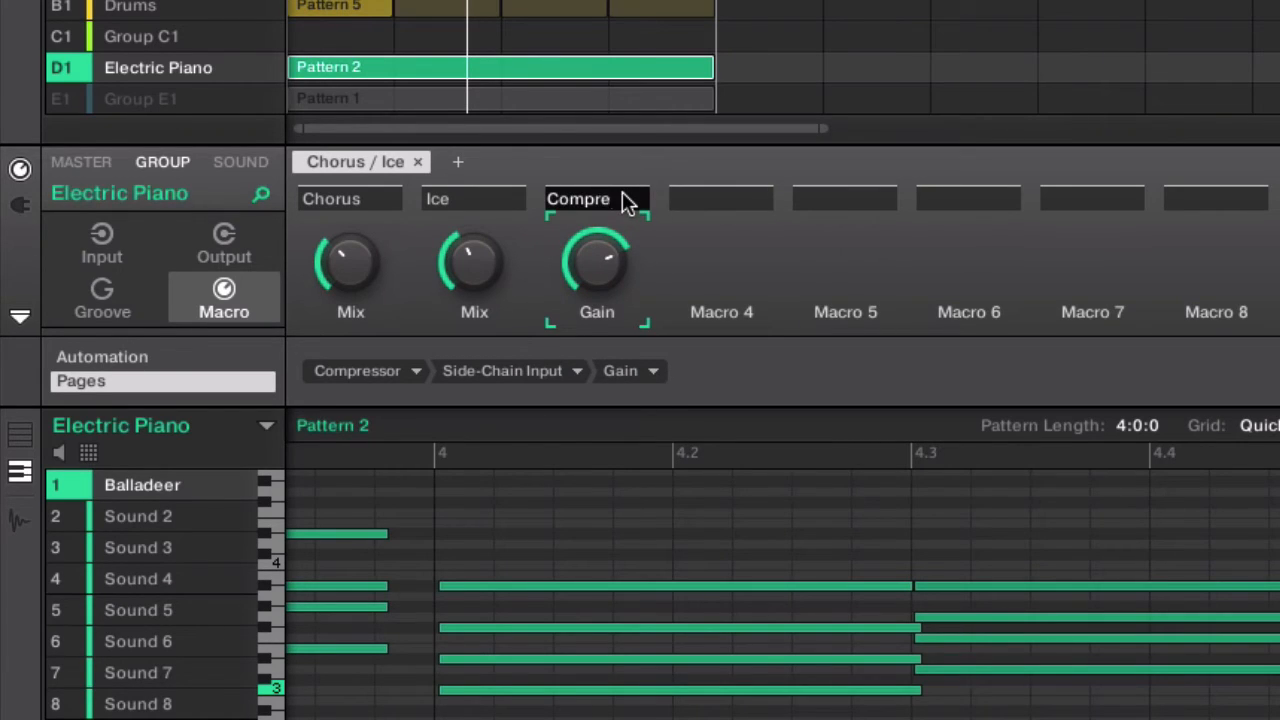
pyautogui.write('Sidechain')
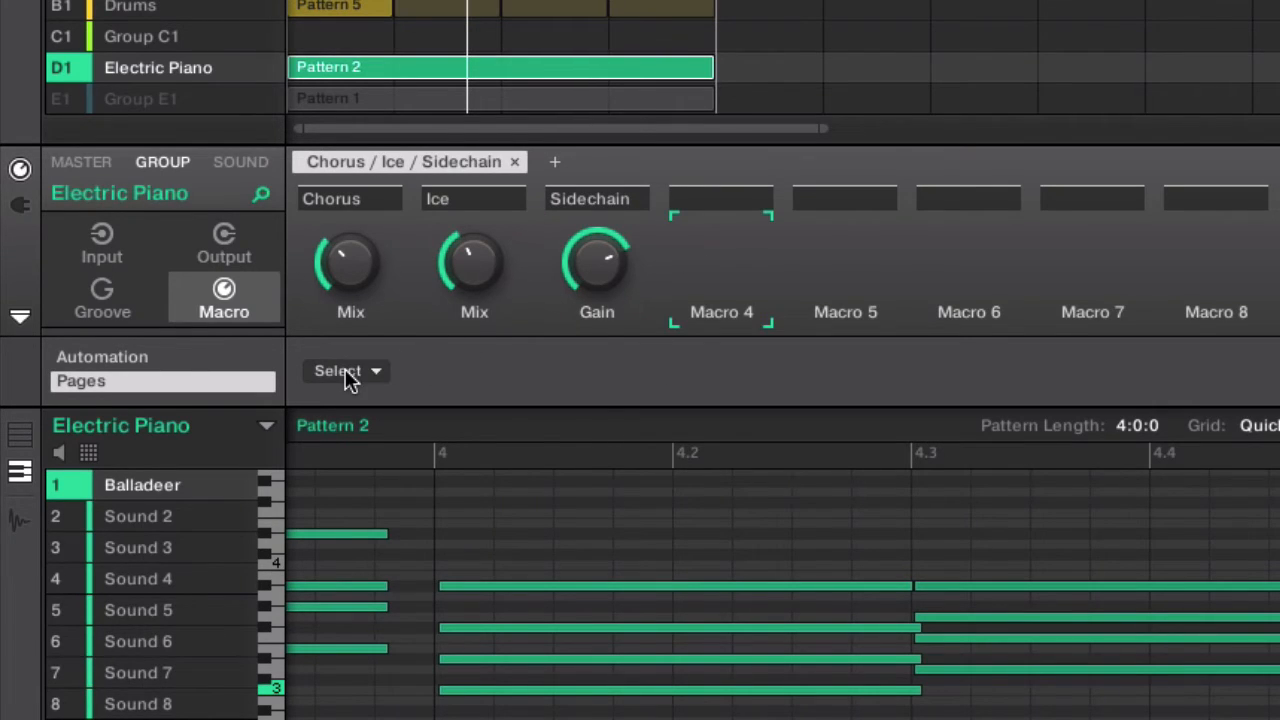
# Link Macro 4 to the Filter's Main Cutoff parameter.
pyautogui.click(345, 371)
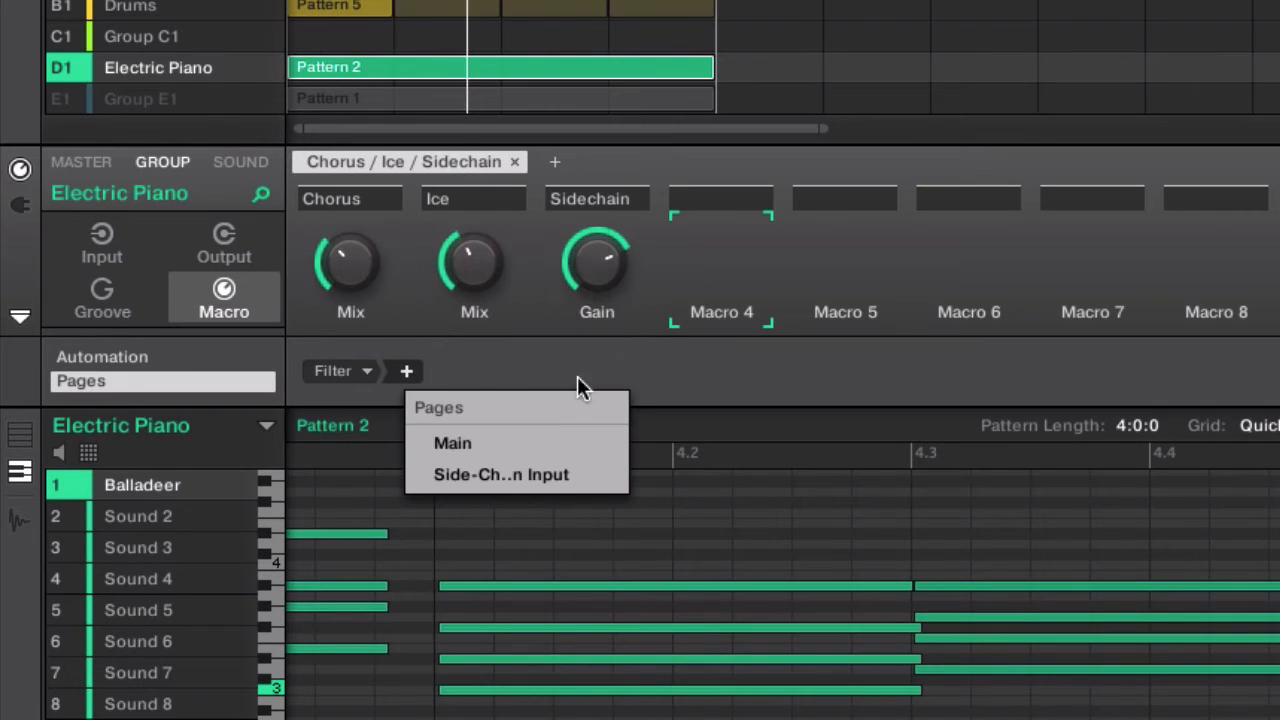
pyautogui.click(452, 443)
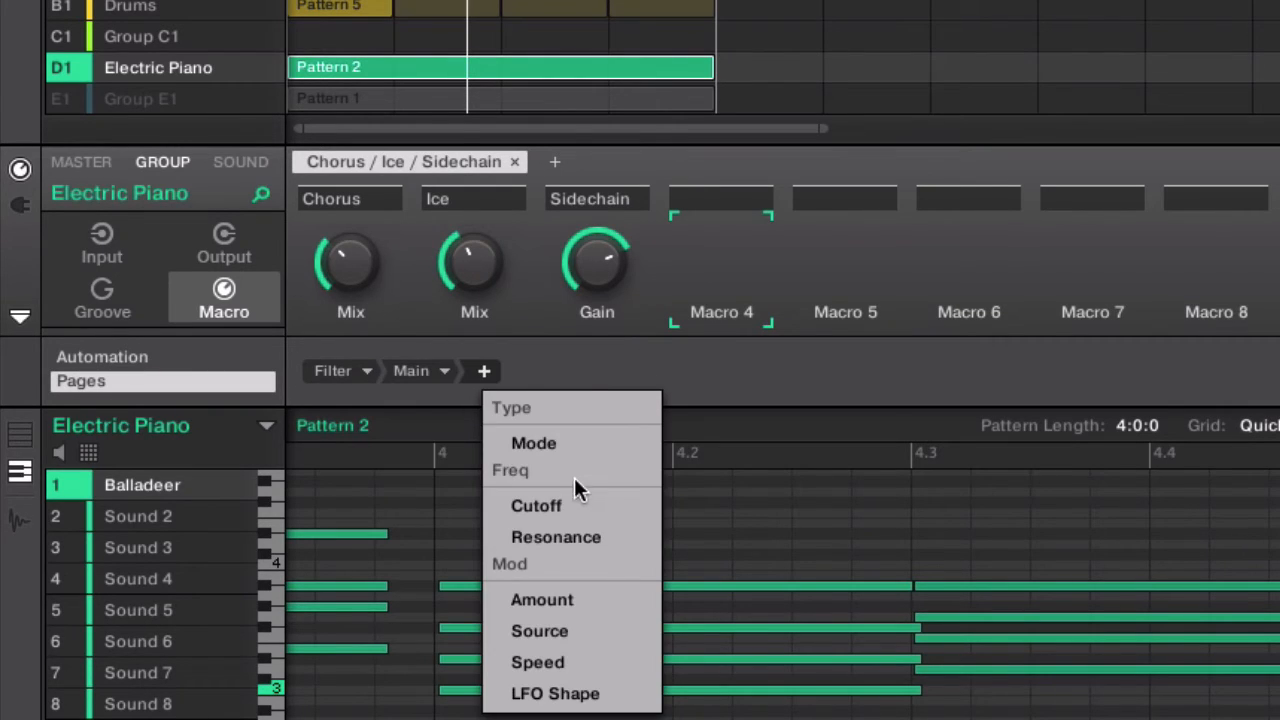
pyautogui.click(536, 505)
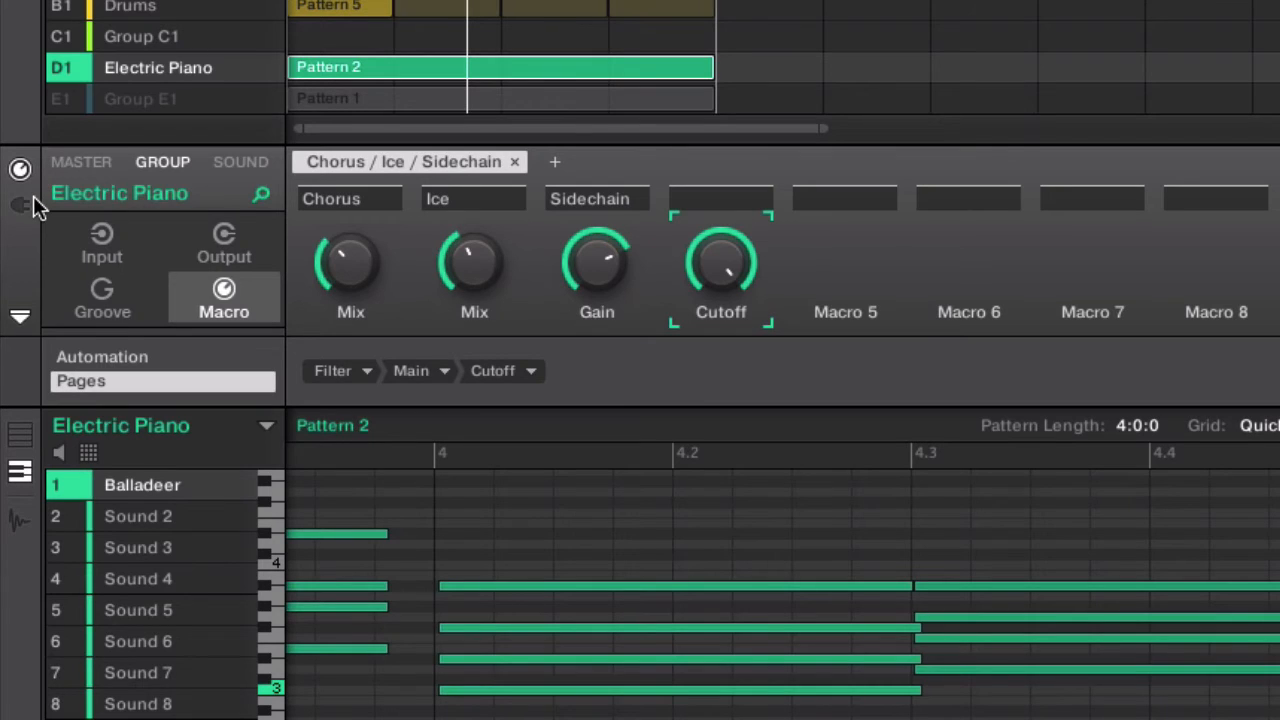
pyautogui.moveTo(170, 363)
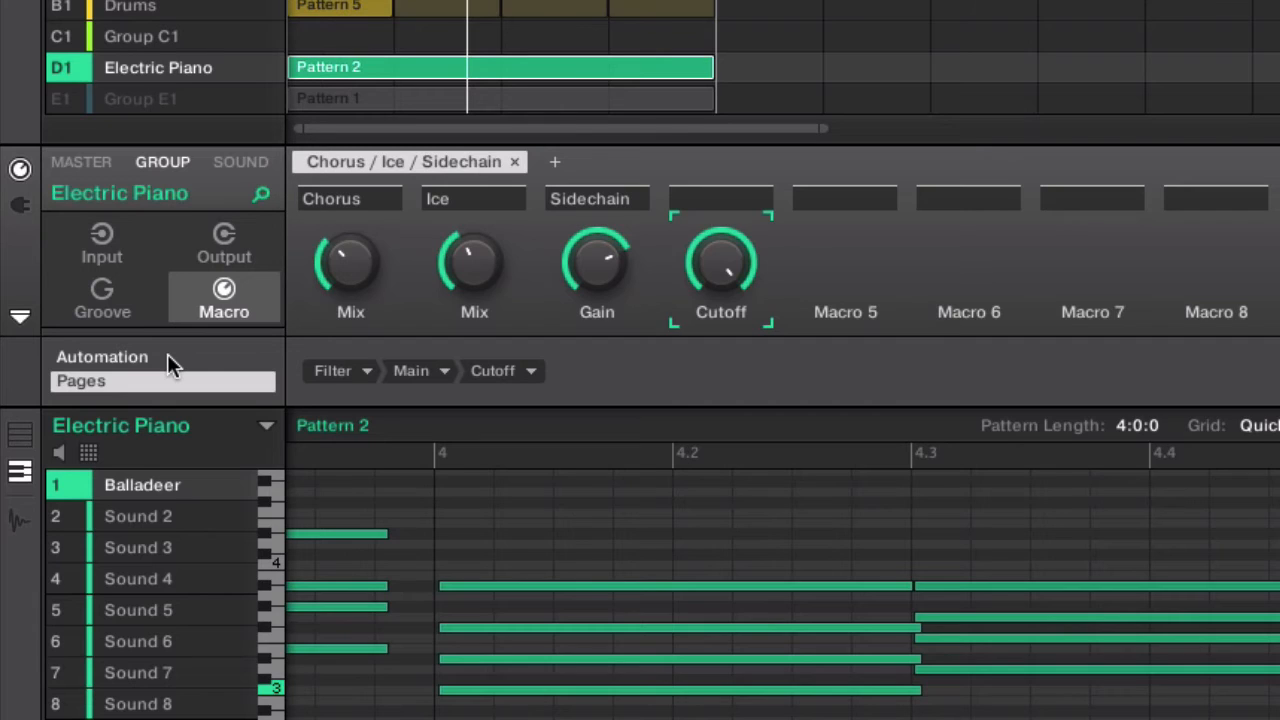
pyautogui.moveTo(415, 155)
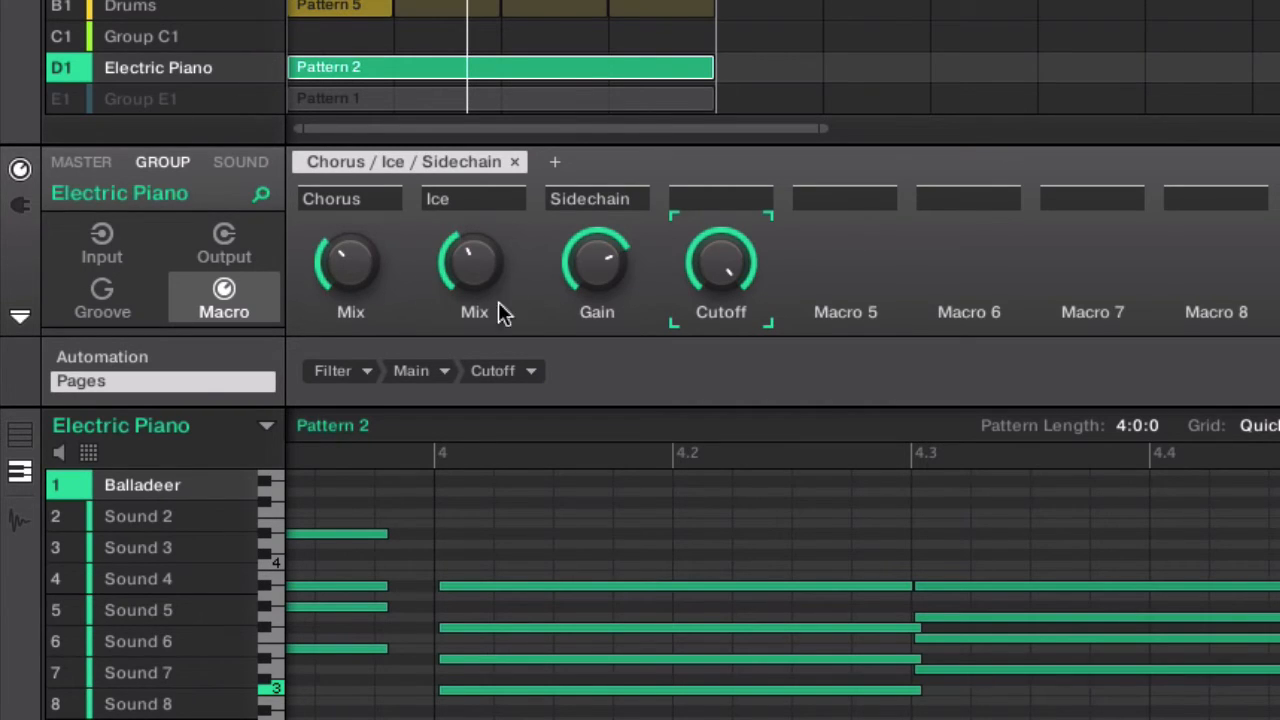
pyautogui.moveTo(673, 309)
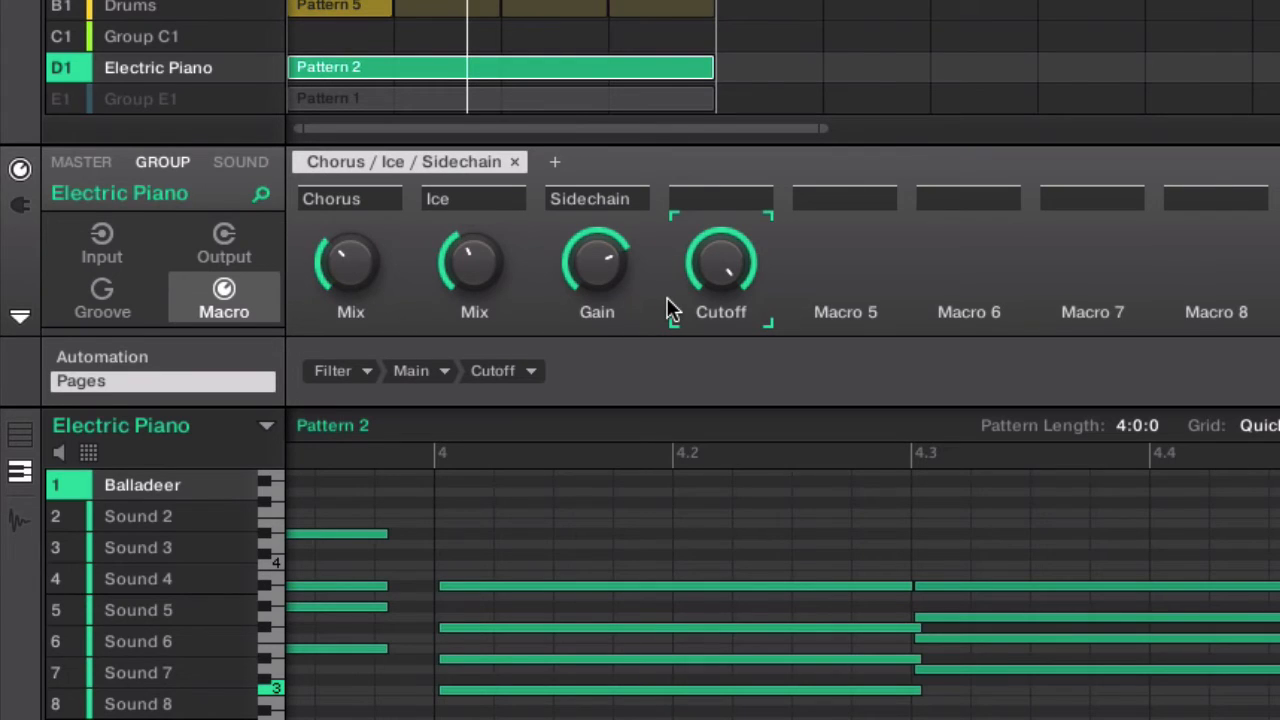
pyautogui.moveTo(580, 275)
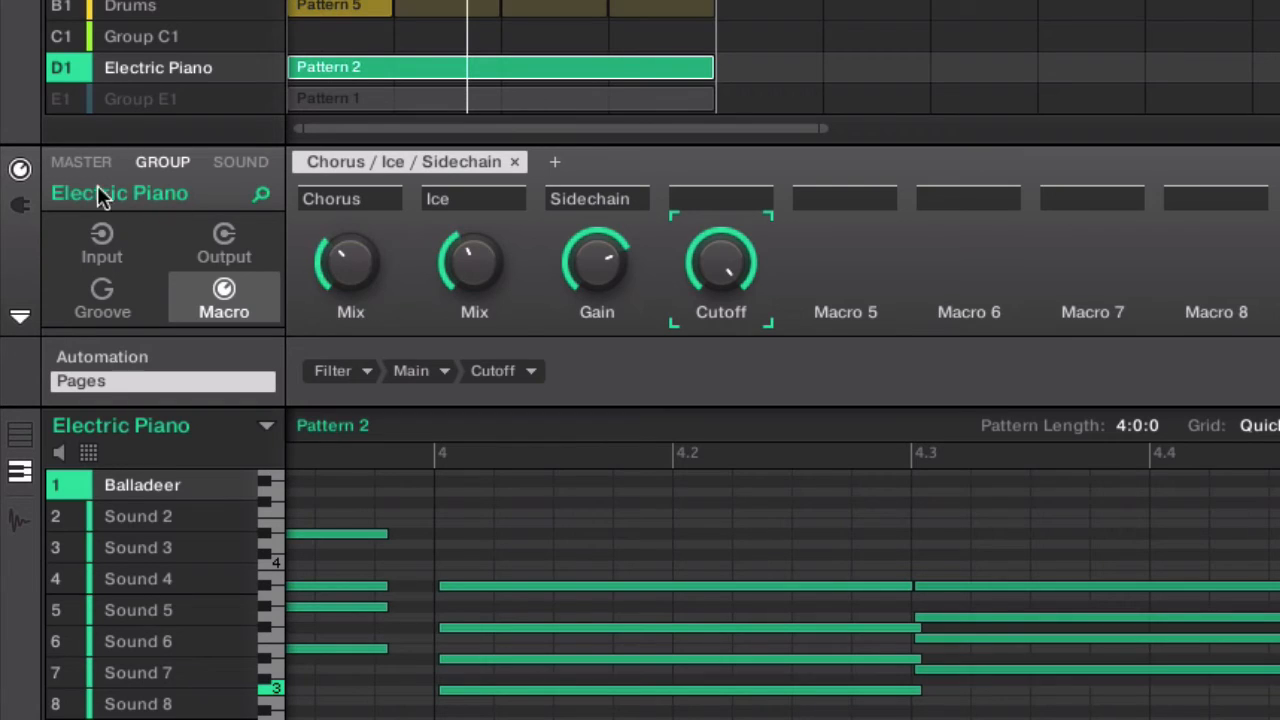
pyautogui.moveTo(15, 215)
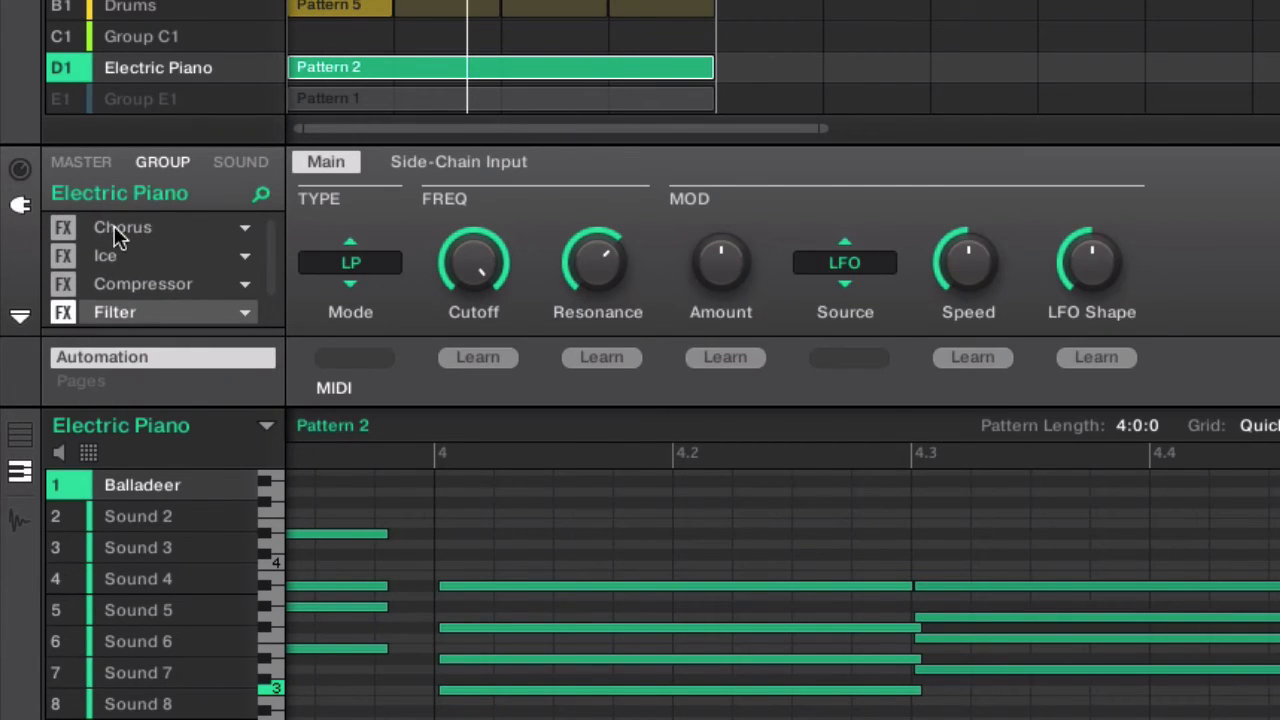
# View the Chorus and then Ice effect settings, then return to the Macro view.
pyautogui.click(122, 227)
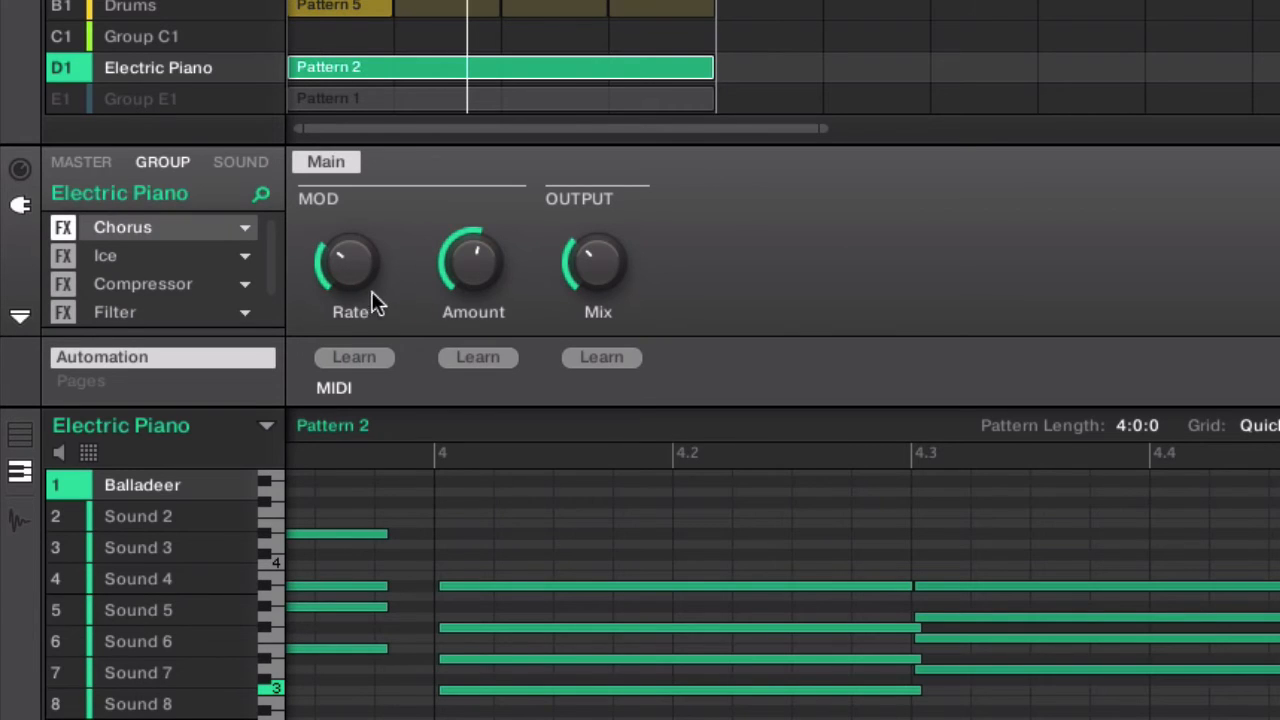
pyautogui.moveTo(615, 352)
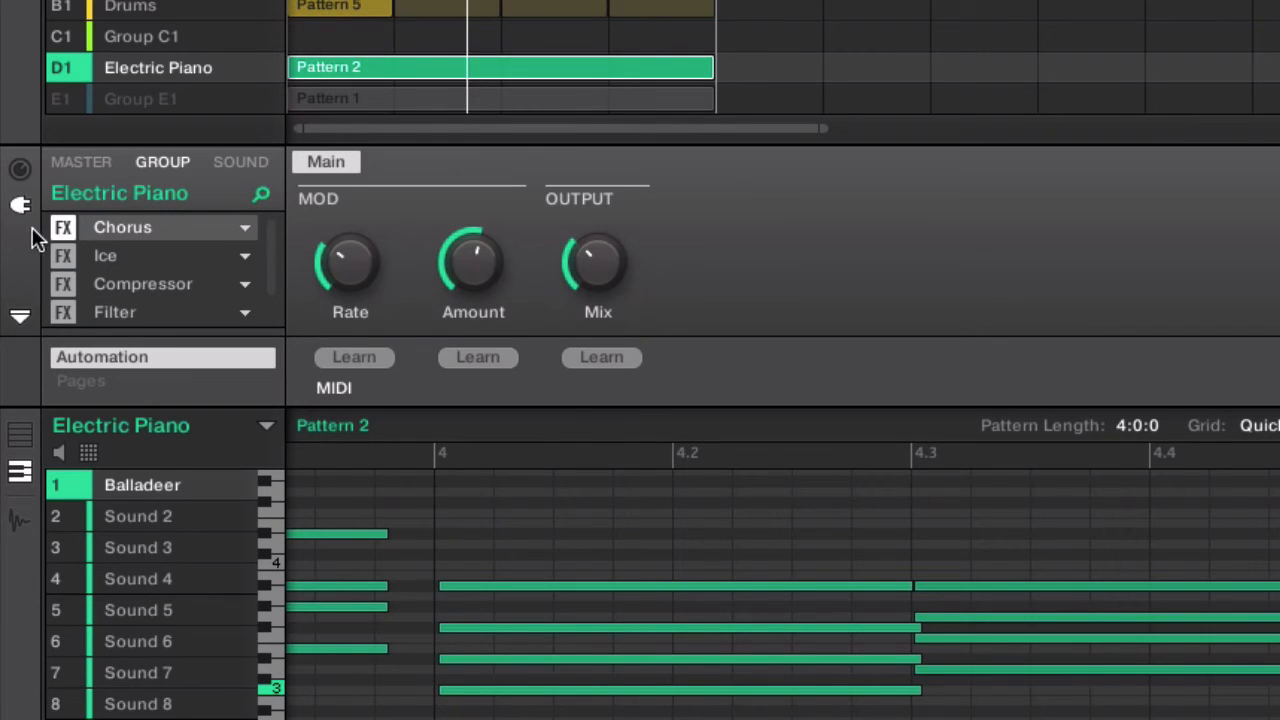
pyautogui.click(224, 300)
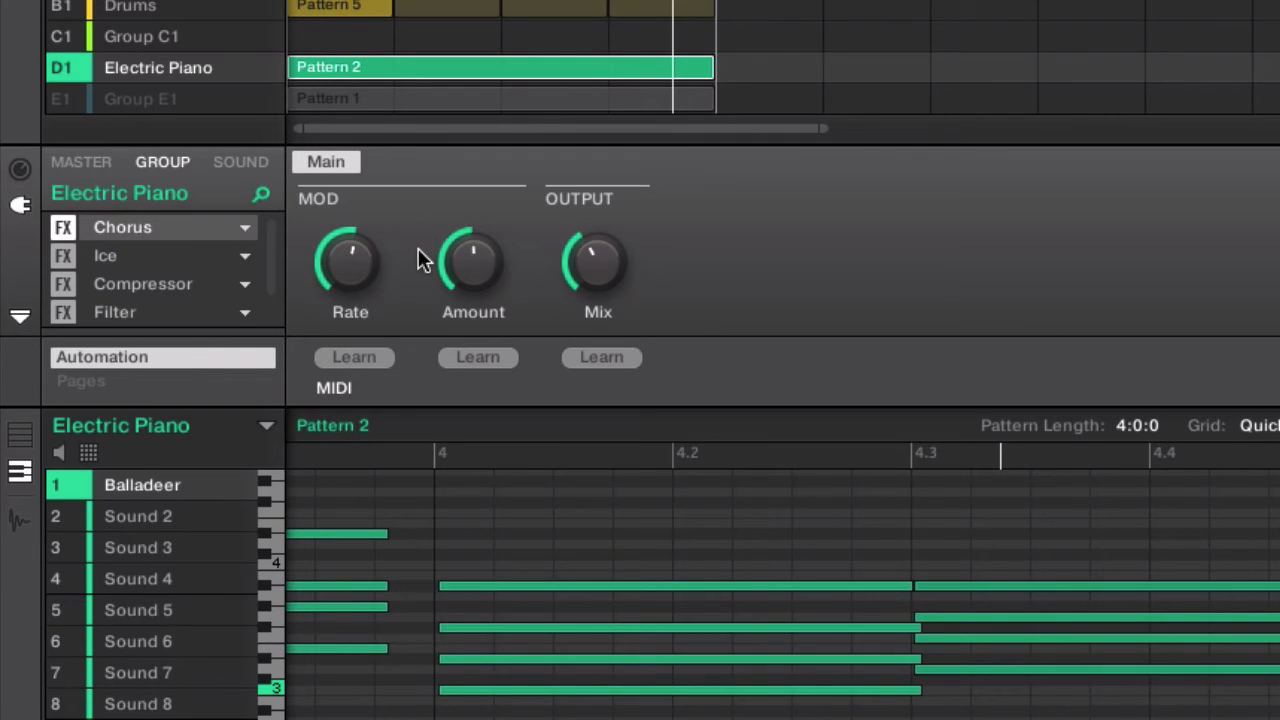
pyautogui.click(105, 255)
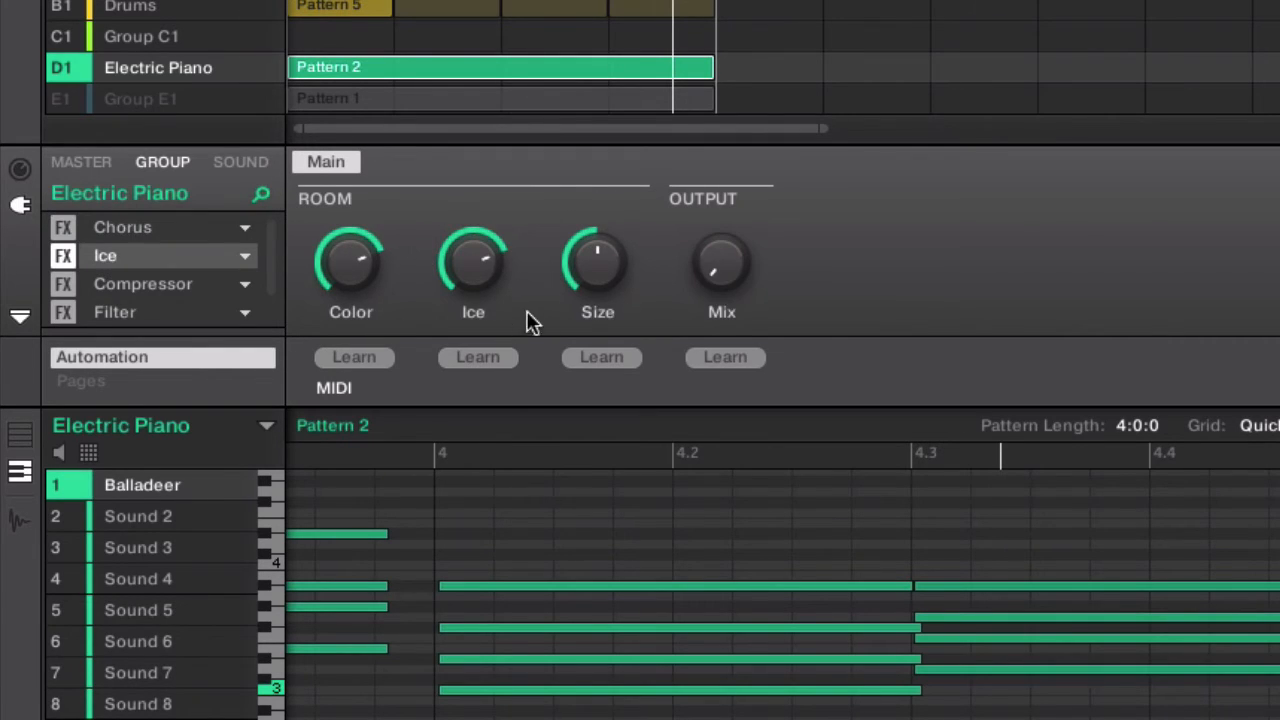
pyautogui.click(20, 170)
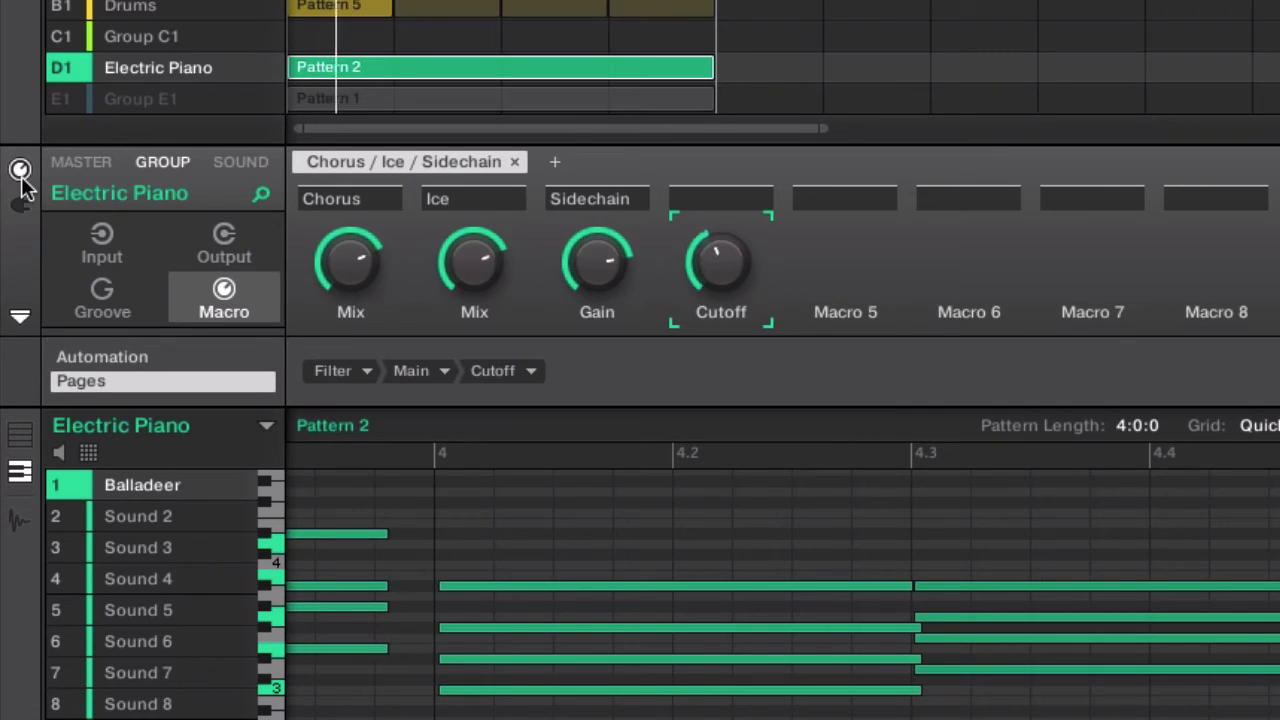
# Show the Filter FX slot's parameters in the Plug-in view.
pyautogui.moveTo(721, 255); pyautogui.dragTo(721, 290)
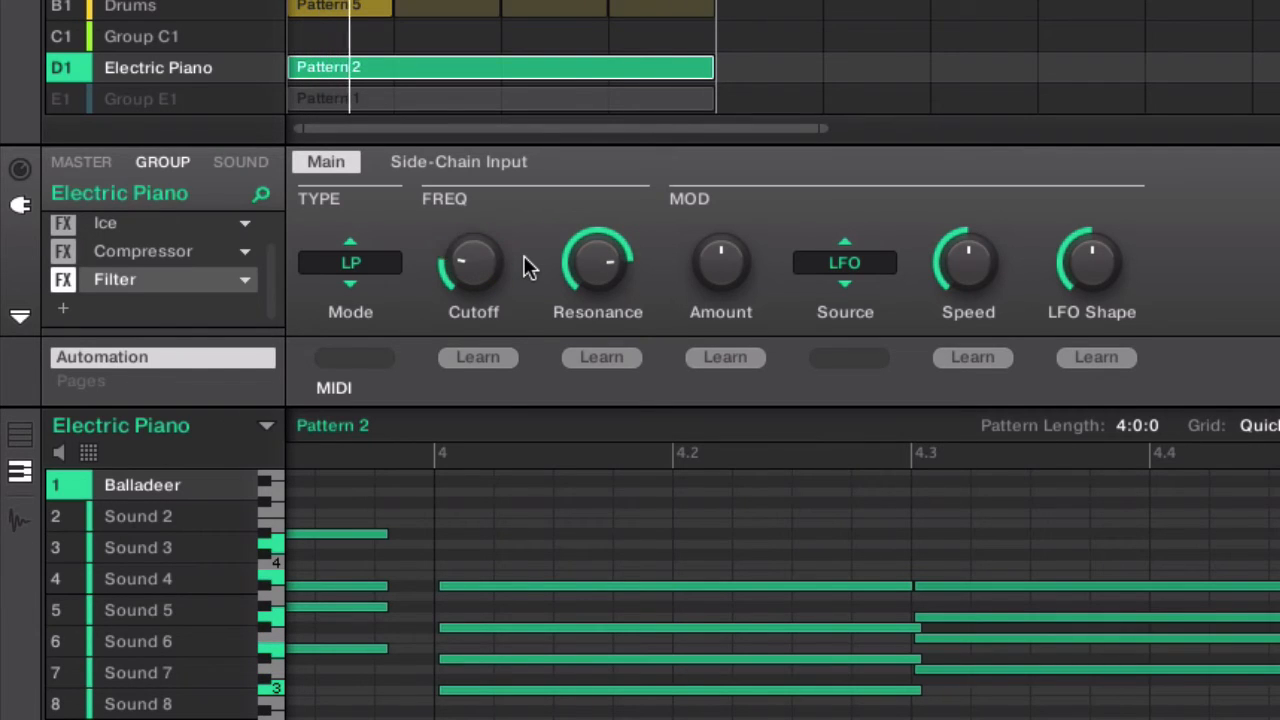
# Raise the Filter Cutoff knob, then go back to the macro page.
pyautogui.moveTo(473, 263); pyautogui.dragTo(473, 240)
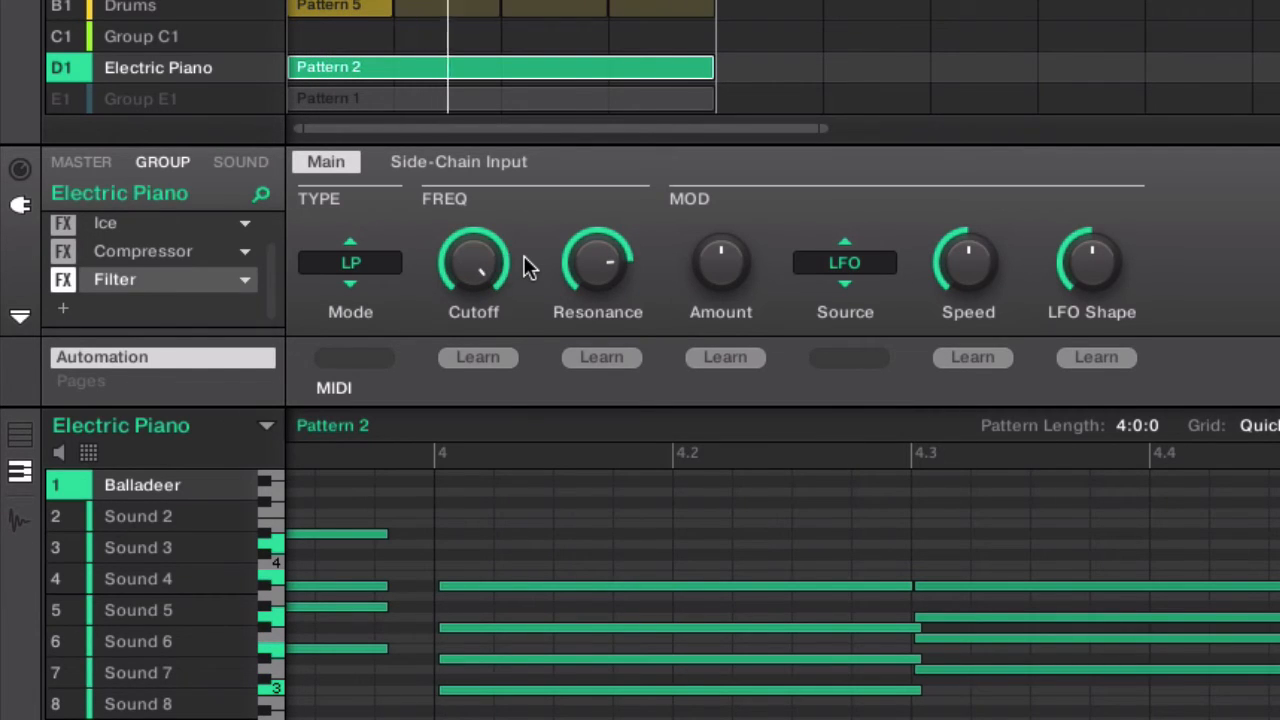
pyautogui.click(20, 170)
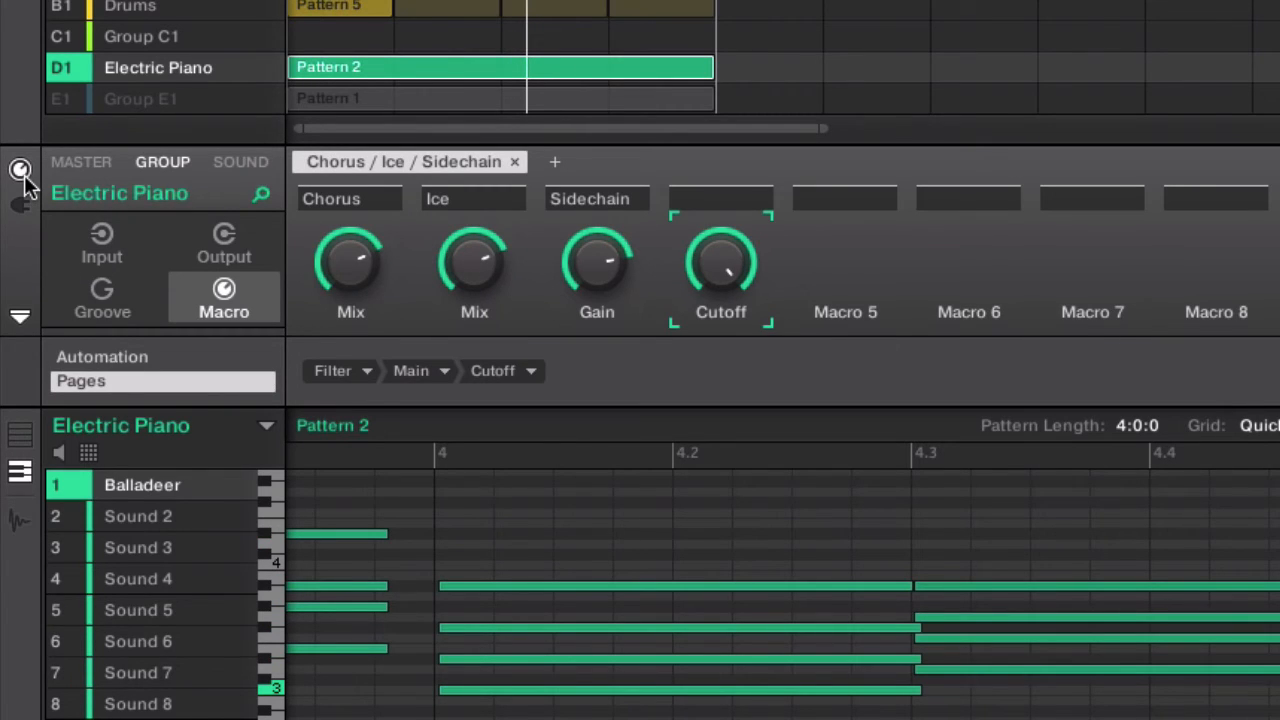
pyautogui.moveTo(518, 345)
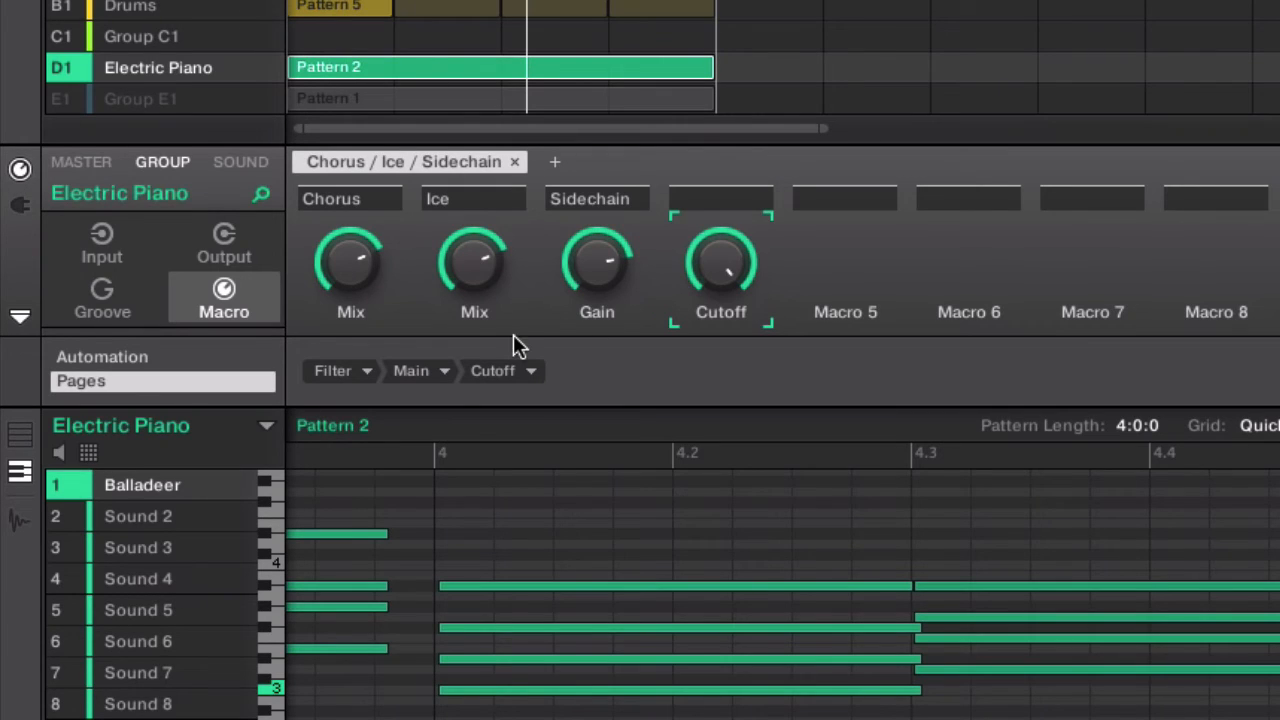
pyautogui.moveTo(580, 380)
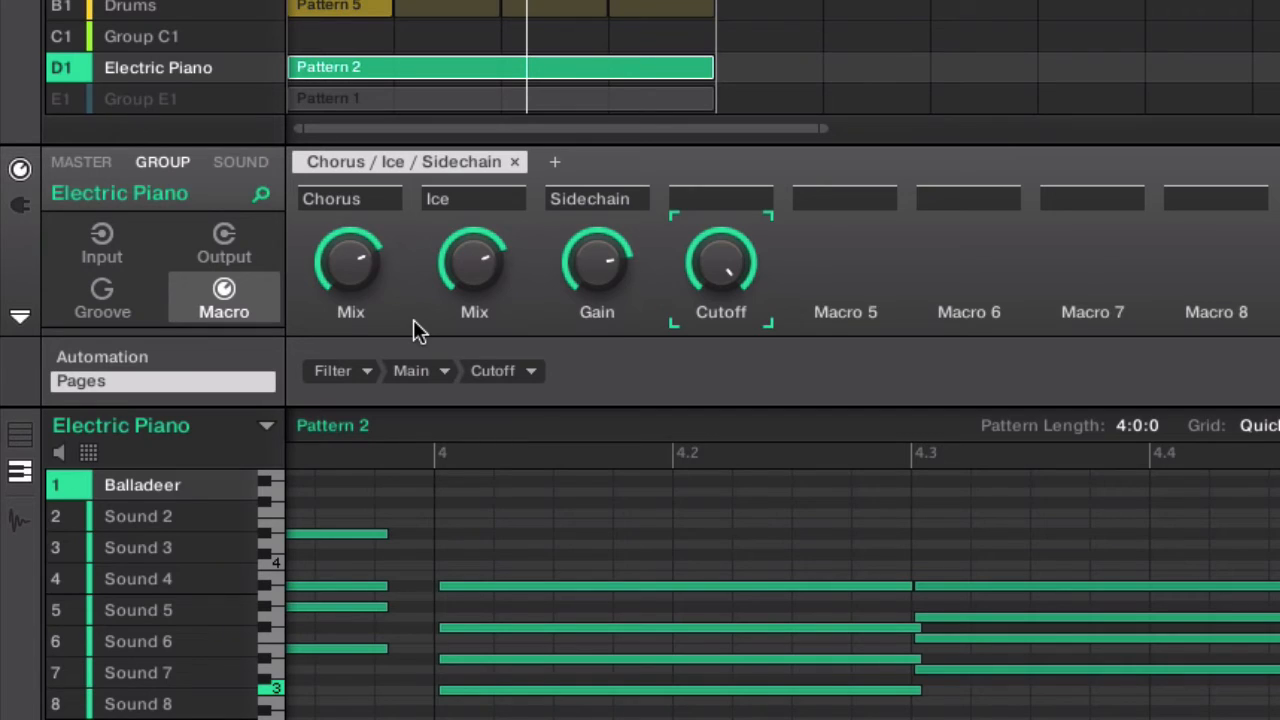
pyautogui.moveTo(428, 335)
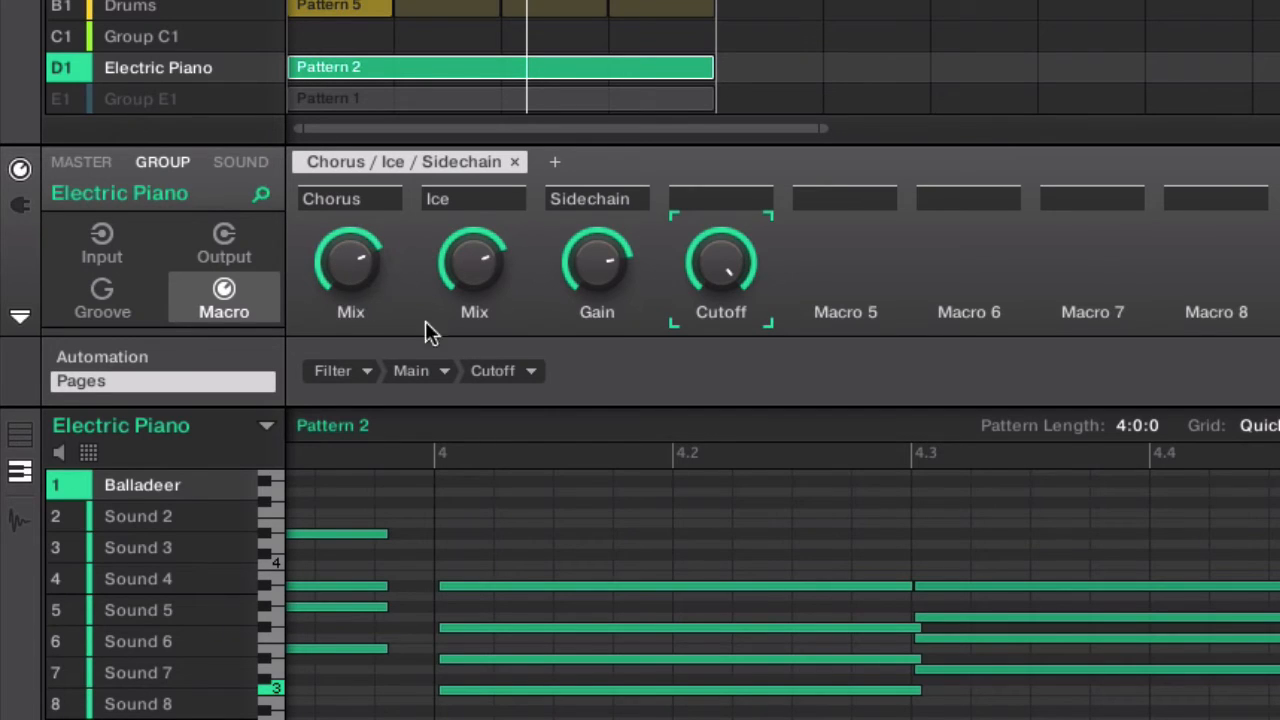
pyautogui.moveTo(305, 318)
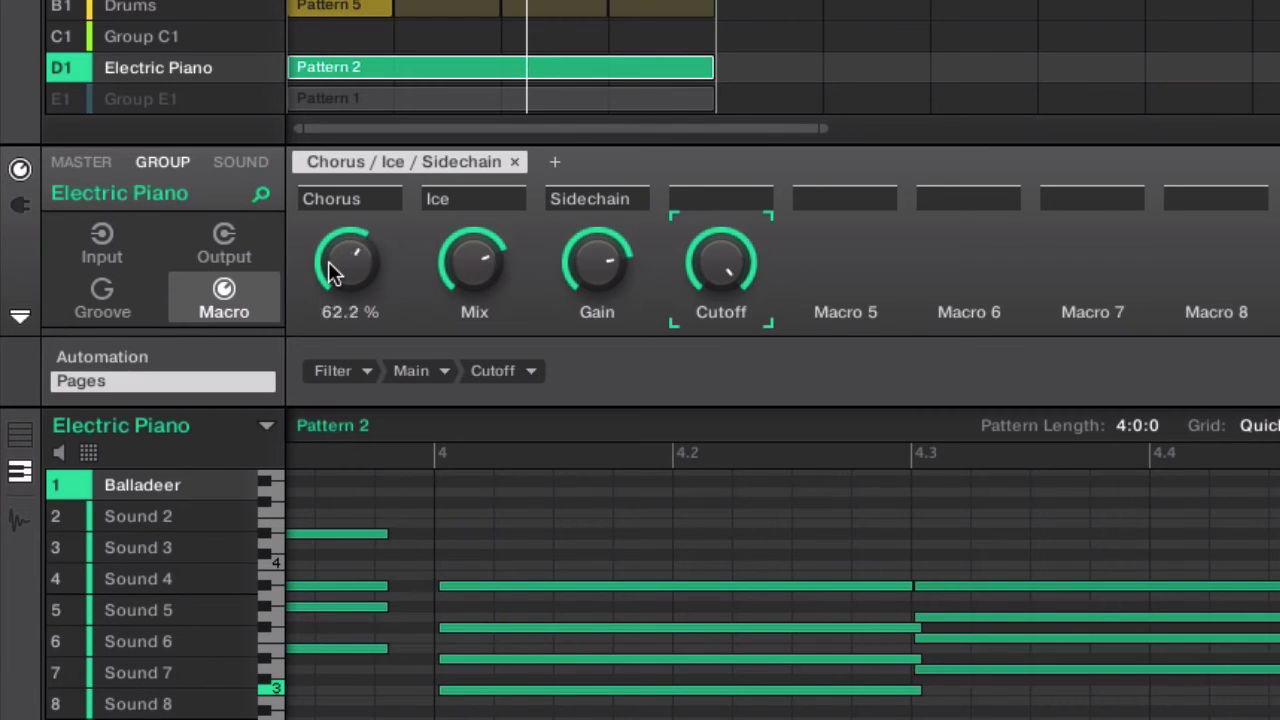
# Adjust the Chorus macro knob until it reads 36.4%.
pyautogui.moveTo(350, 262); pyautogui.dragTo(350, 220)
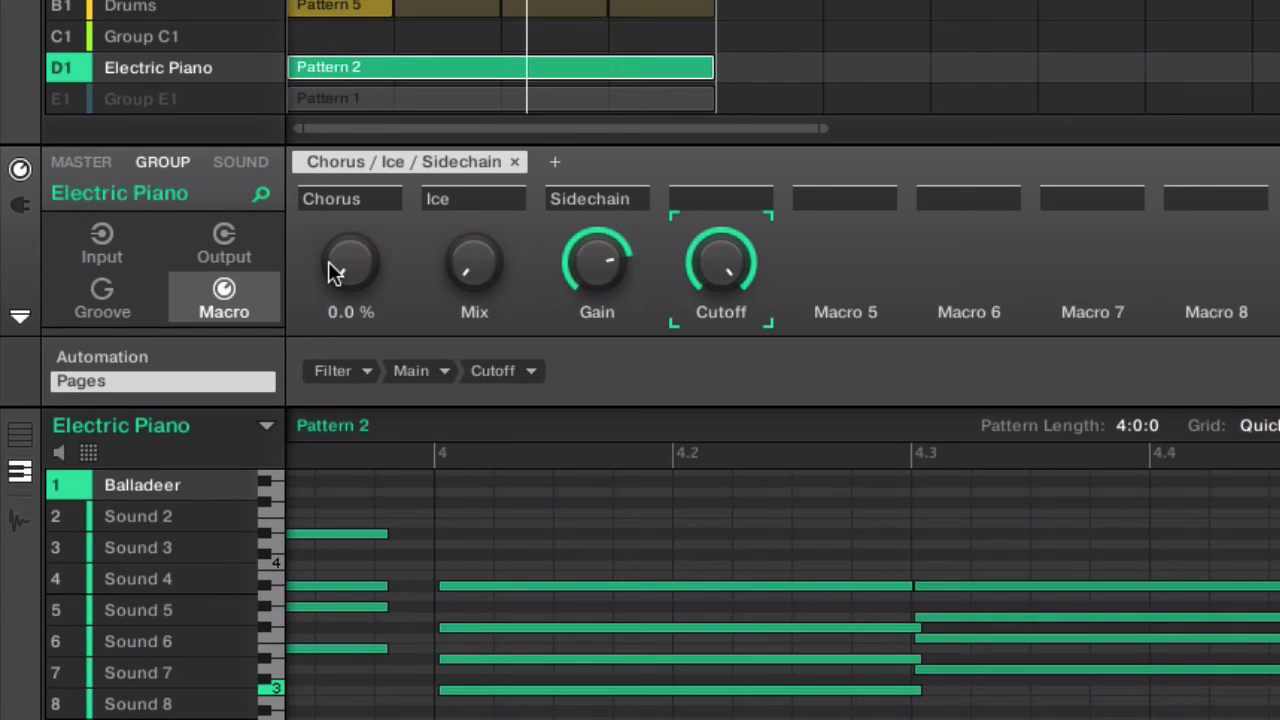
pyautogui.moveTo(365, 275)
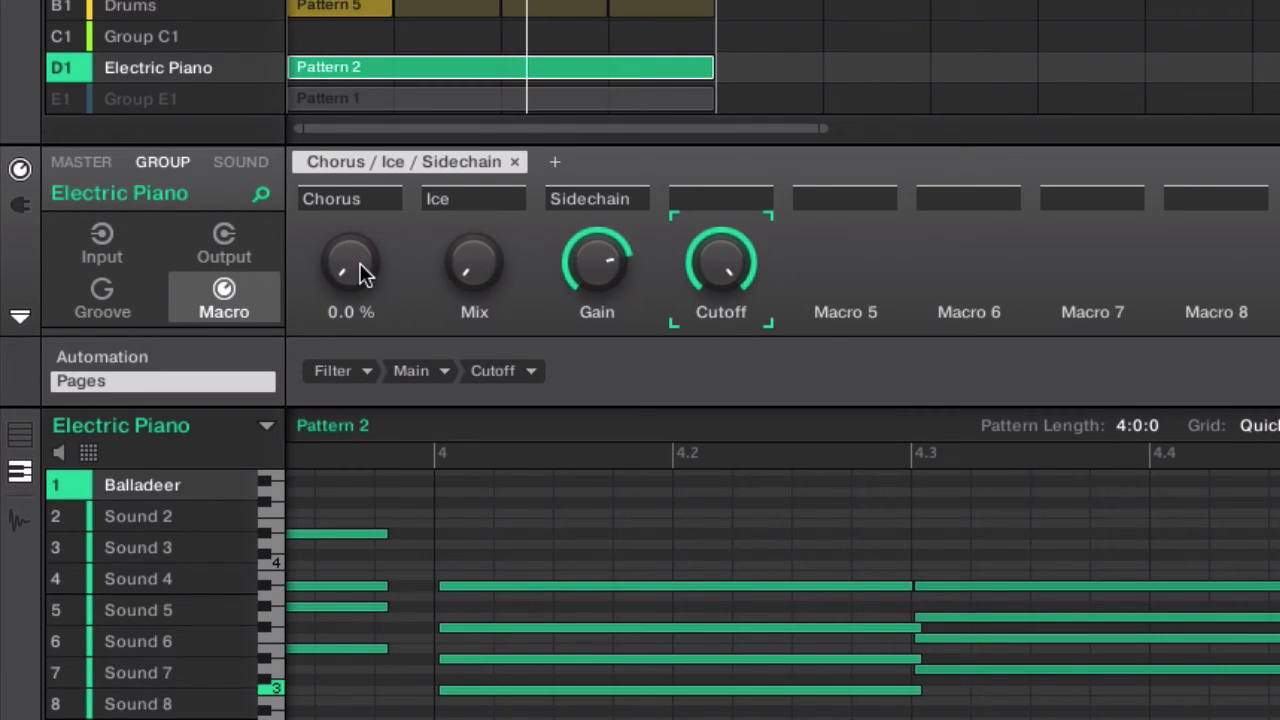
pyautogui.moveTo(350, 265); pyautogui.dragTo(355, 240)
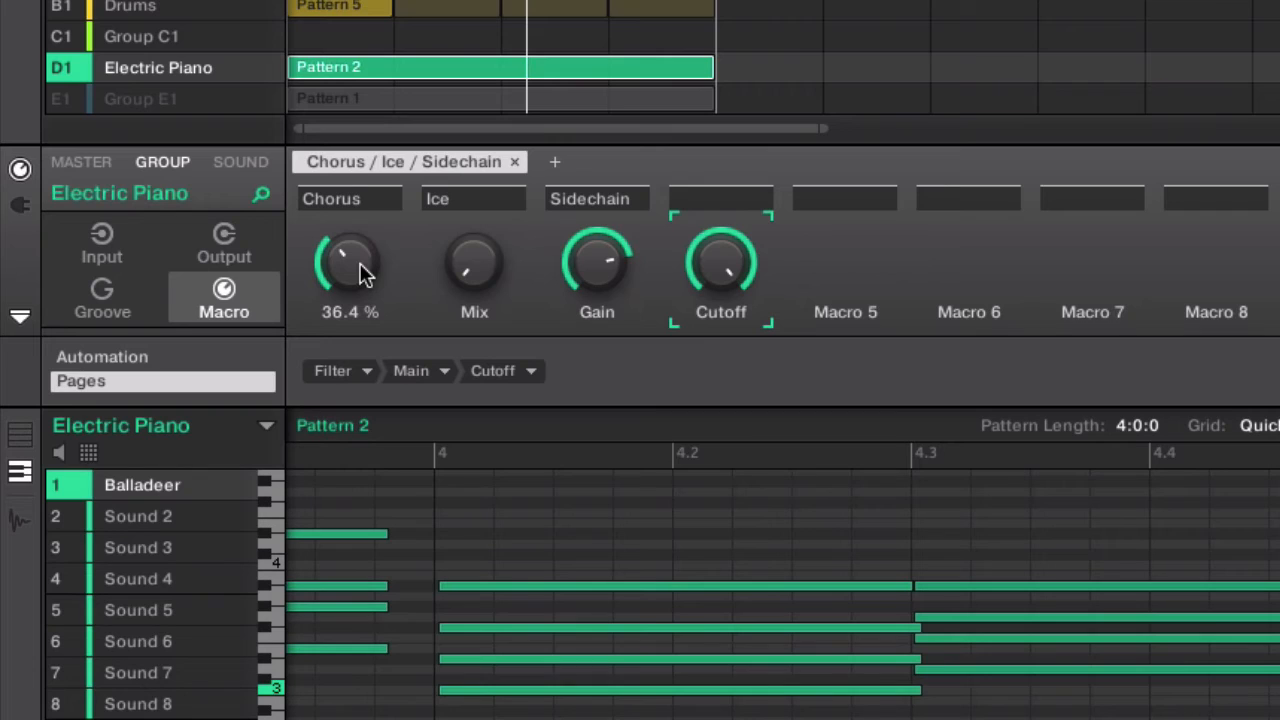
pyautogui.moveTo(350, 263); pyautogui.dragTo(350, 310)
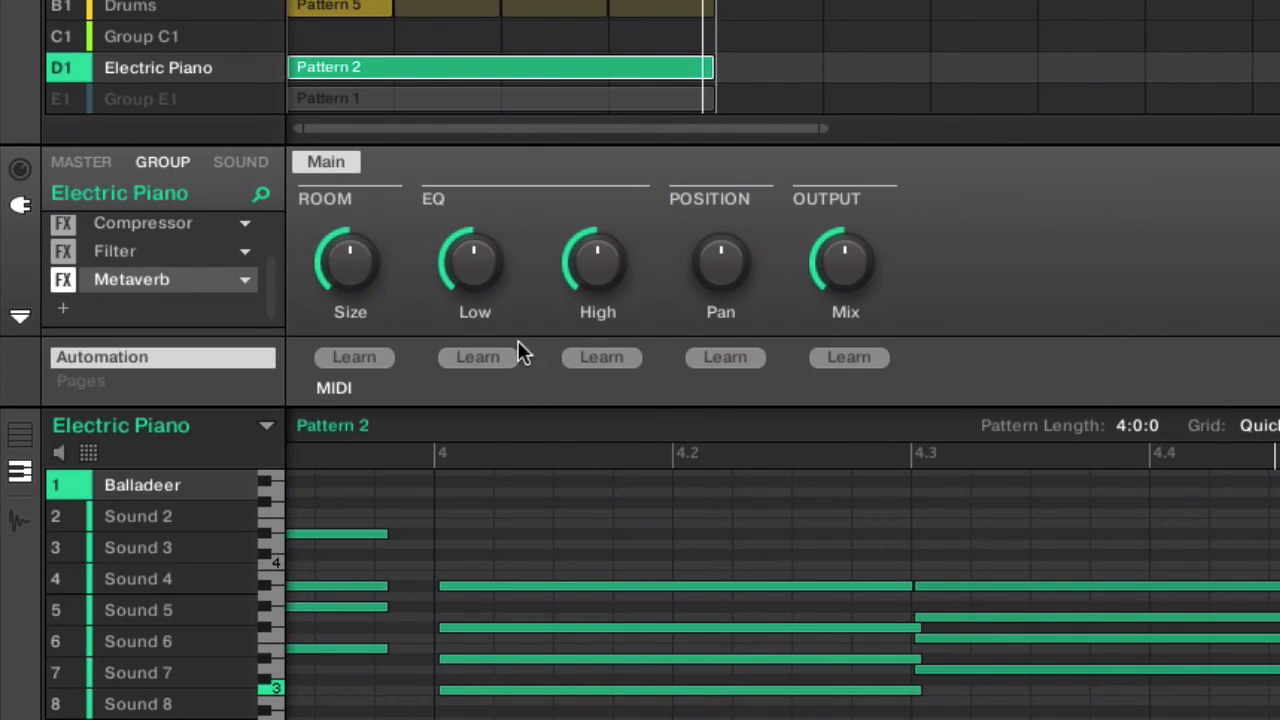
pyautogui.moveTo(315, 280)
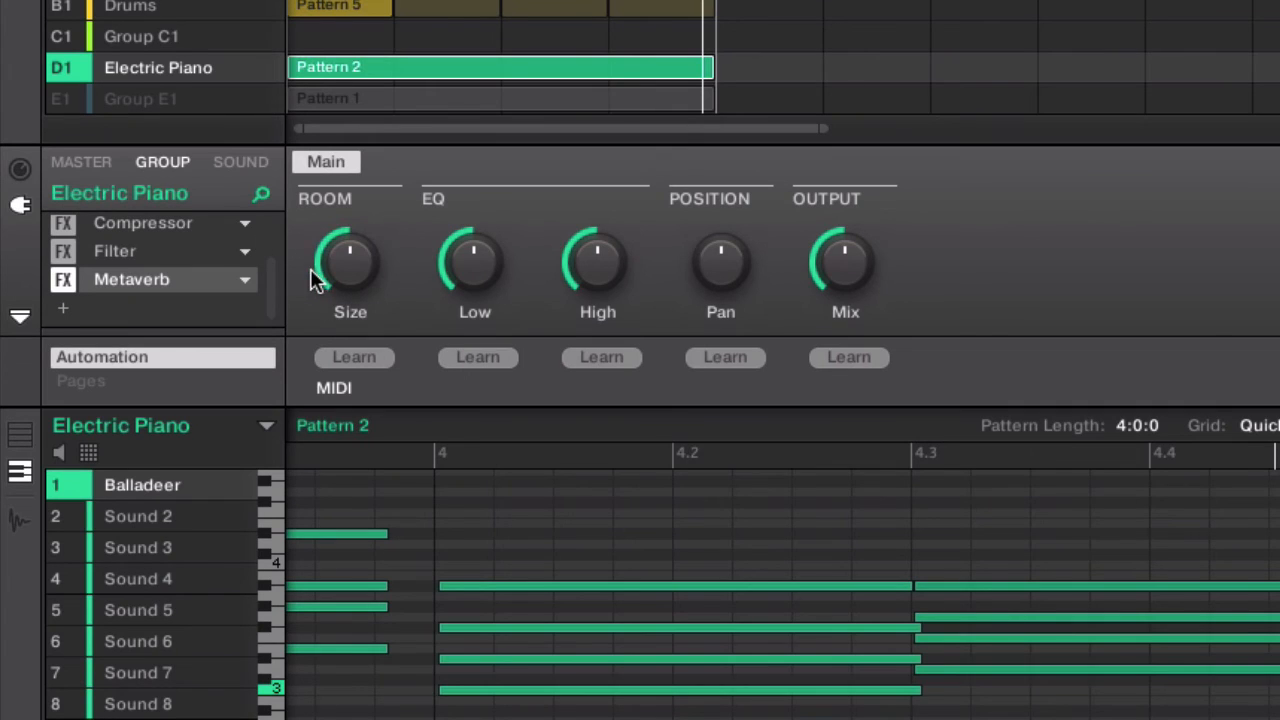
pyautogui.moveTo(57, 313)
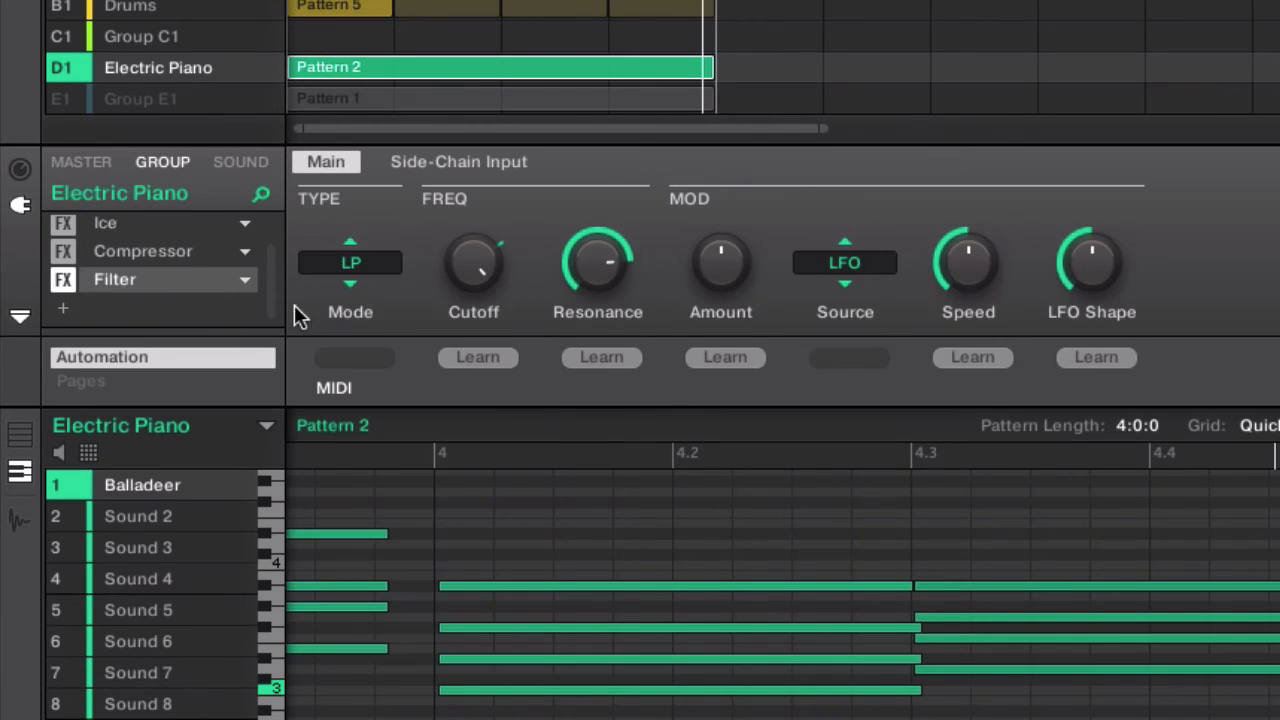
# Return from the Filter settings to the Chorus / Ice / Sidechain macro page.
pyautogui.click(223, 300)
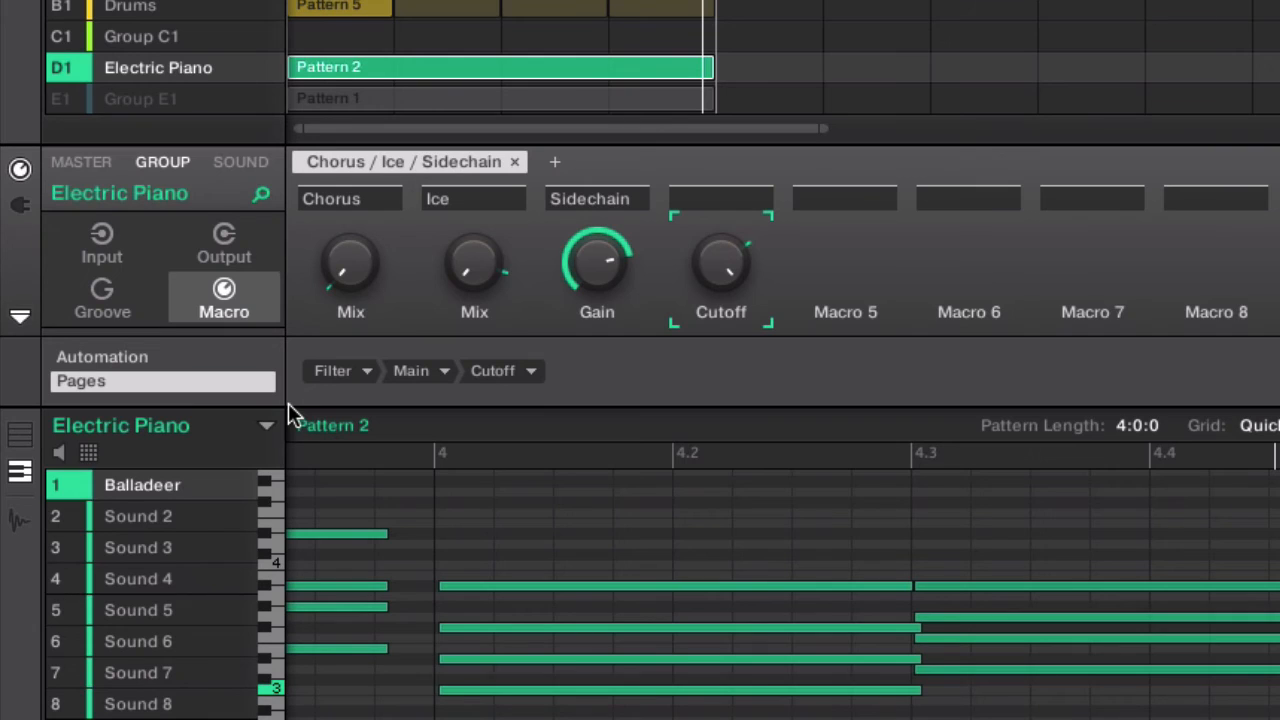
pyautogui.moveTo(485, 505)
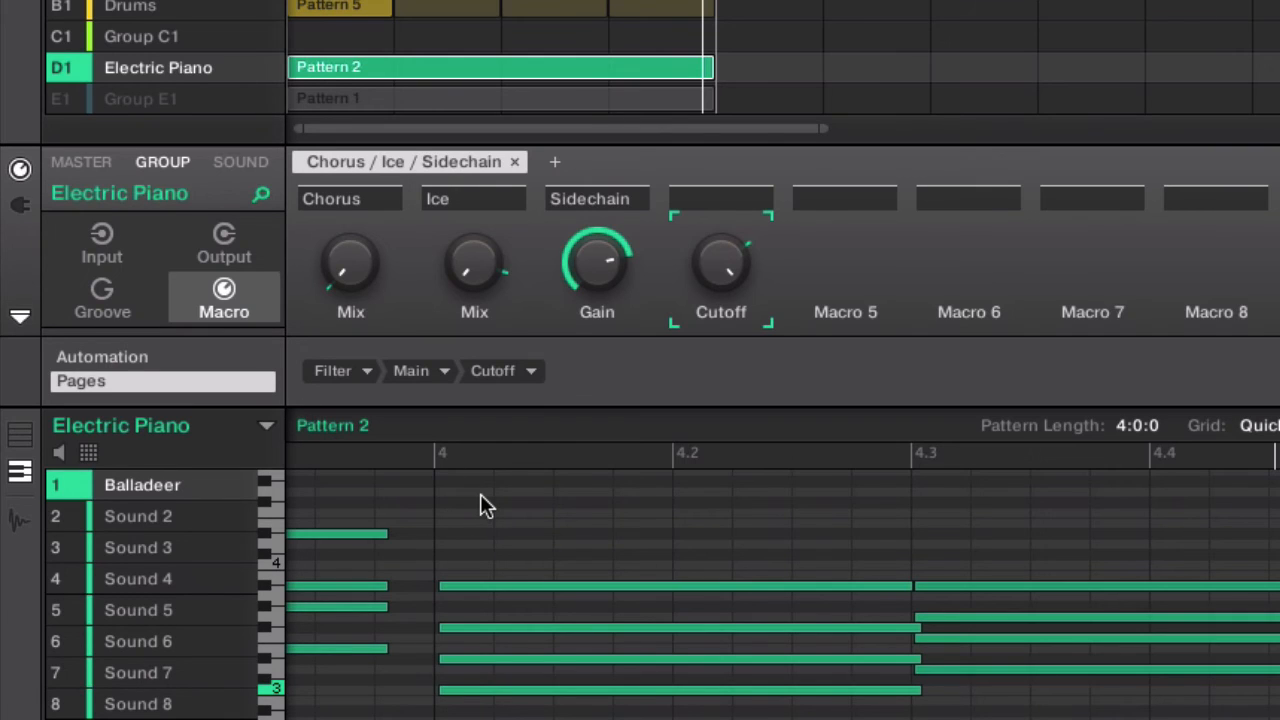
pyautogui.moveTo(495, 505)
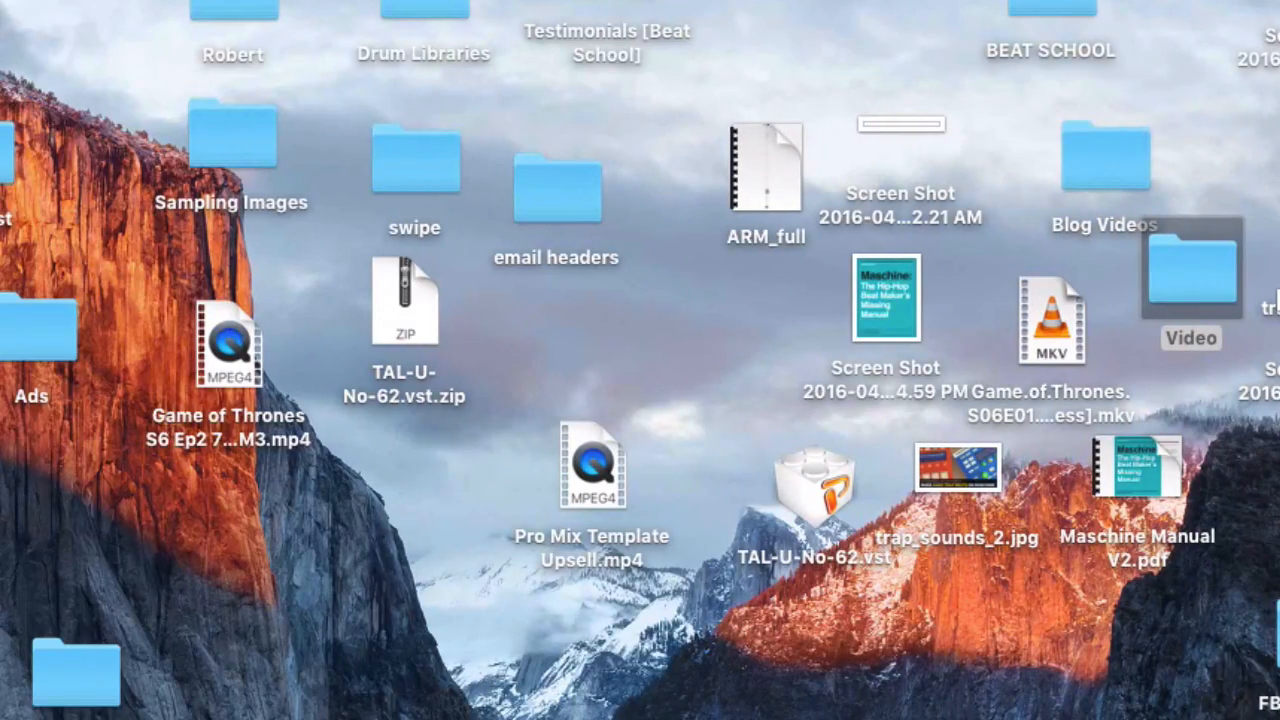
# Open Maschine Manual V2.pdf in Preview and jump to the page 39 Drums chapter.
pyautogui.doubleClick(1139, 467)
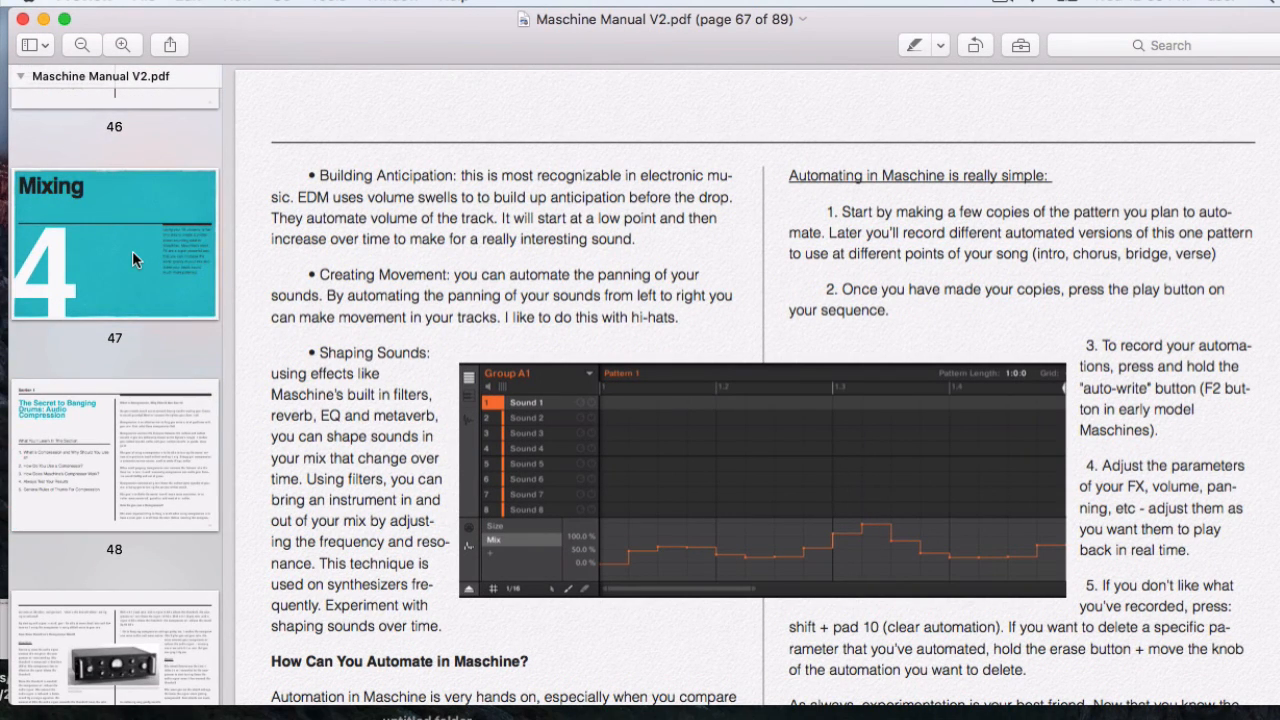
pyautogui.moveTo(135, 280)
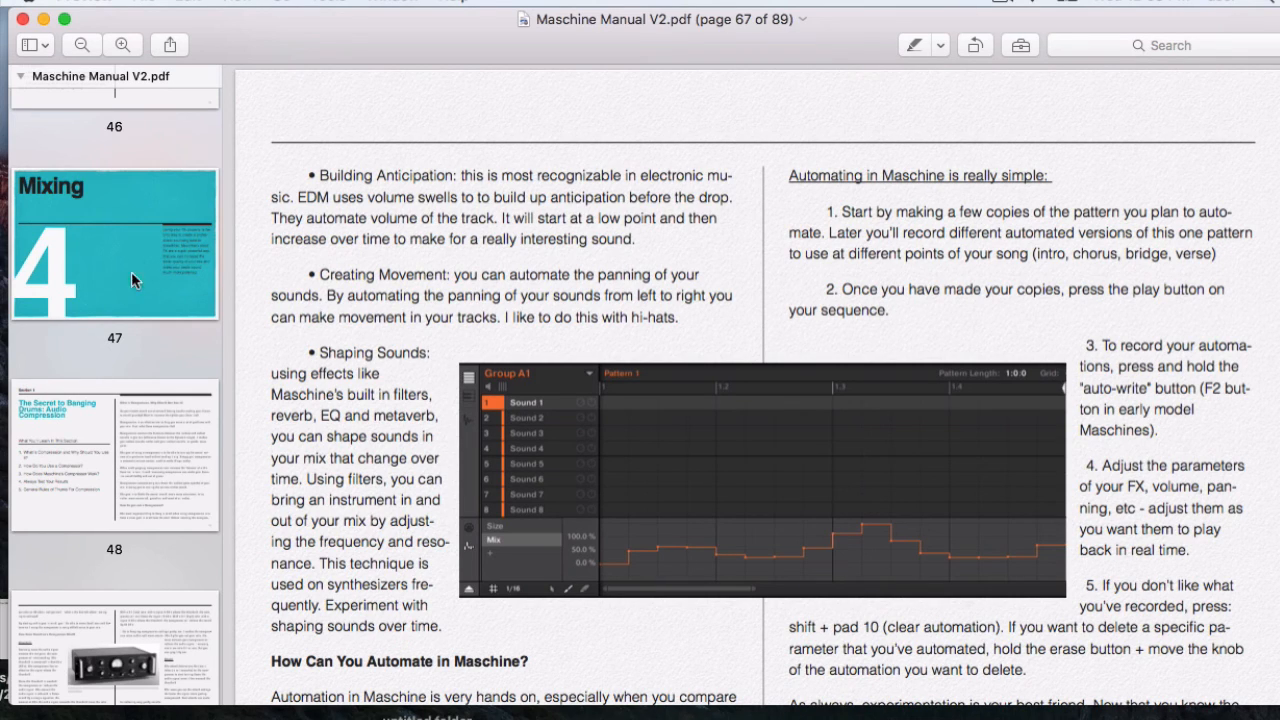
pyautogui.scroll(-3)
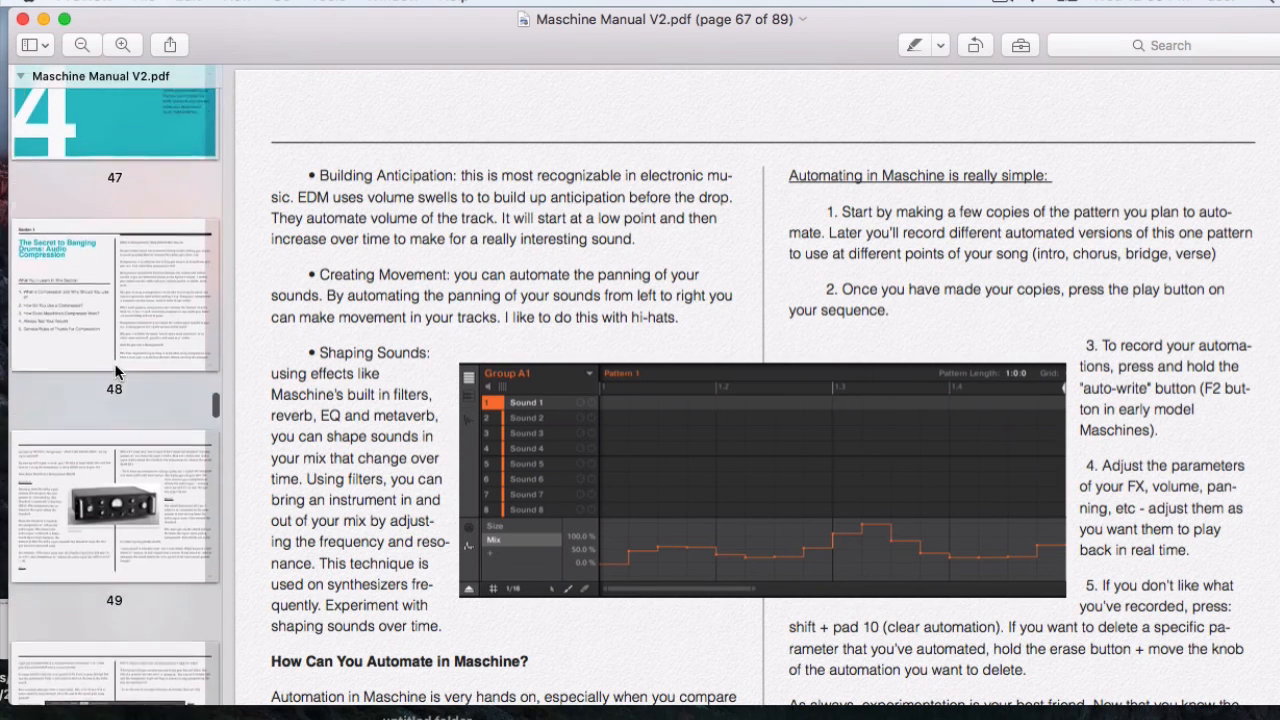
pyautogui.scroll(-3)
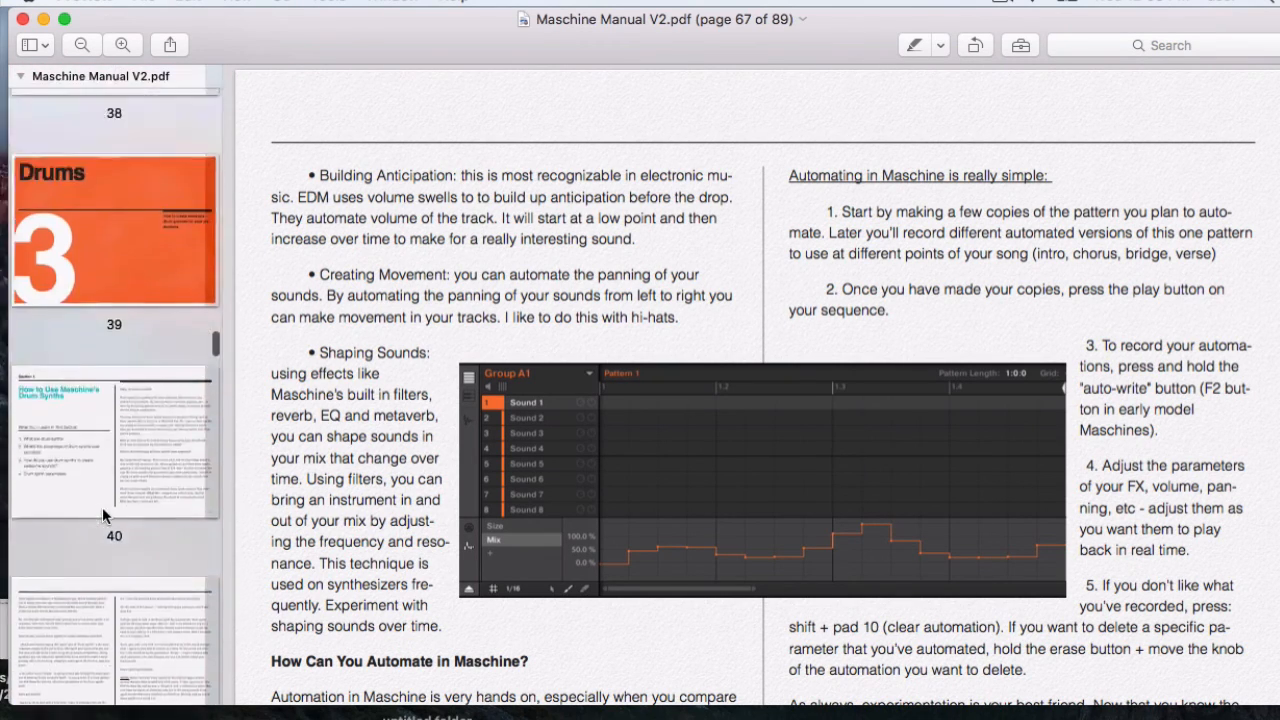
pyautogui.click(114, 230)
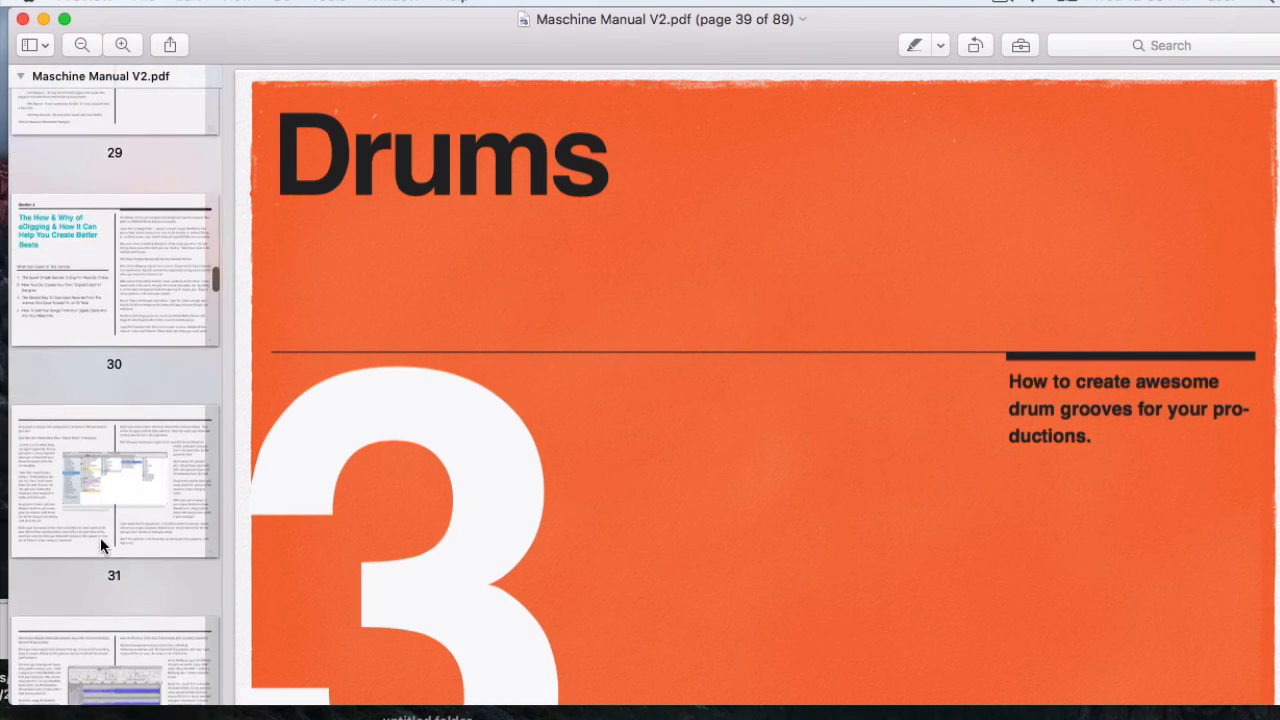
pyautogui.scroll(-3)
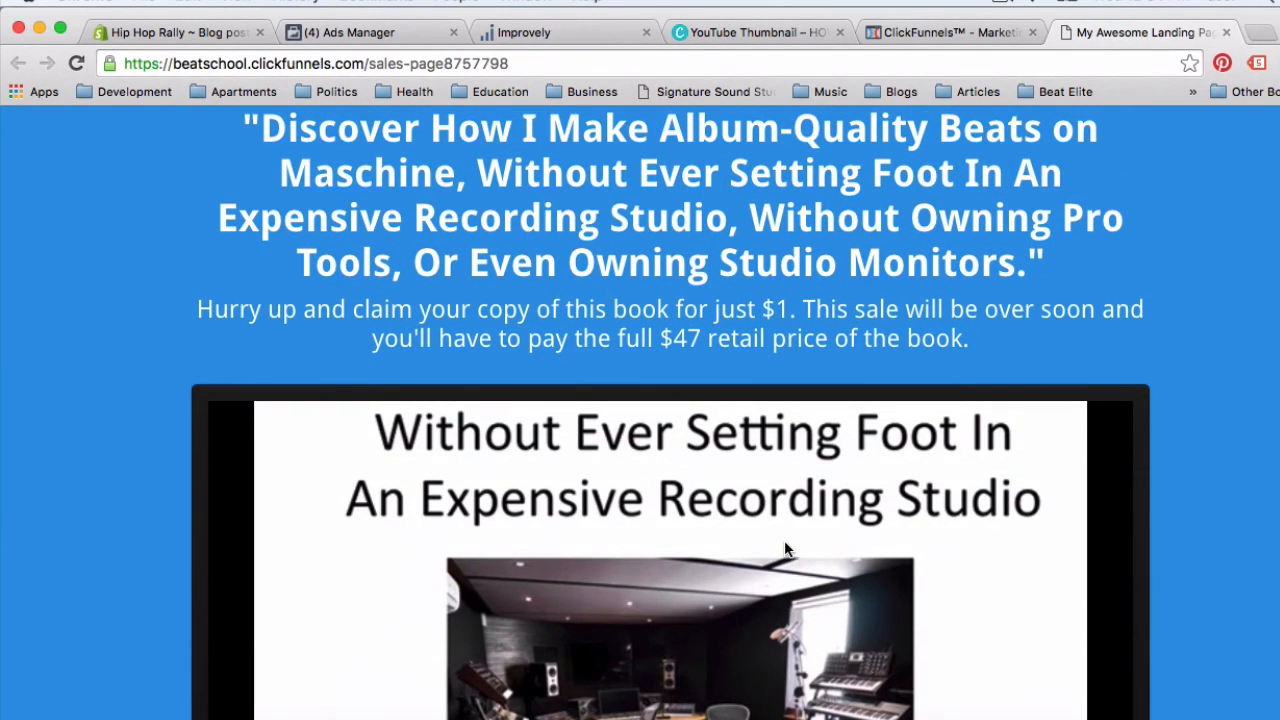
pyautogui.moveTo(766, 566)
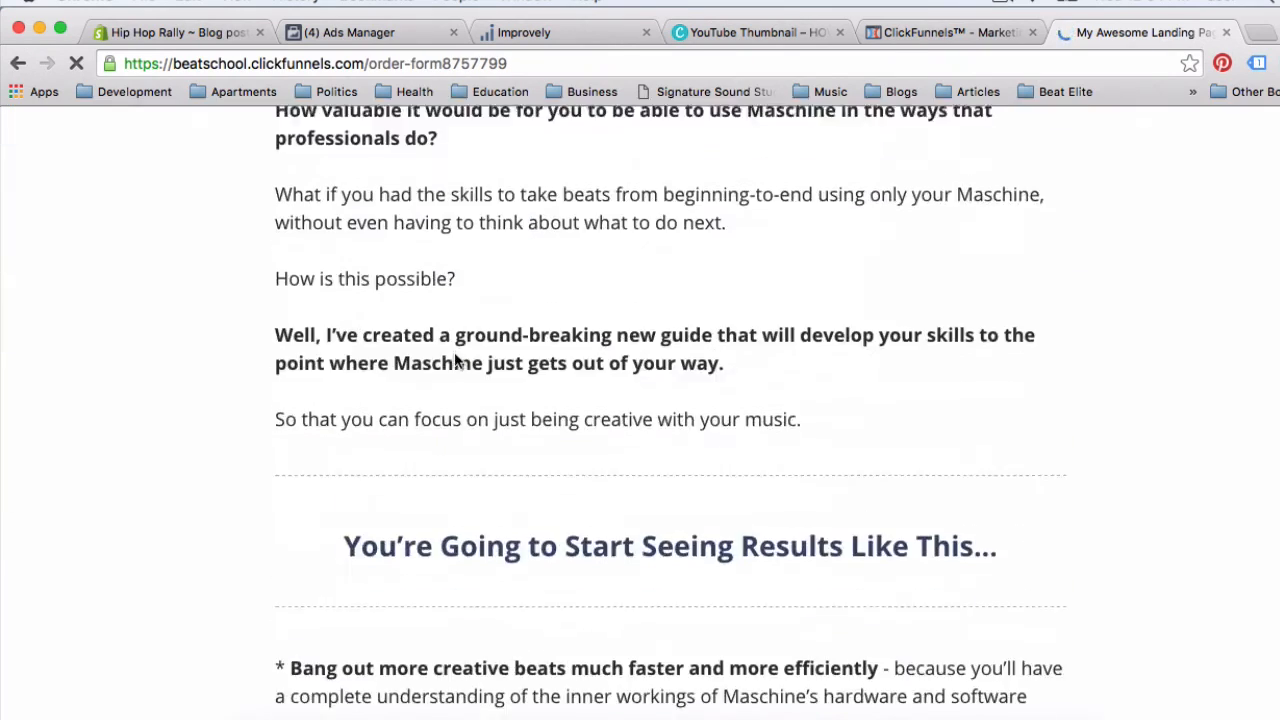
# Scroll through the $1 Maschine manual order form on ClickFunnels.
pyautogui.scroll(-3)
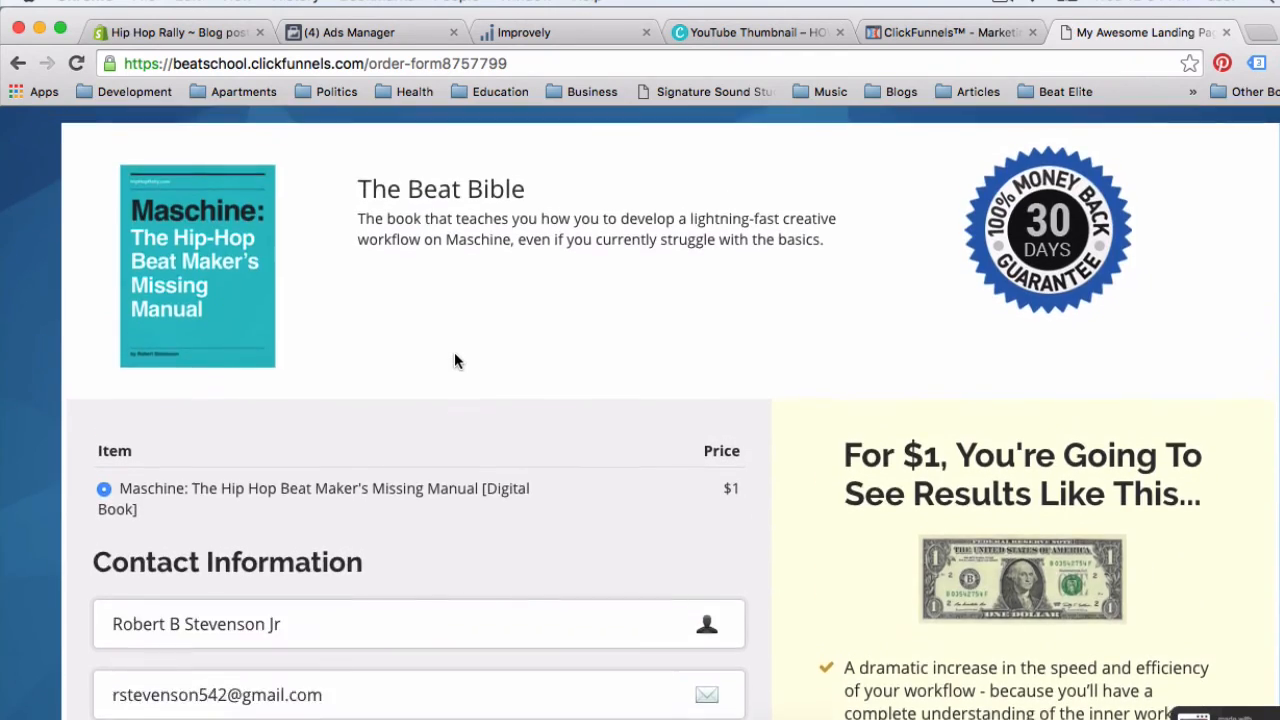
pyautogui.scroll(-3)
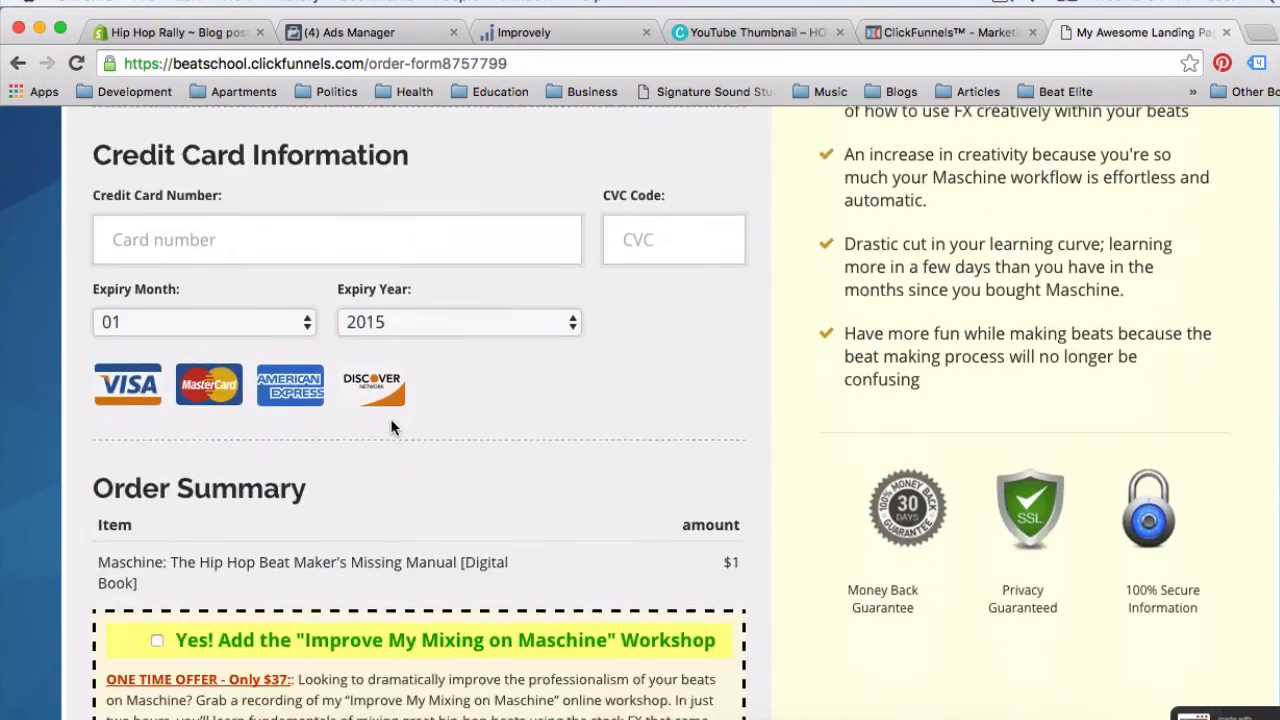
pyautogui.scroll(3)
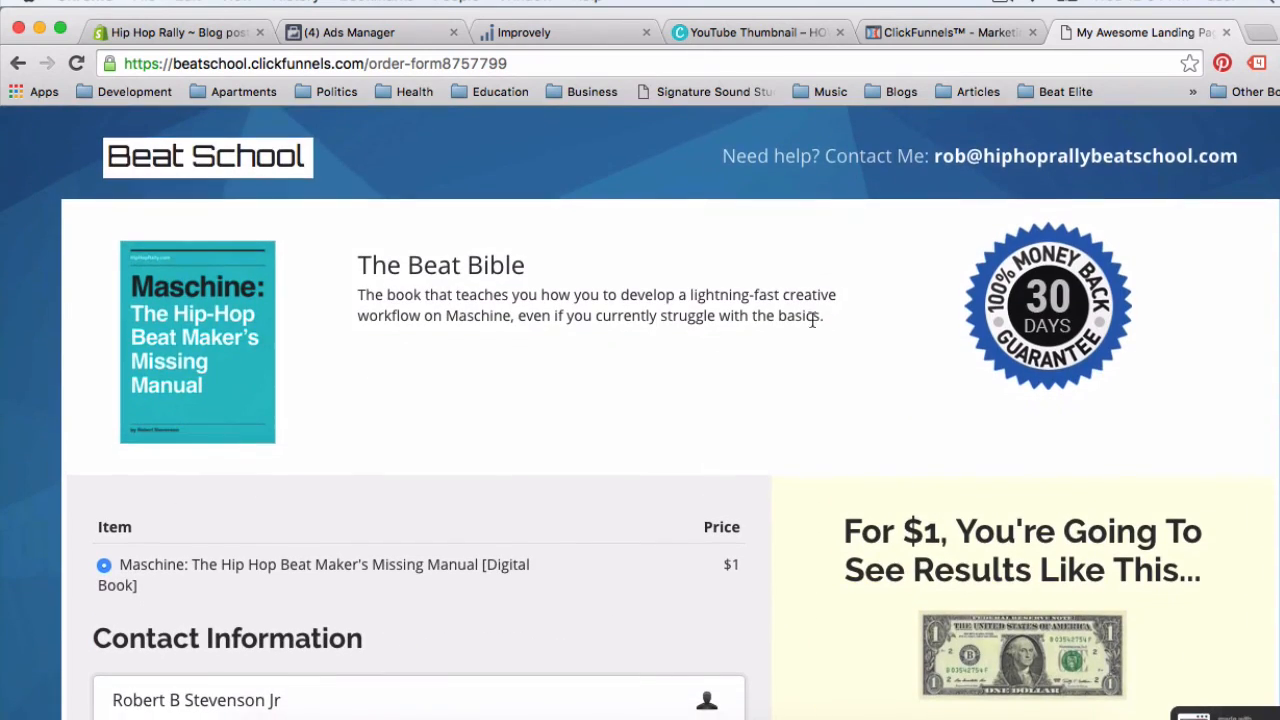
pyautogui.moveTo(120, 564); pyautogui.dragTo(735, 564)
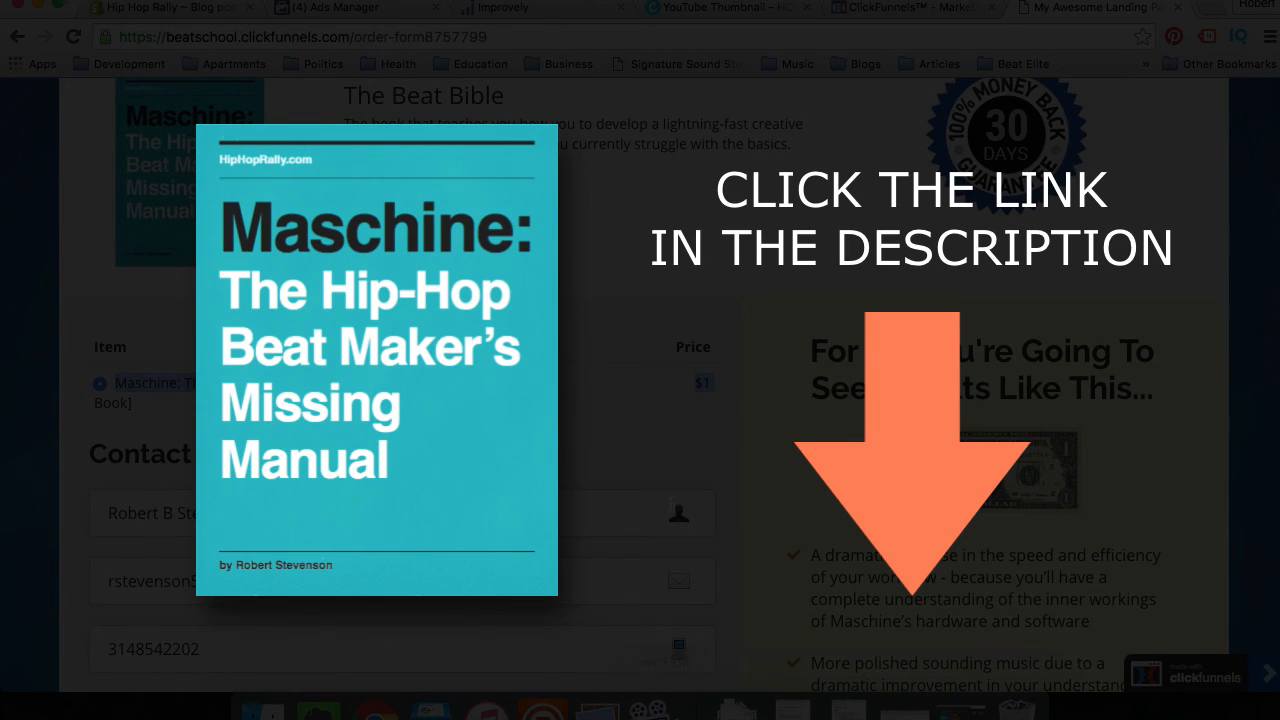
pyautogui.moveTo(843, 110)
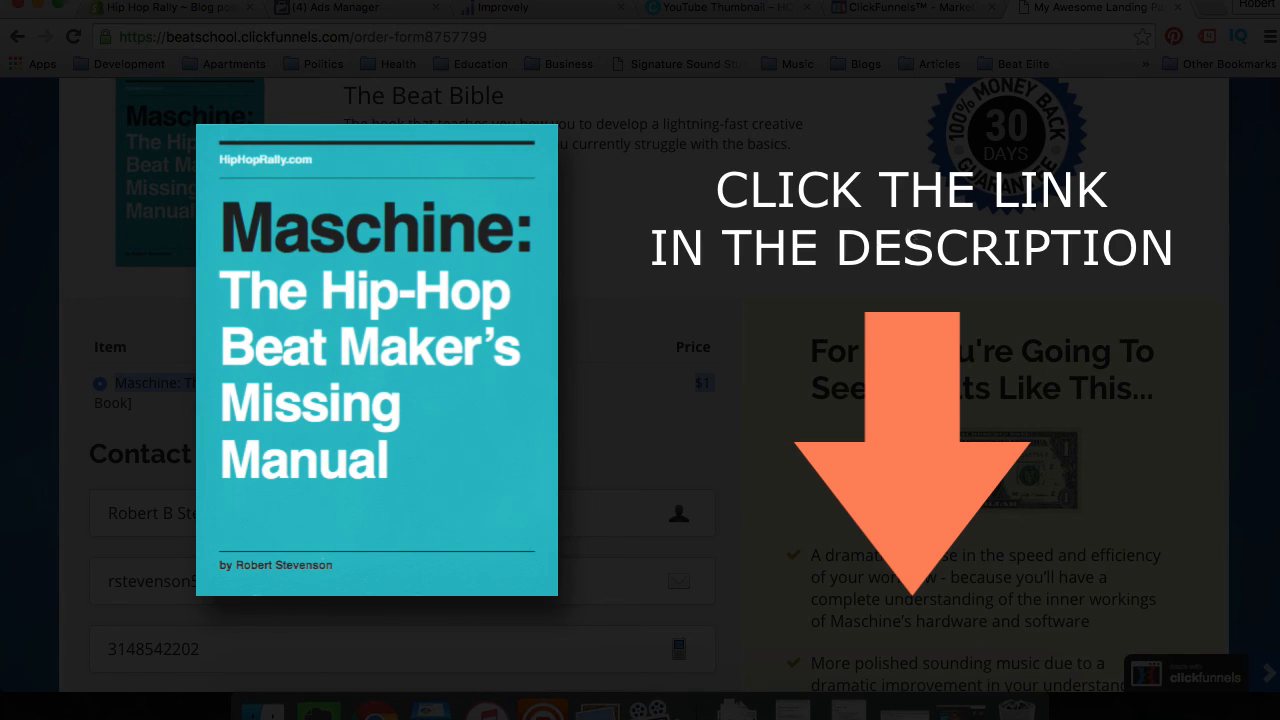
pyautogui.moveTo(930, 108)
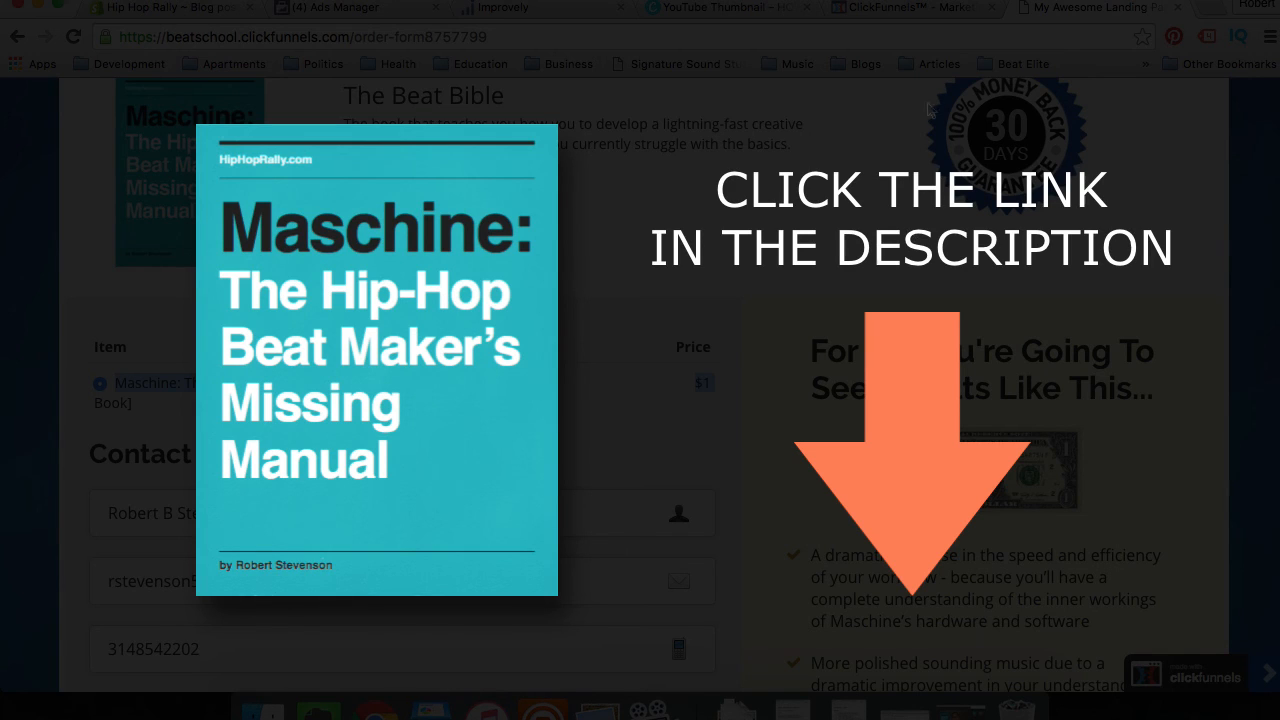